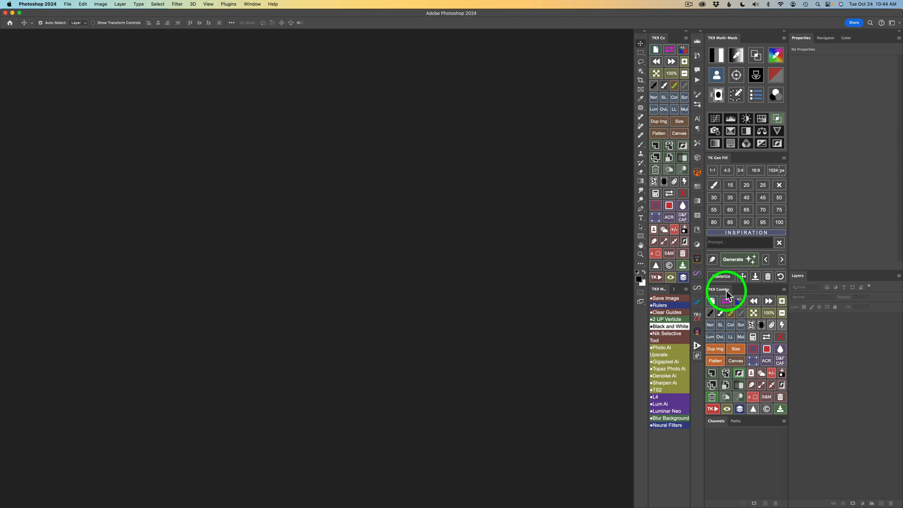
mouse_move(734, 227)
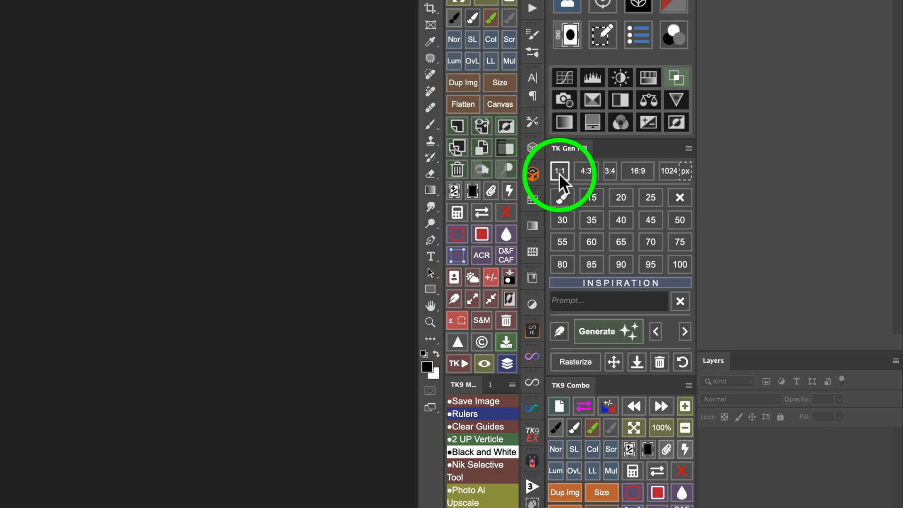
Create a white 1408 × 1024 px canvas from the 4:3 preset and verify its Image Size
click(586, 171)
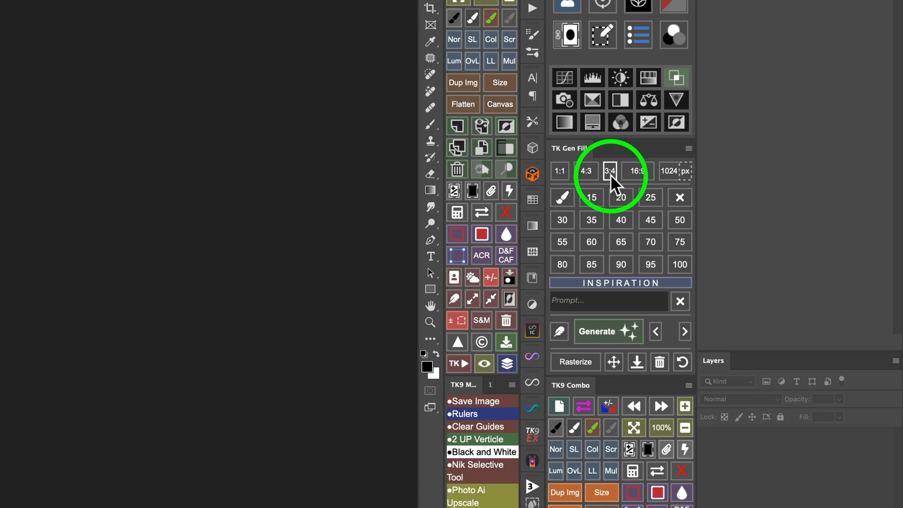
click(636, 171)
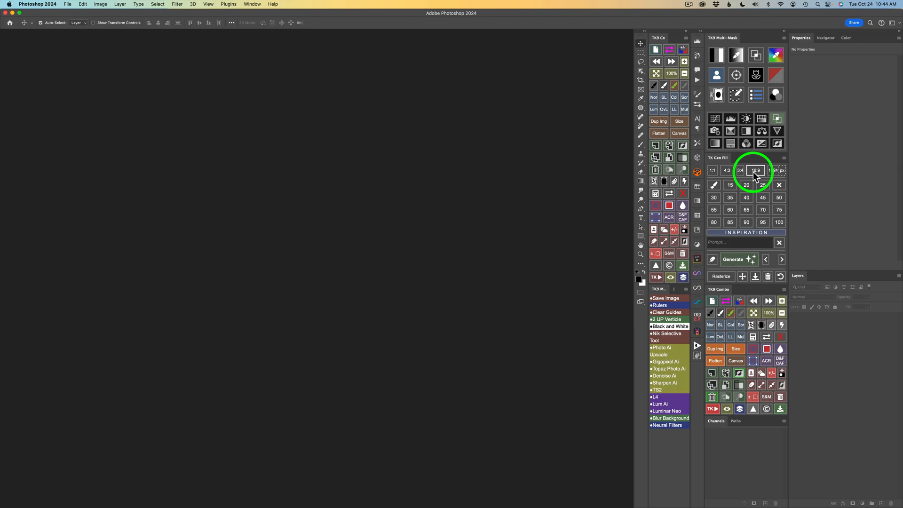
click(739, 169)
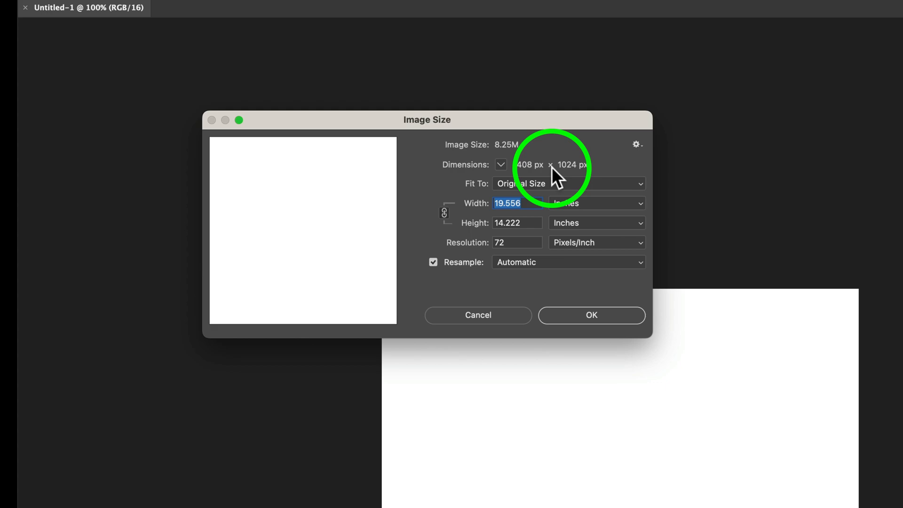
click(591, 315)
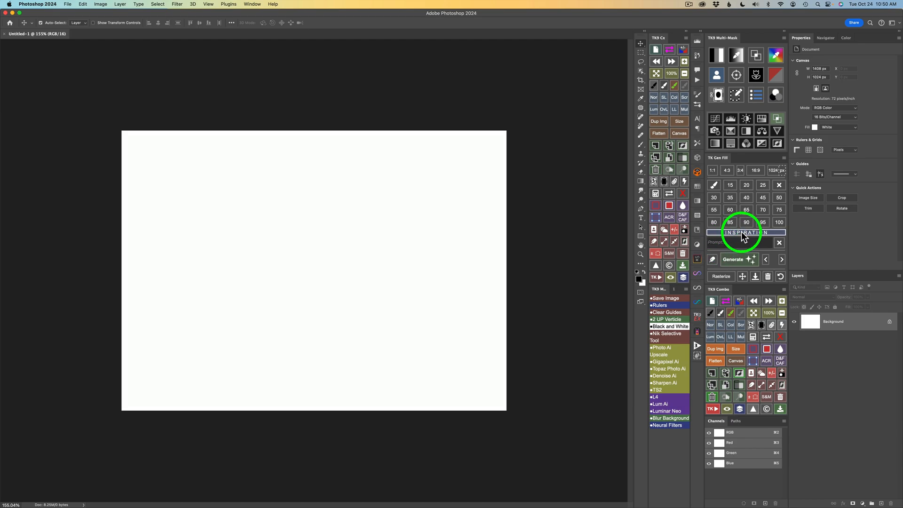
Open the Inspiration keyword picker with an empty prompt
click(747, 232)
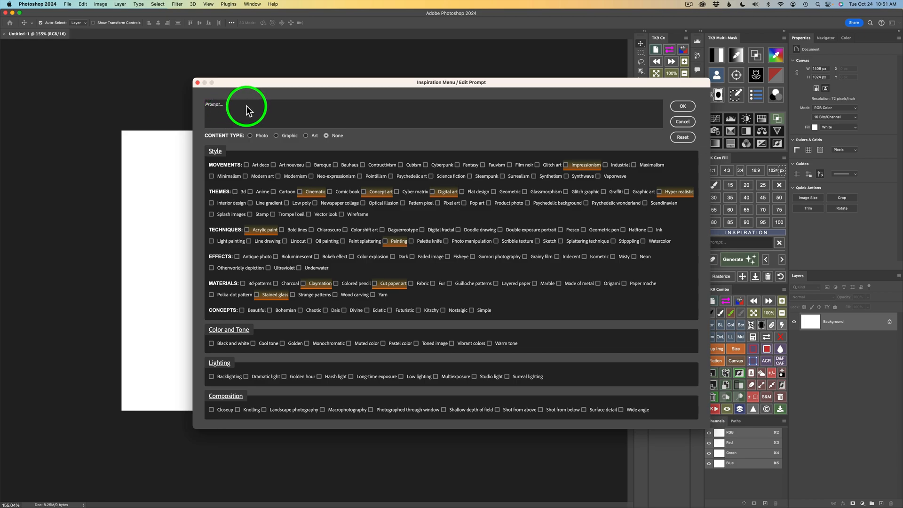
mouse_move(282, 109)
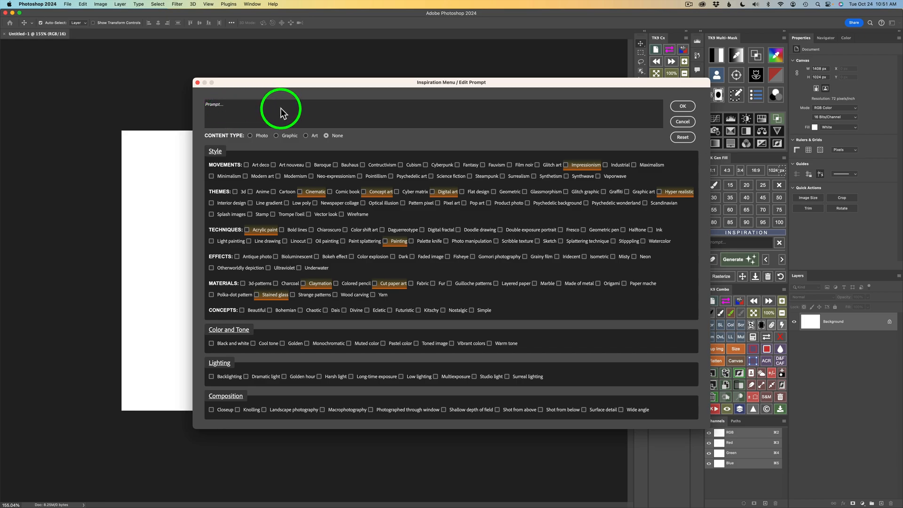
mouse_move(493, 170)
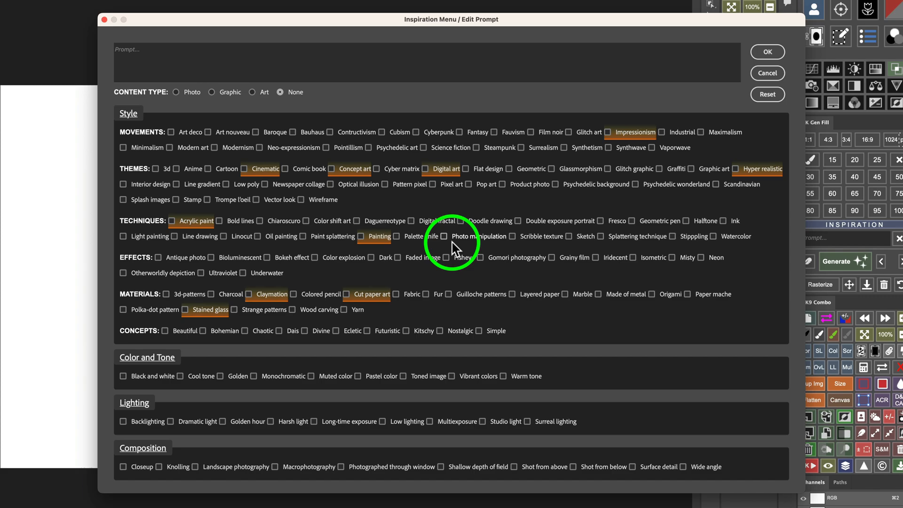
mouse_move(529, 102)
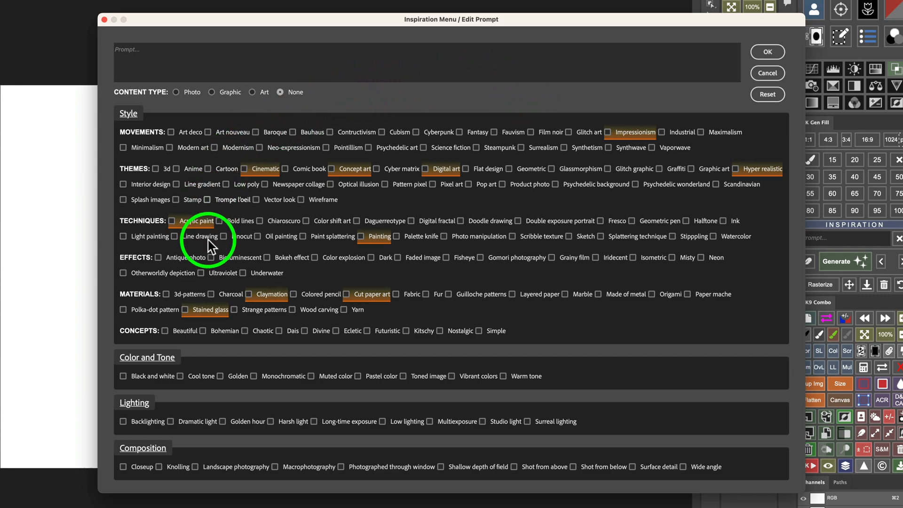
mouse_move(465, 303)
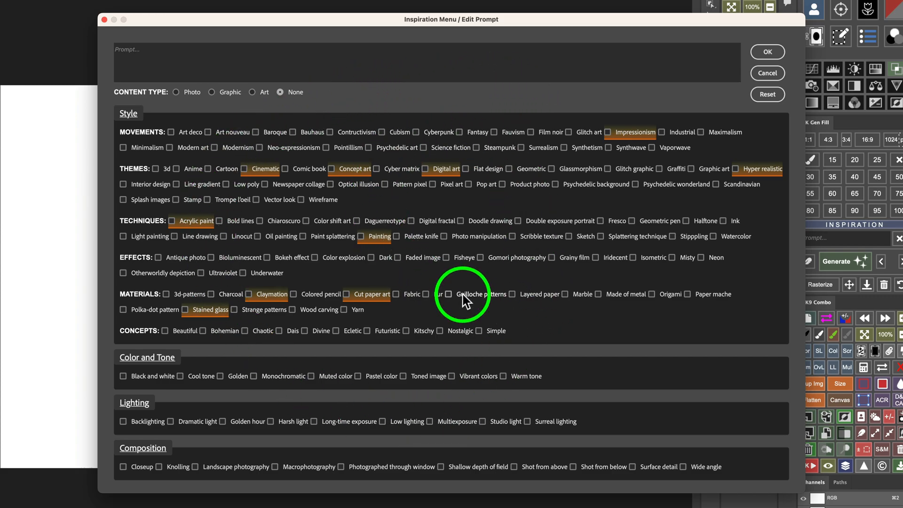
mouse_move(260, 156)
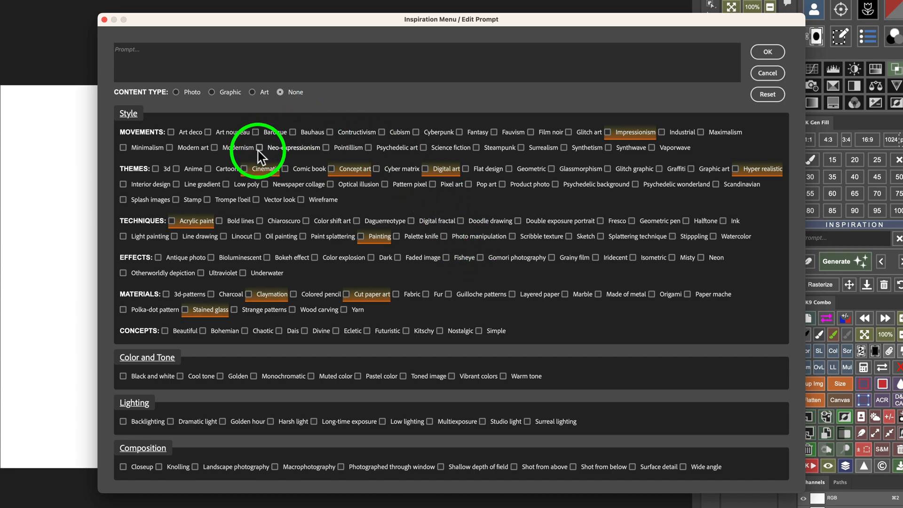
mouse_move(182, 141)
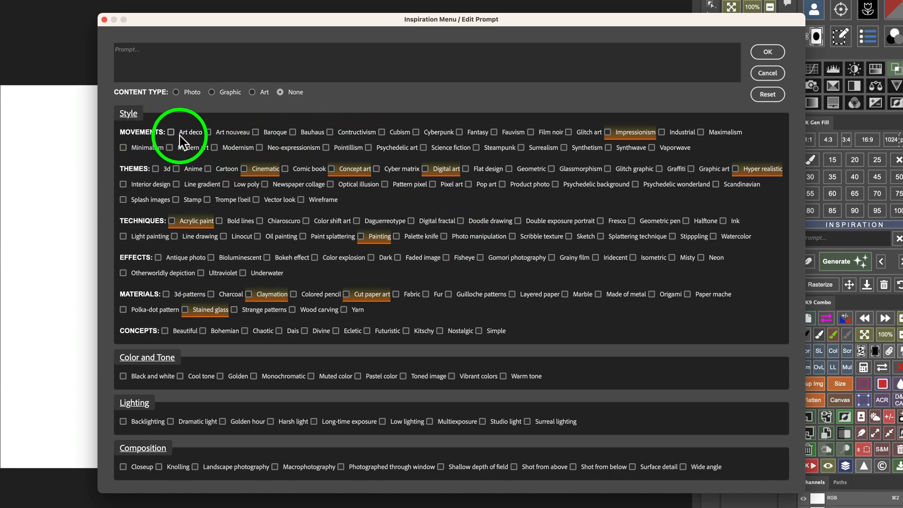
mouse_move(277, 143)
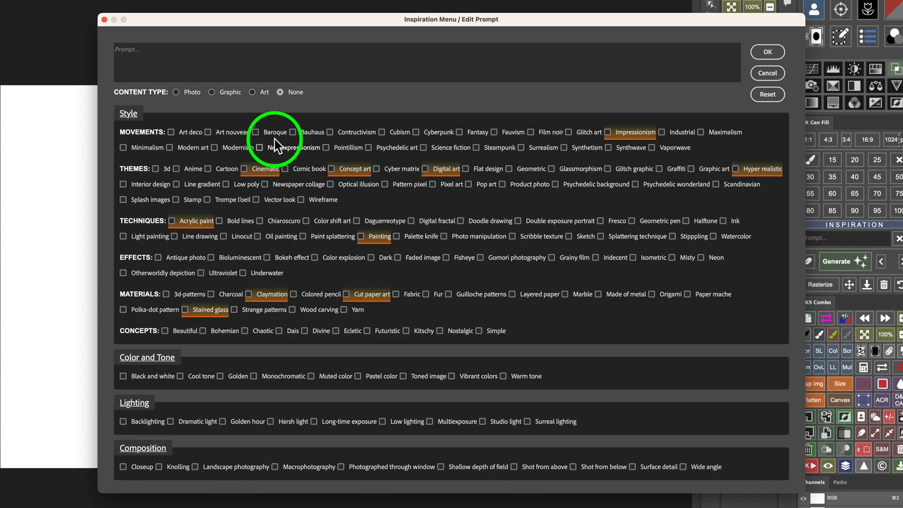
mouse_move(151, 187)
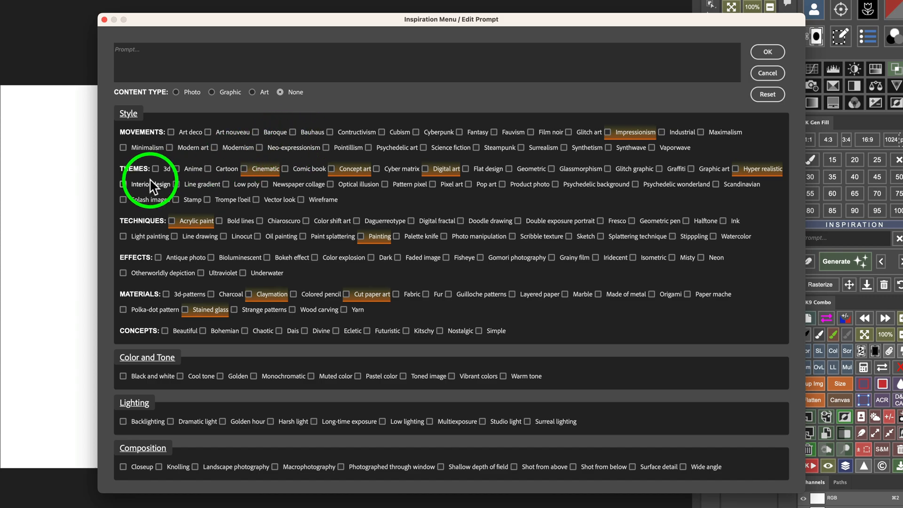
mouse_move(145, 272)
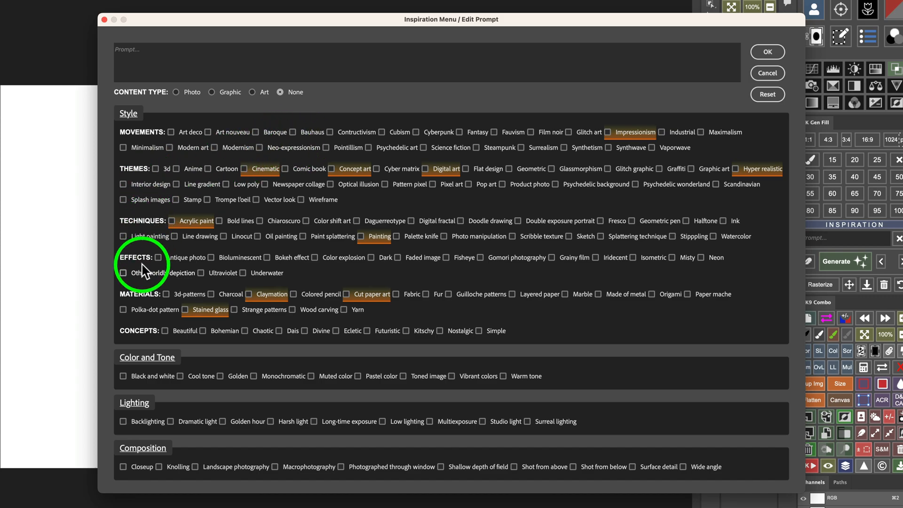
mouse_move(155, 334)
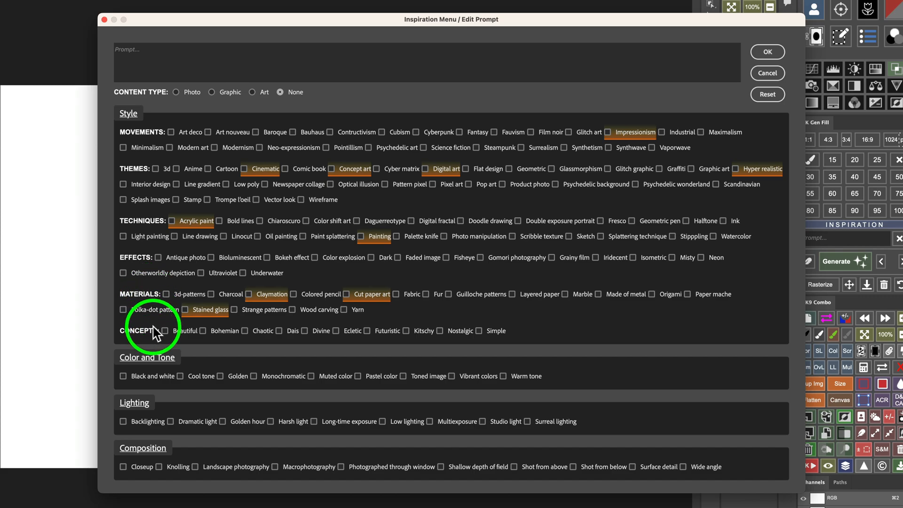
mouse_move(167, 369)
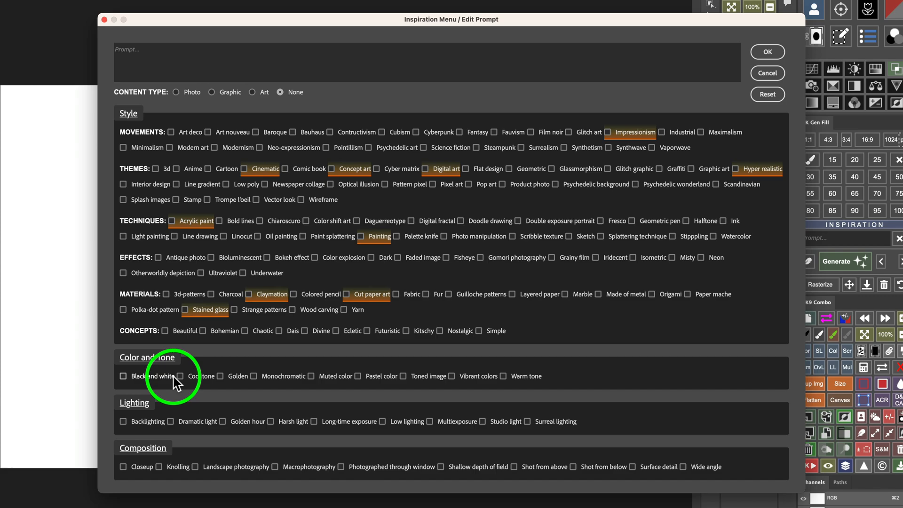
mouse_move(244, 383)
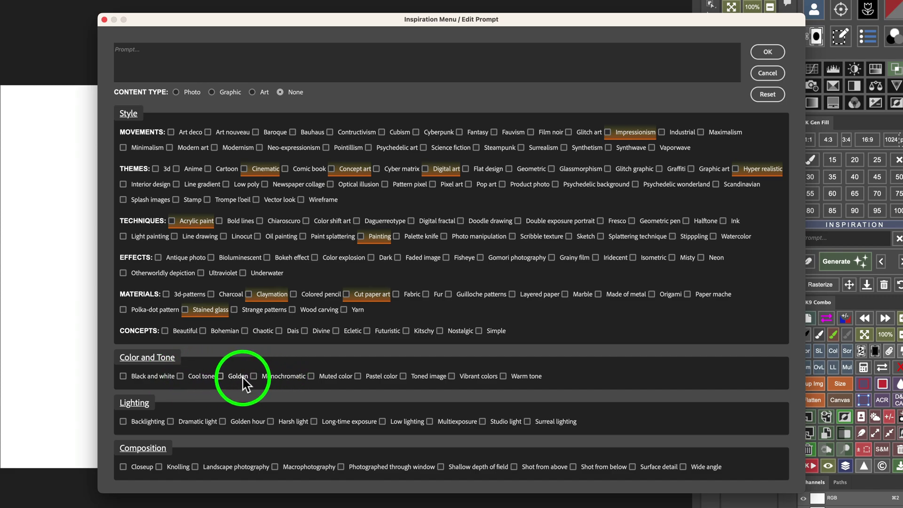
mouse_move(156, 424)
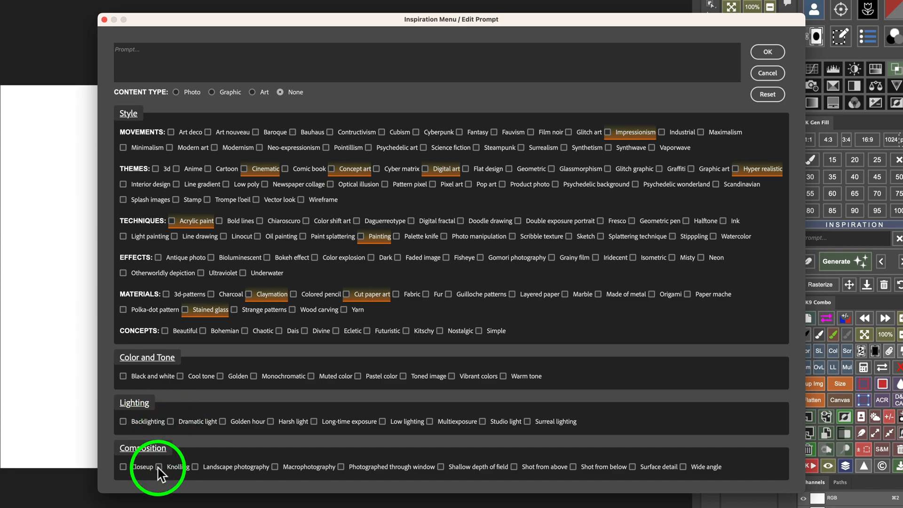
mouse_move(241, 485)
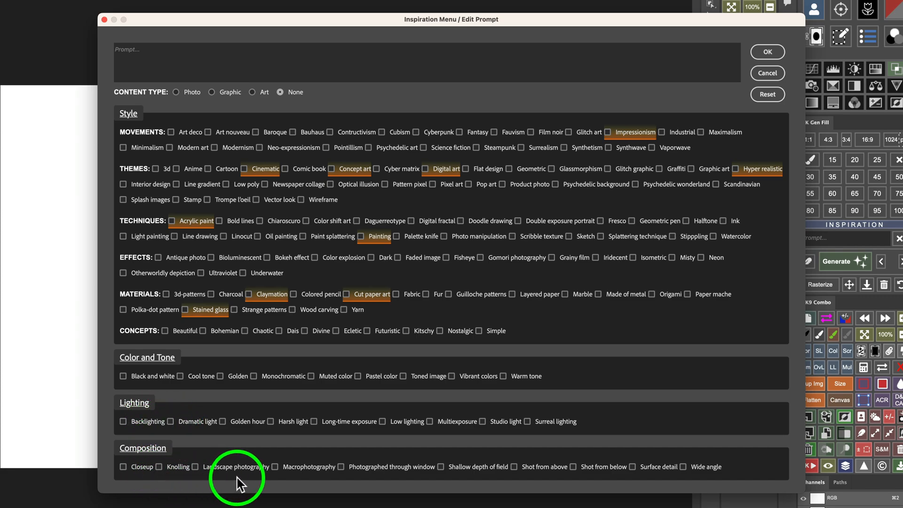
mouse_move(492, 479)
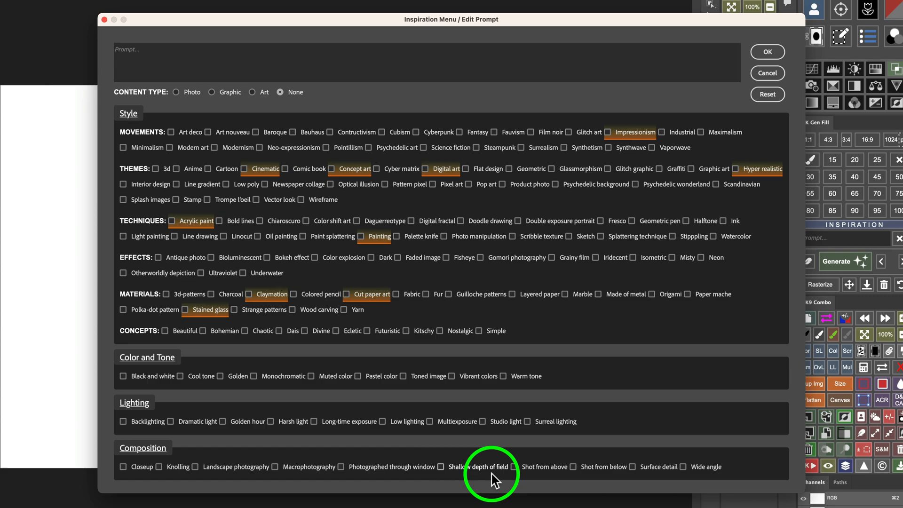
mouse_move(568, 443)
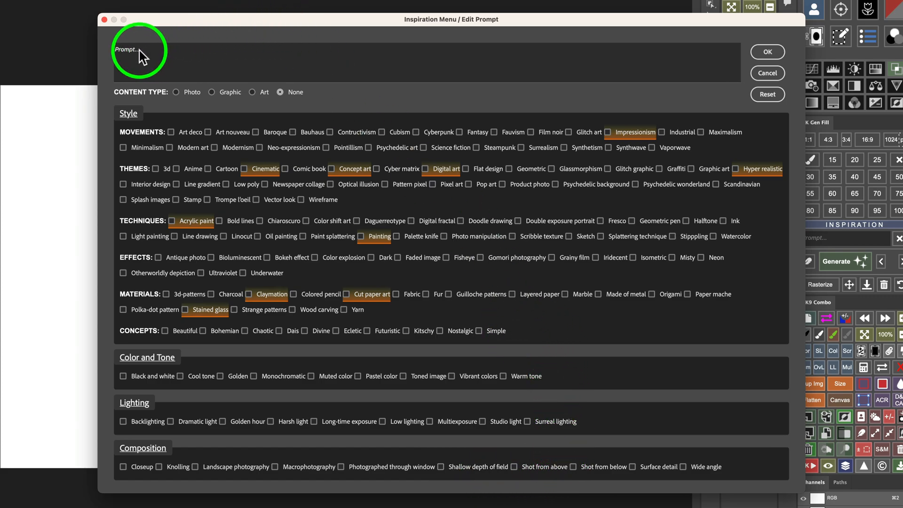
mouse_move(427, 60)
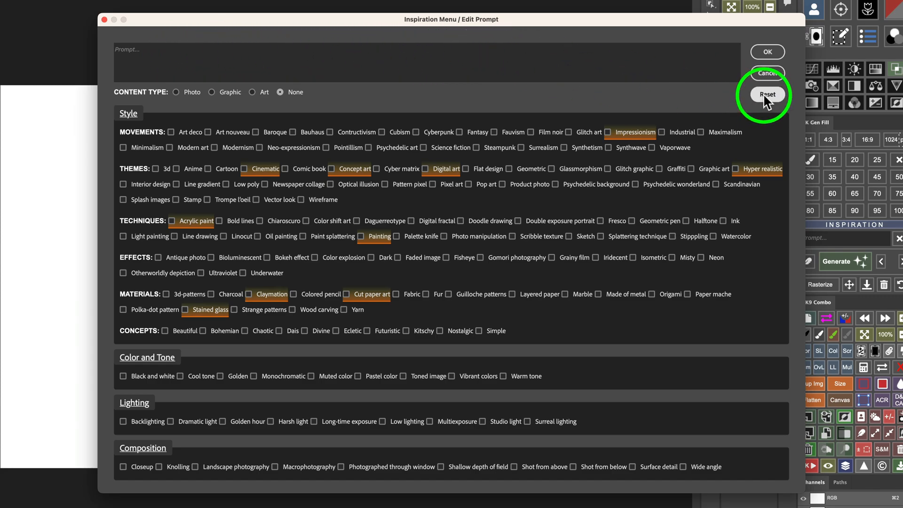
mouse_move(621, 64)
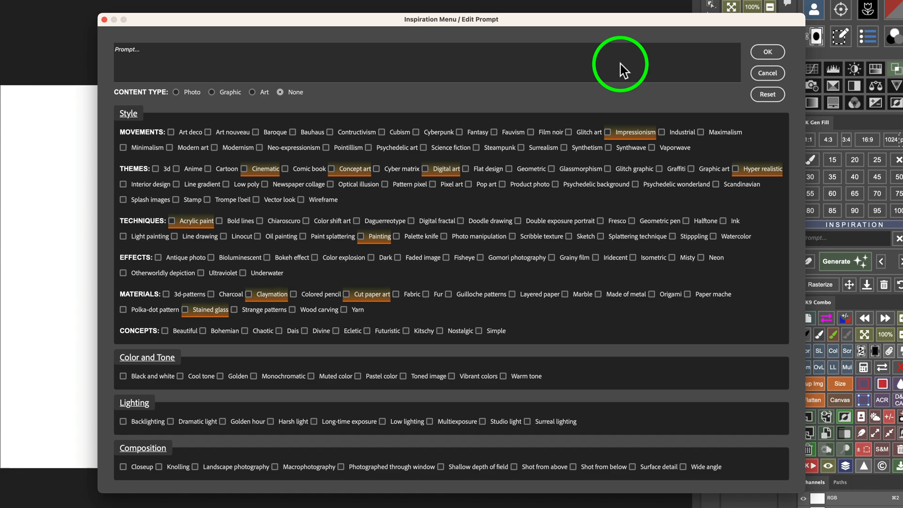
mouse_move(299, 110)
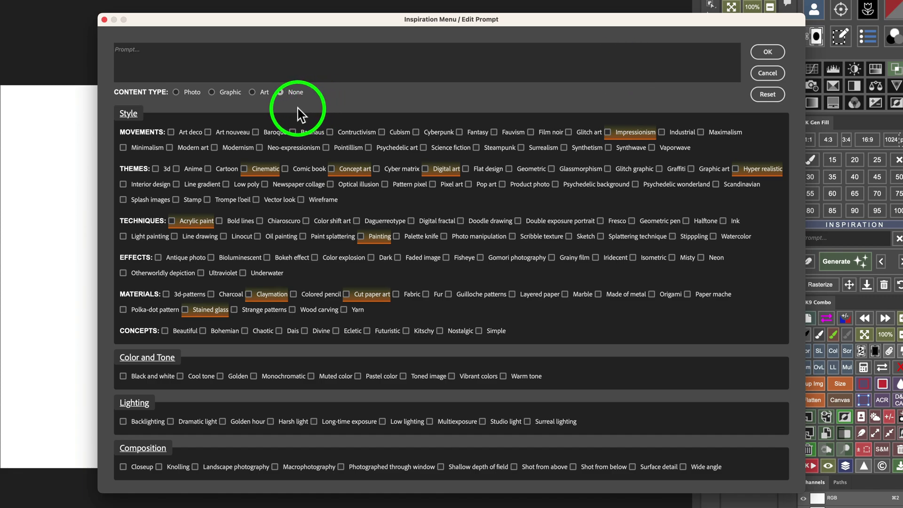
mouse_move(154, 103)
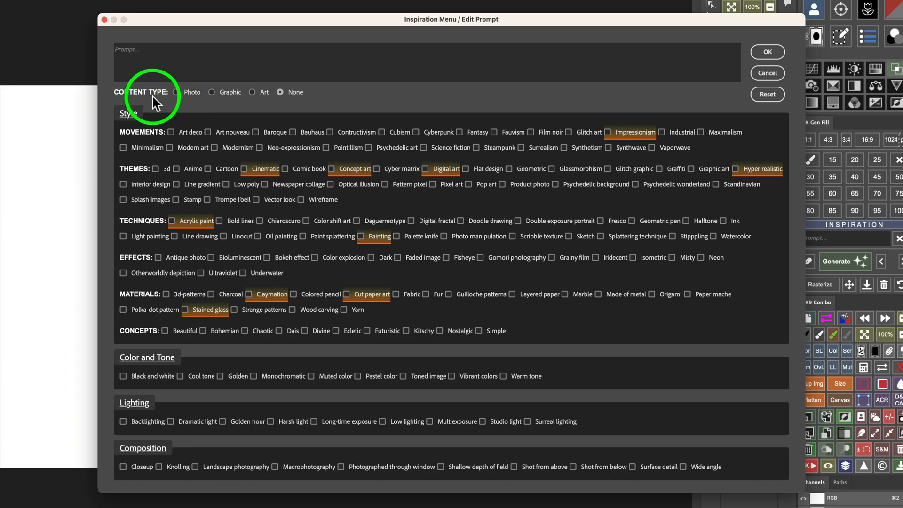
mouse_move(252, 98)
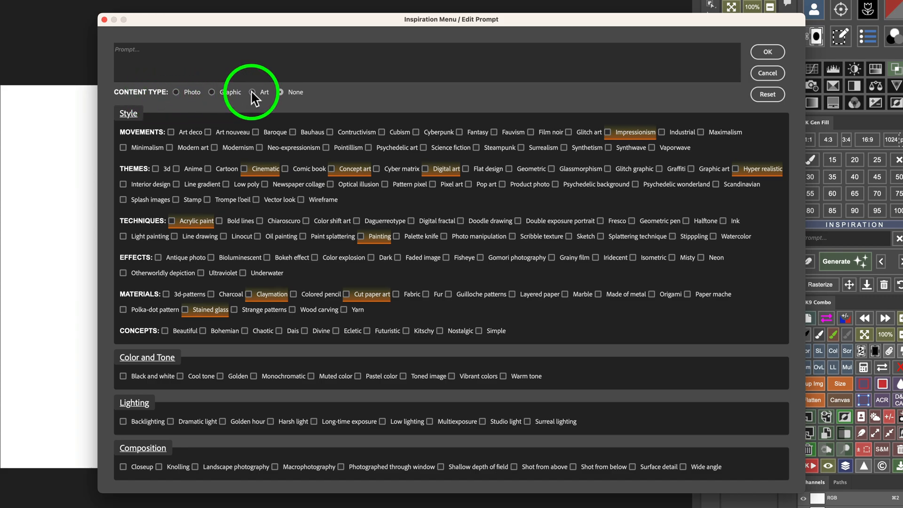
click(279, 92)
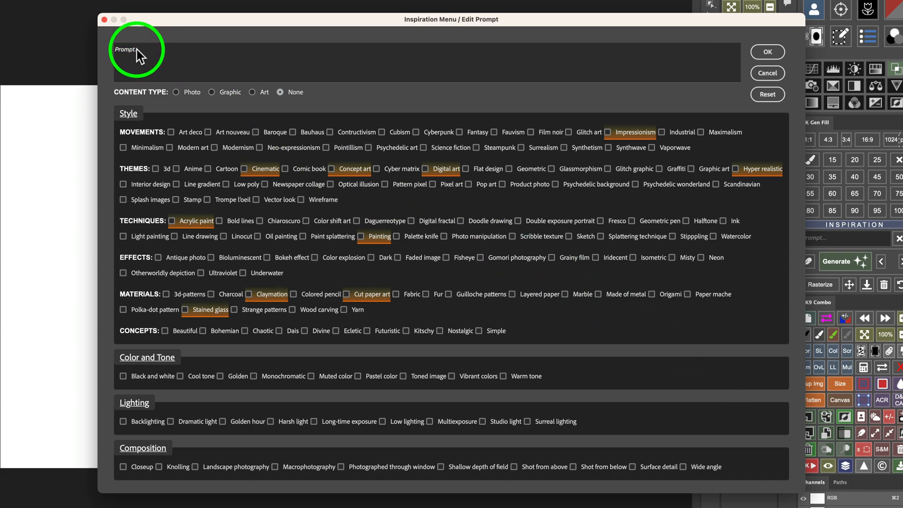
Paste 'A garden with butterflies and flowers in bloom' into the prompt, leaving Content Type None
right_click(139, 49)
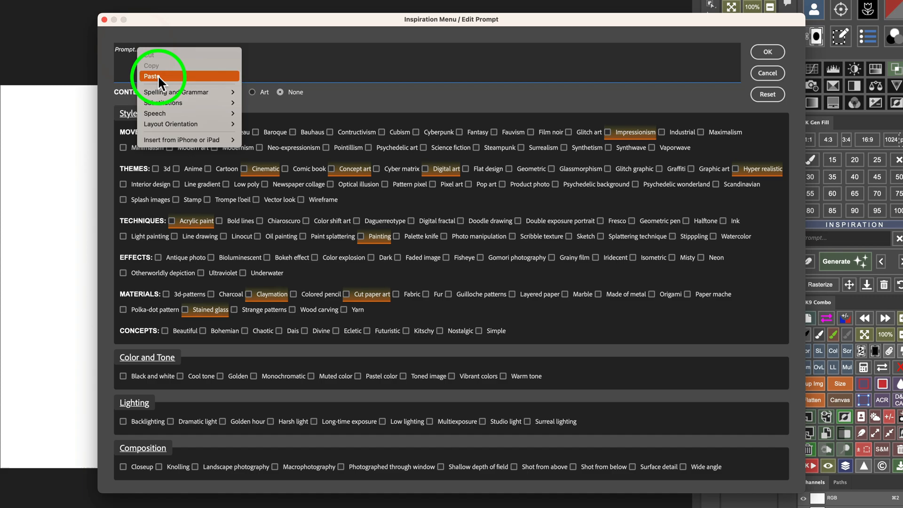
click(151, 77)
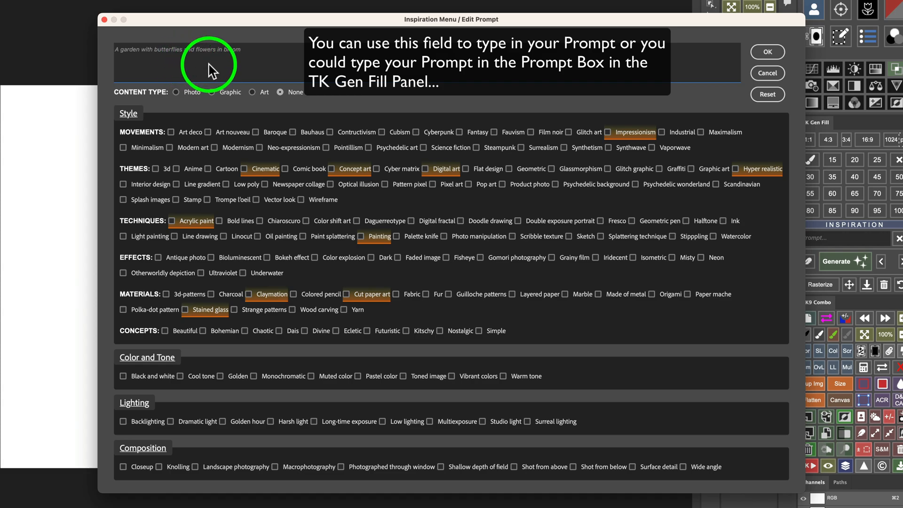
mouse_move(149, 103)
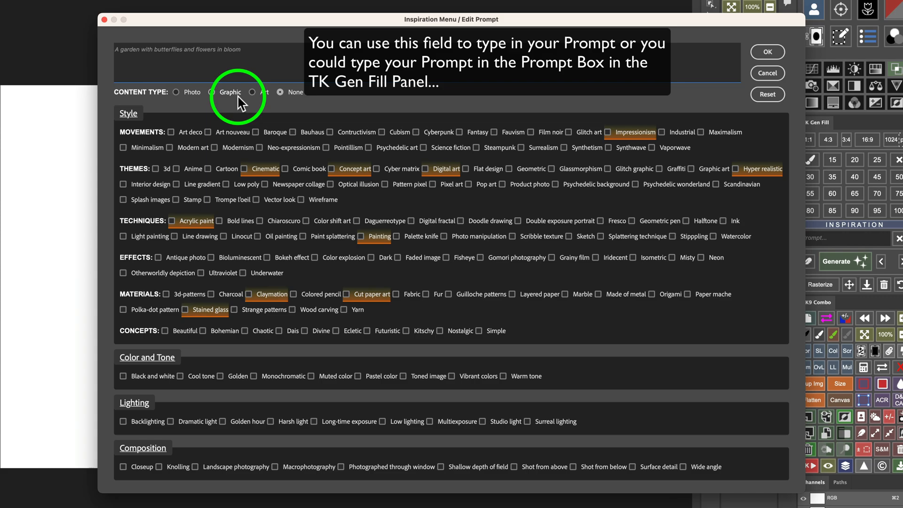
click(280, 92)
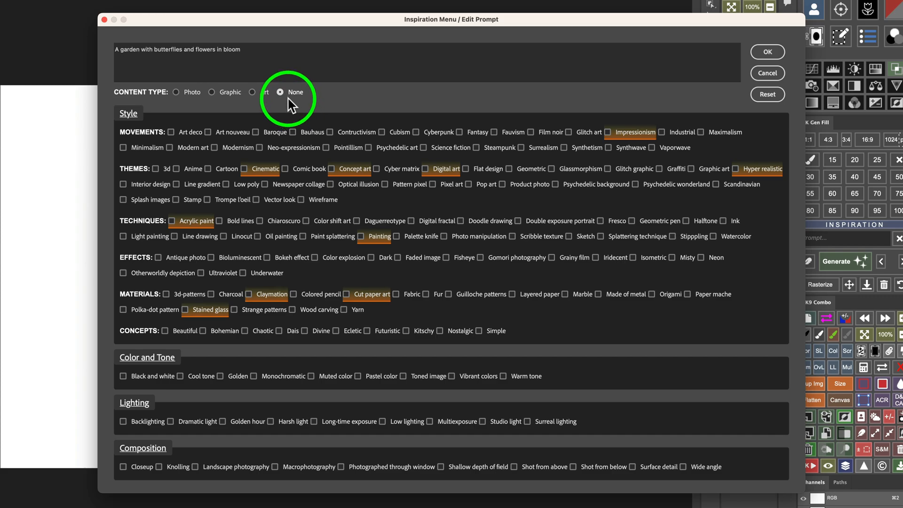
click(252, 92)
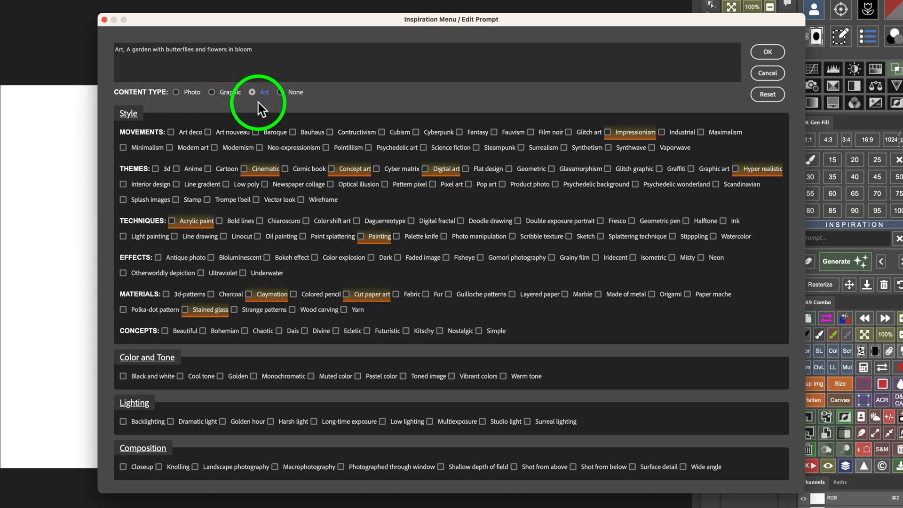
mouse_move(298, 100)
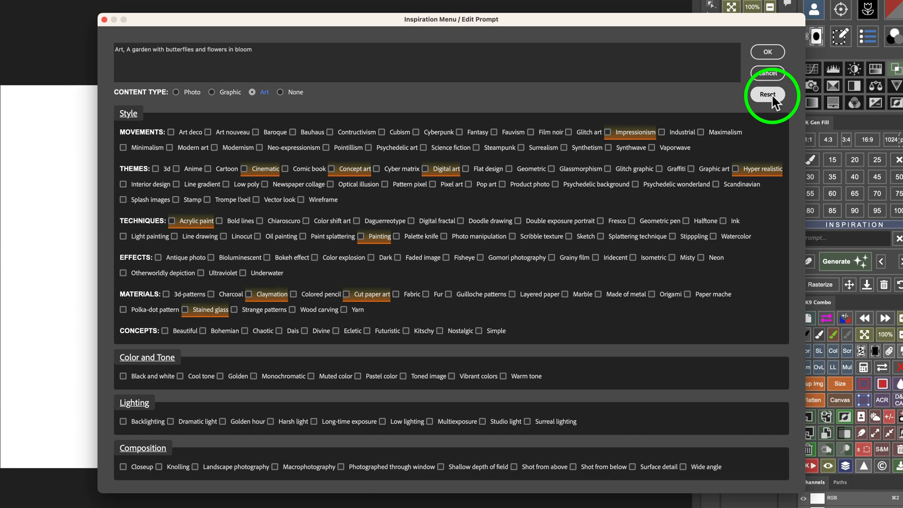
click(767, 95)
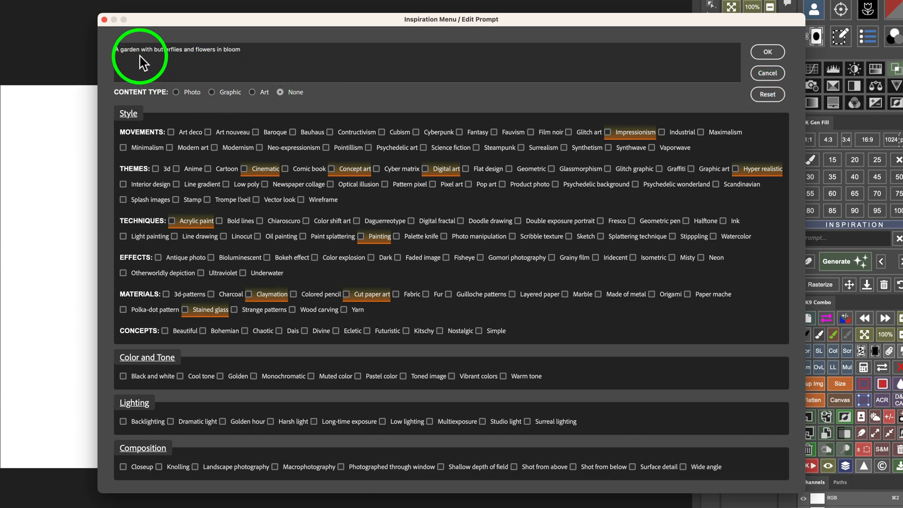
mouse_move(414, 70)
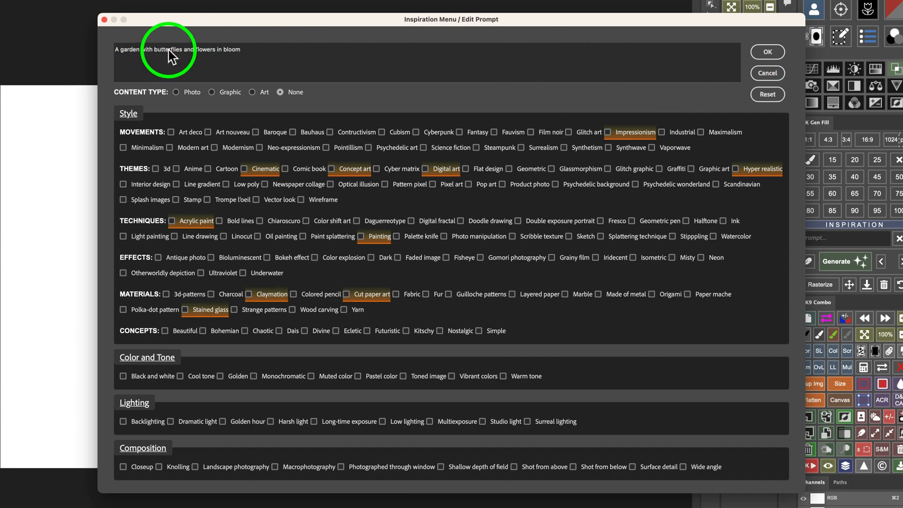
mouse_move(155, 103)
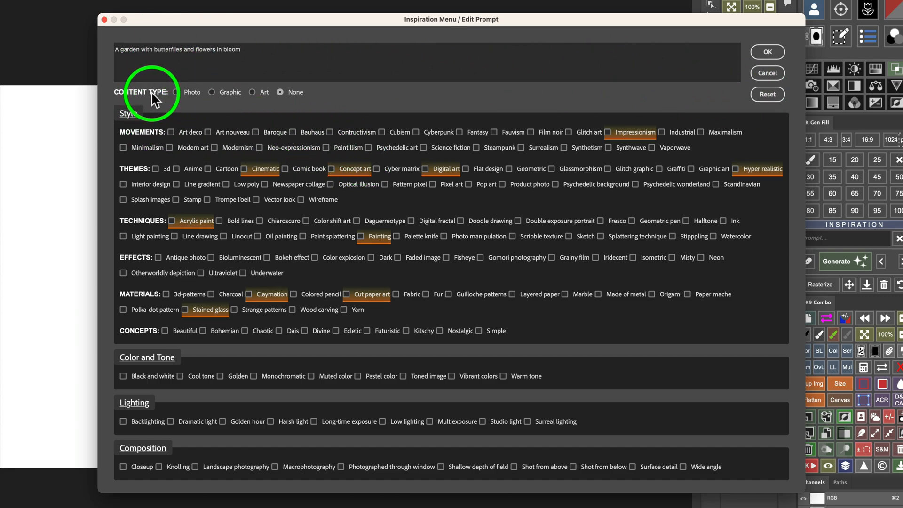
Set Art content type with Art deco, Psychedelic art and Pop art, dropping Pattern pixel
click(251, 92)
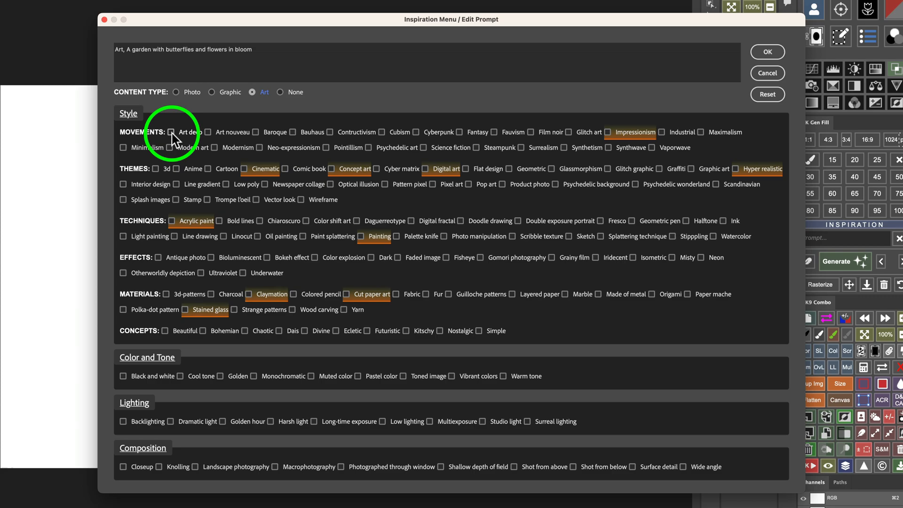
click(171, 132)
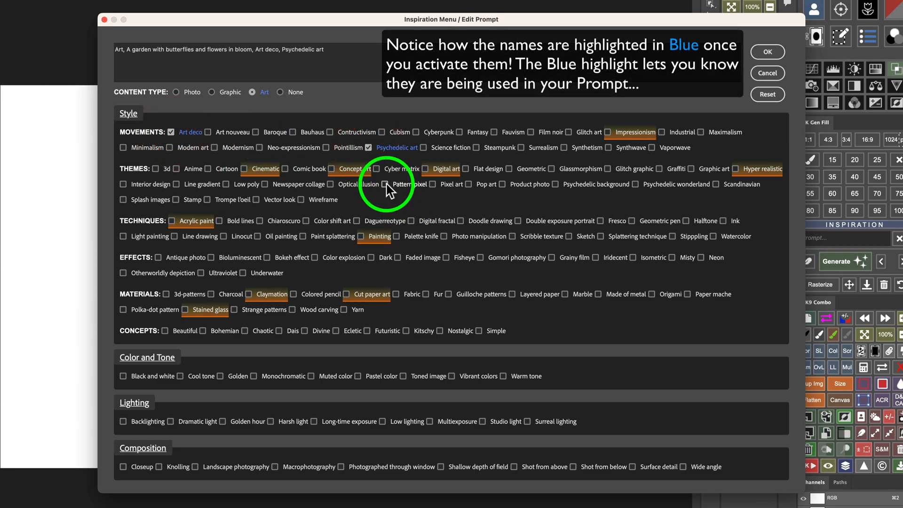
click(385, 184)
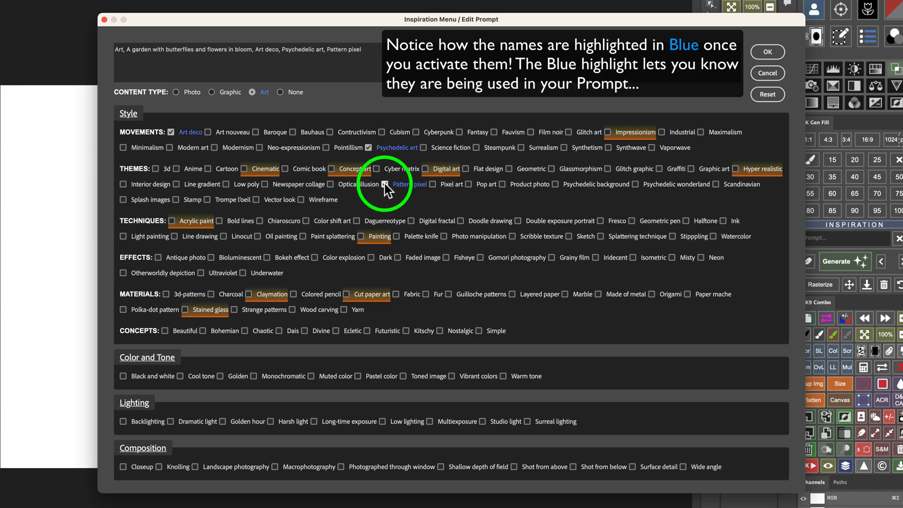
mouse_move(489, 190)
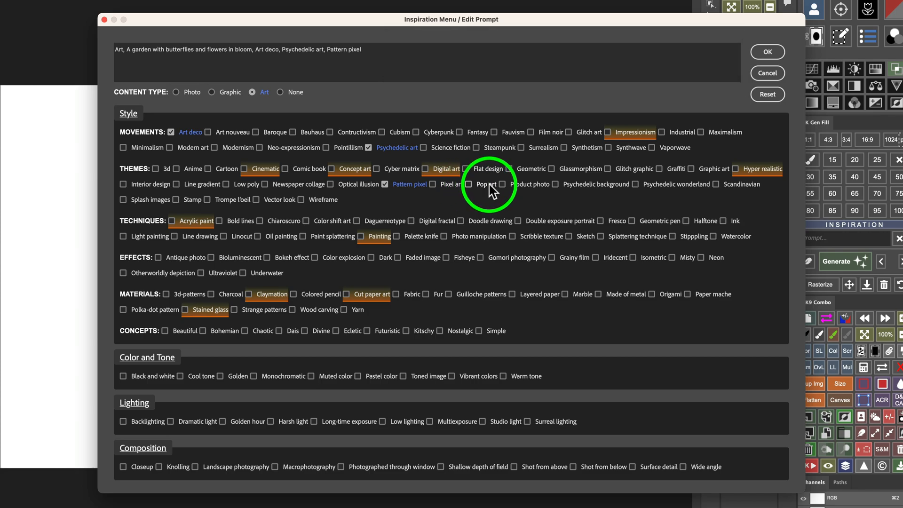
click(469, 185)
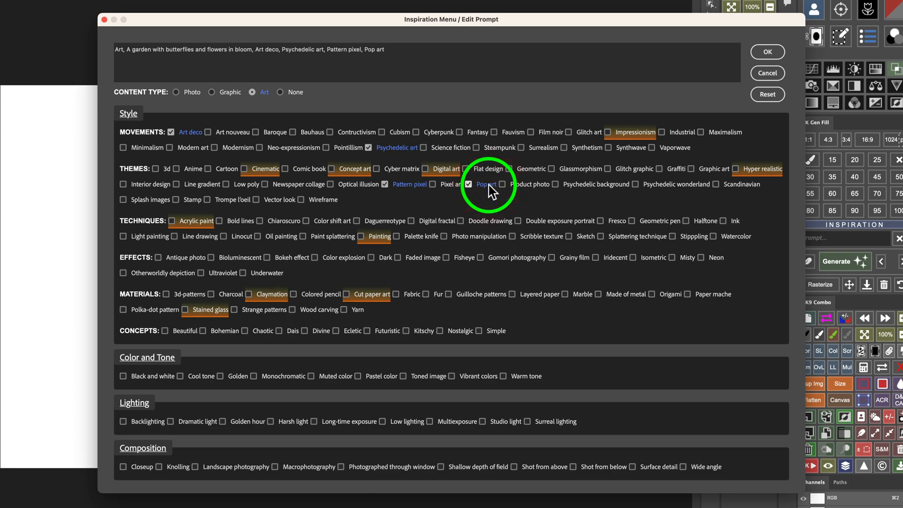
click(468, 184)
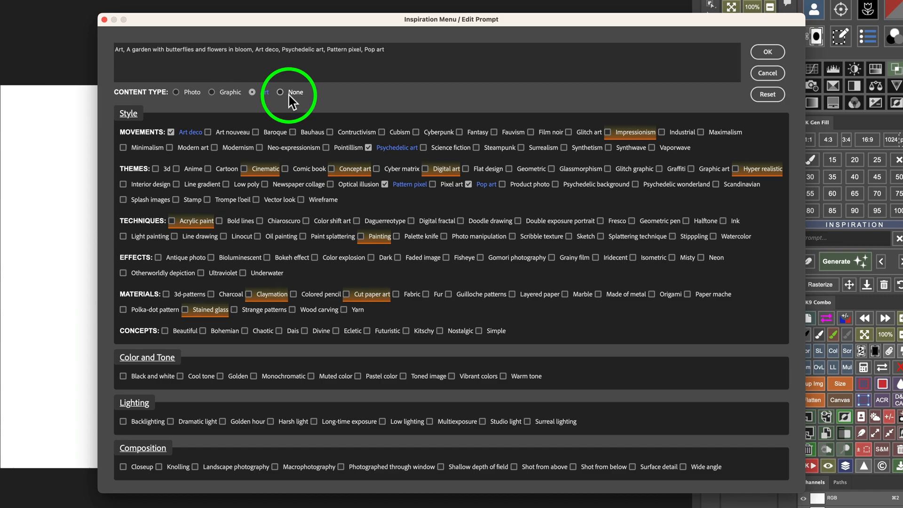
click(252, 92)
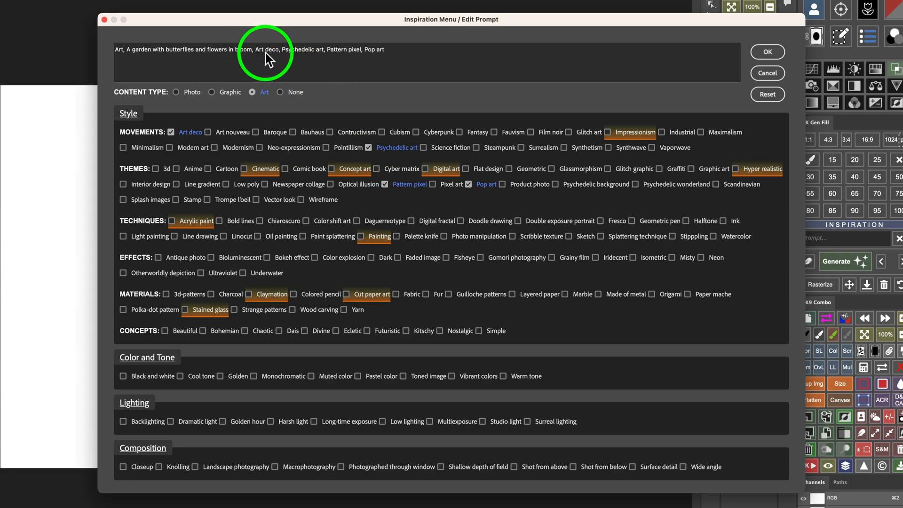
mouse_move(345, 56)
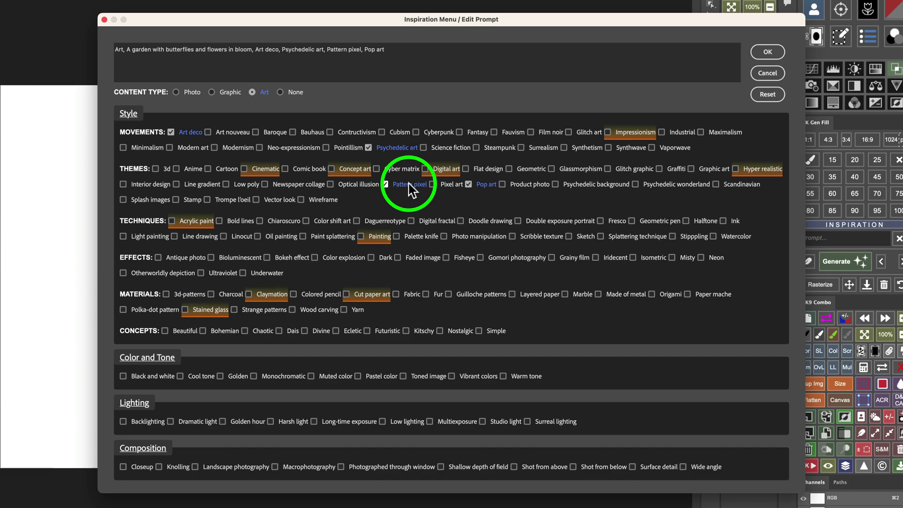
click(385, 185)
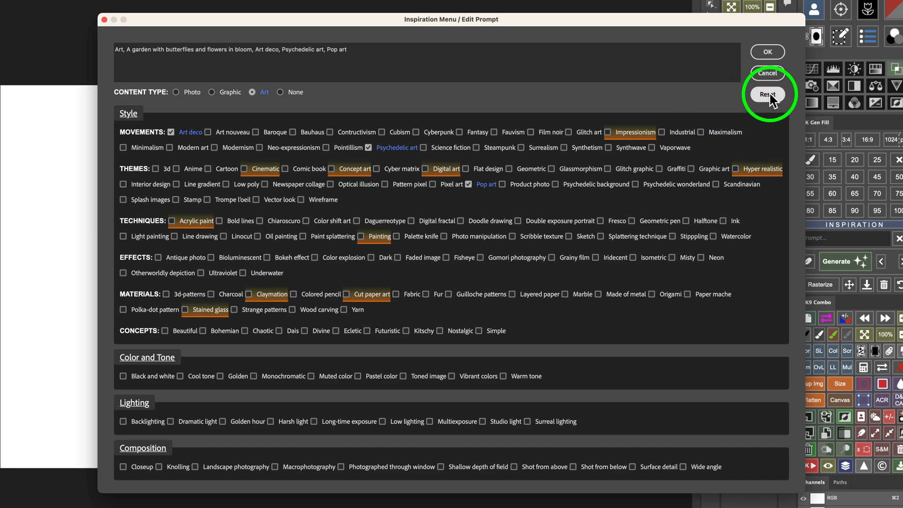
Reset the prompt to its original garden text and set Content Type to Art
click(767, 94)
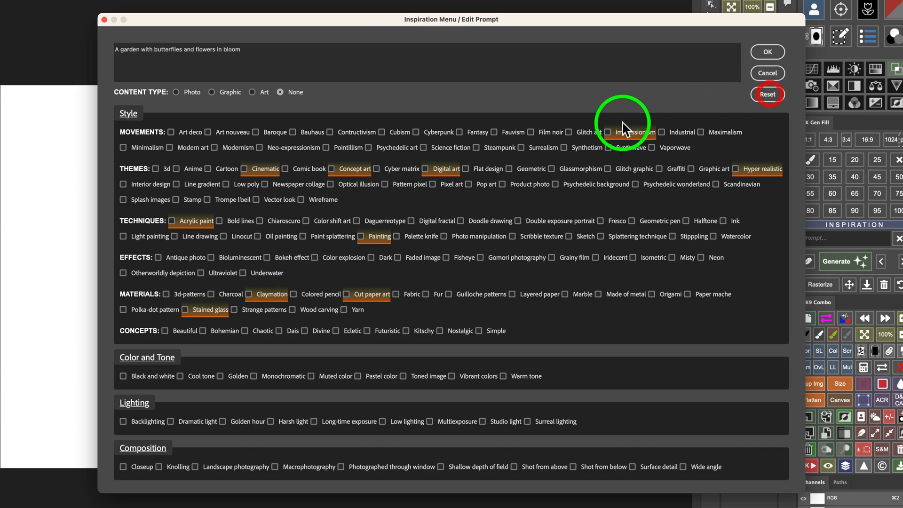
mouse_move(161, 104)
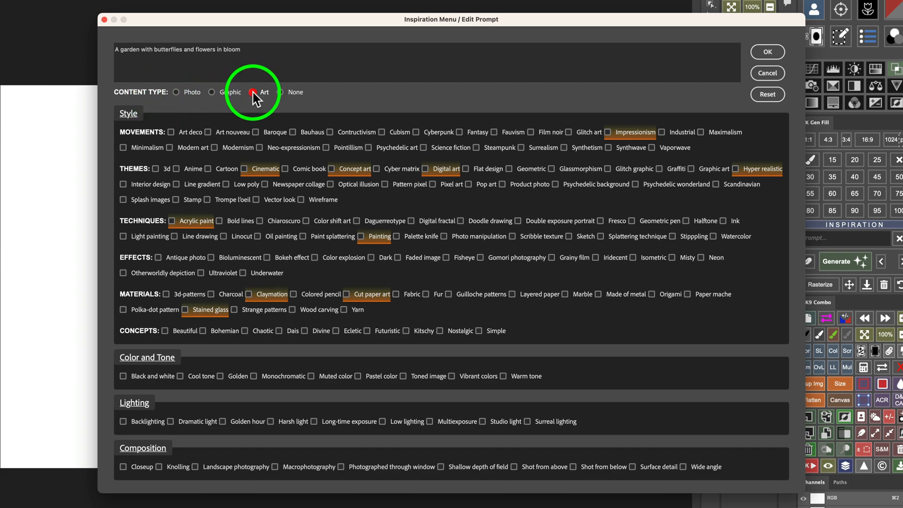
click(251, 92)
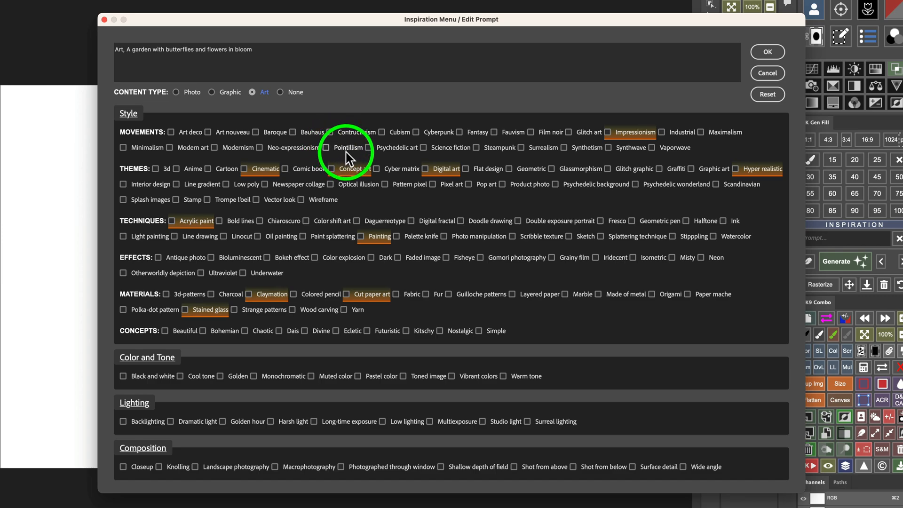
mouse_move(357, 172)
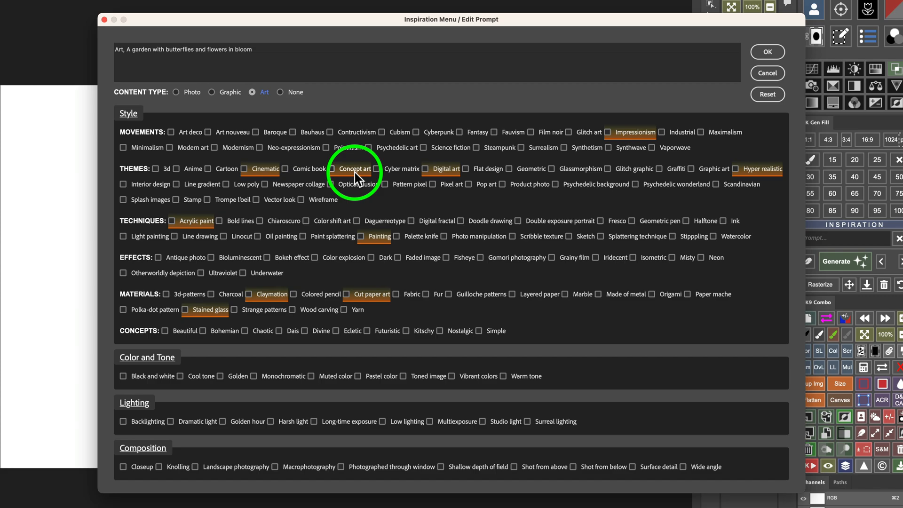
mouse_move(367, 190)
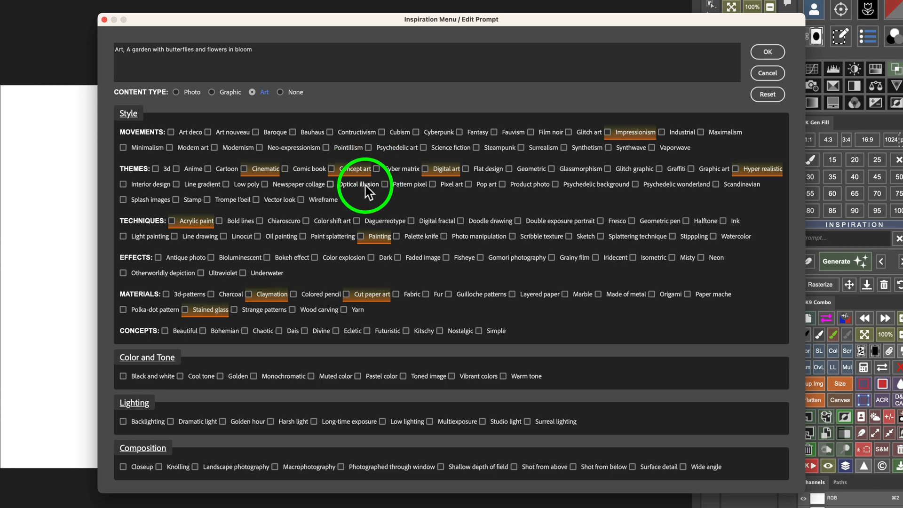
mouse_move(603, 147)
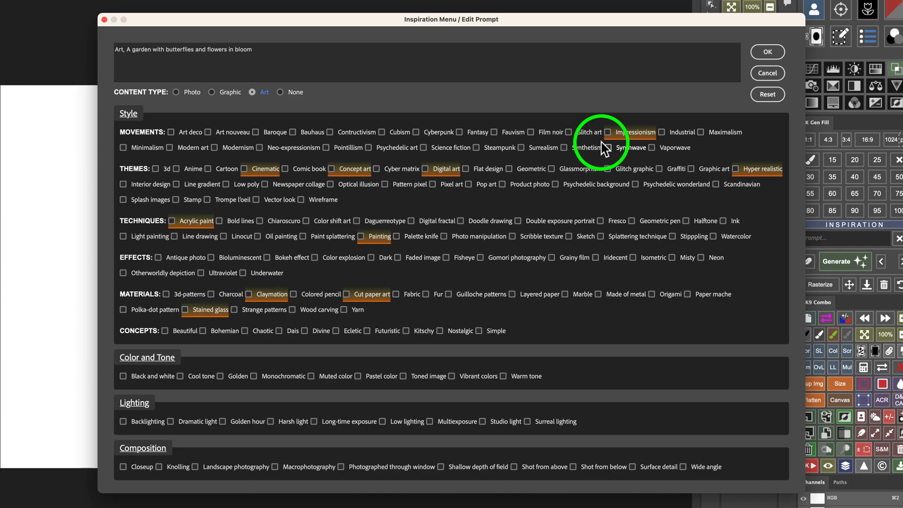
mouse_move(521, 143)
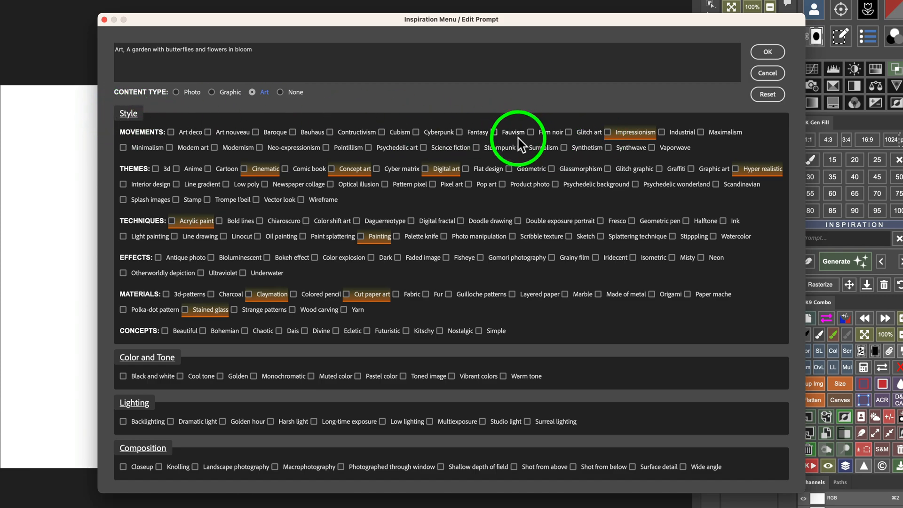
mouse_move(483, 139)
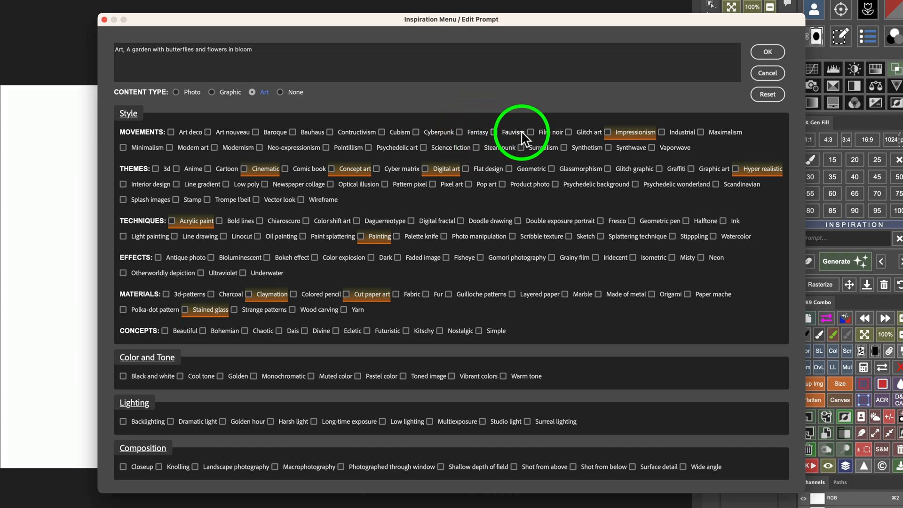
mouse_move(632, 138)
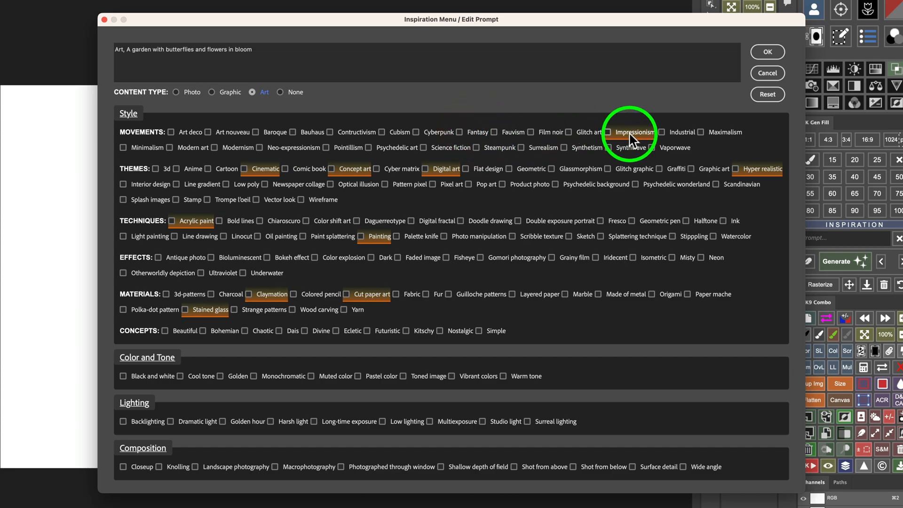
mouse_move(554, 127)
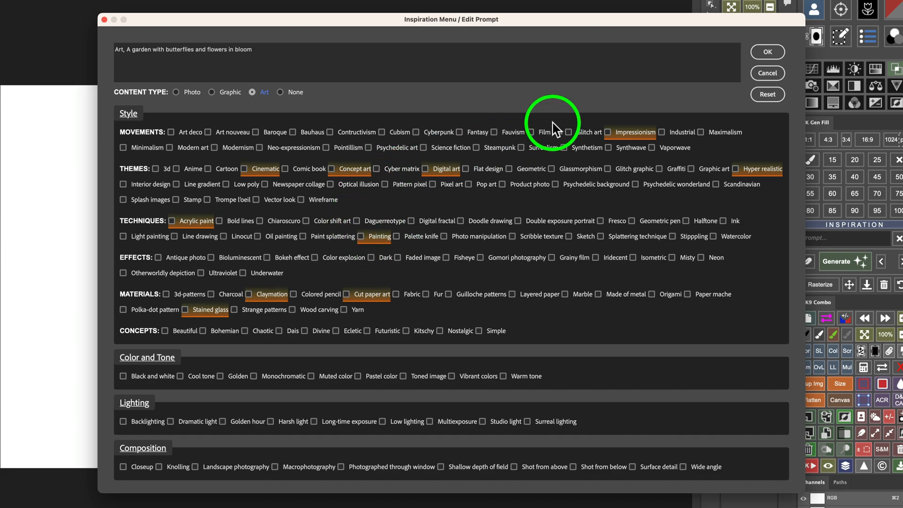
mouse_move(345, 233)
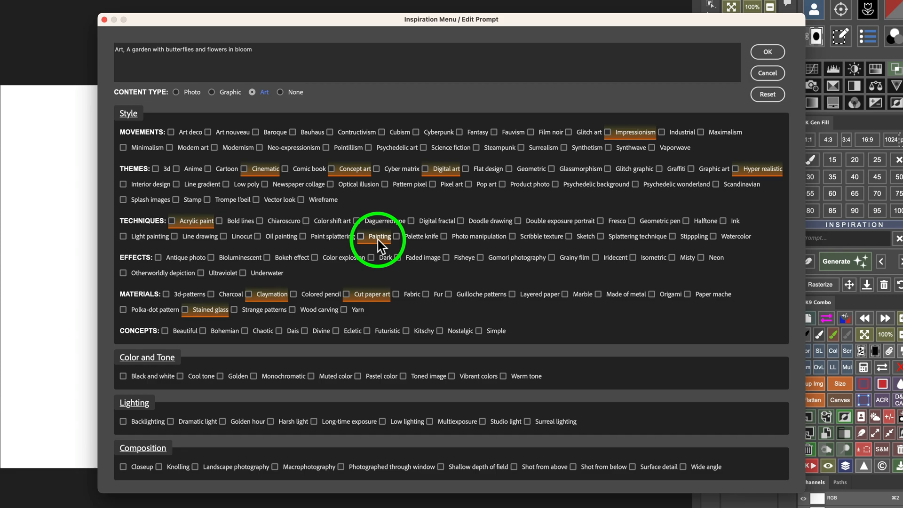
mouse_move(458, 198)
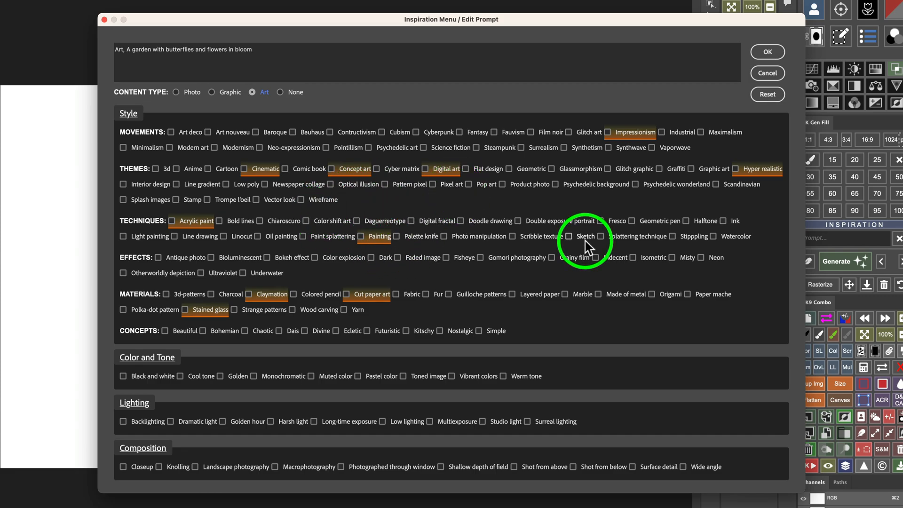
mouse_move(537, 166)
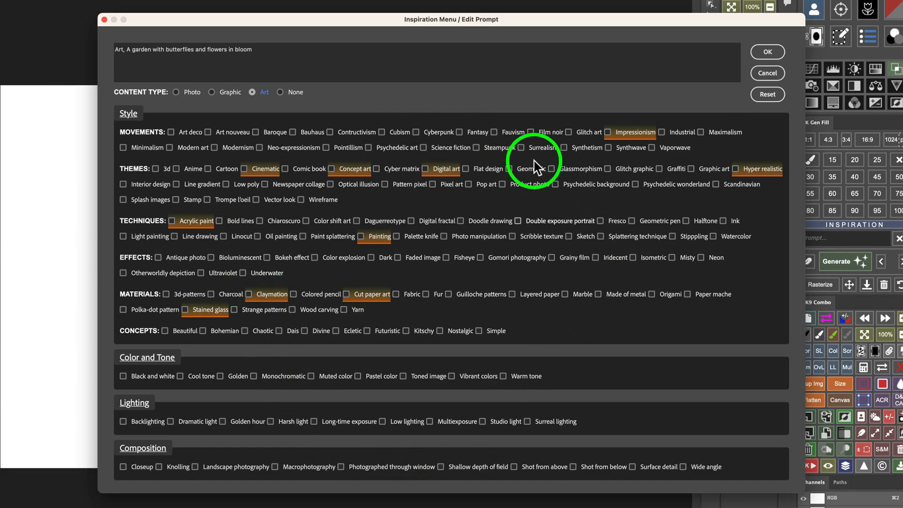
mouse_move(470, 282)
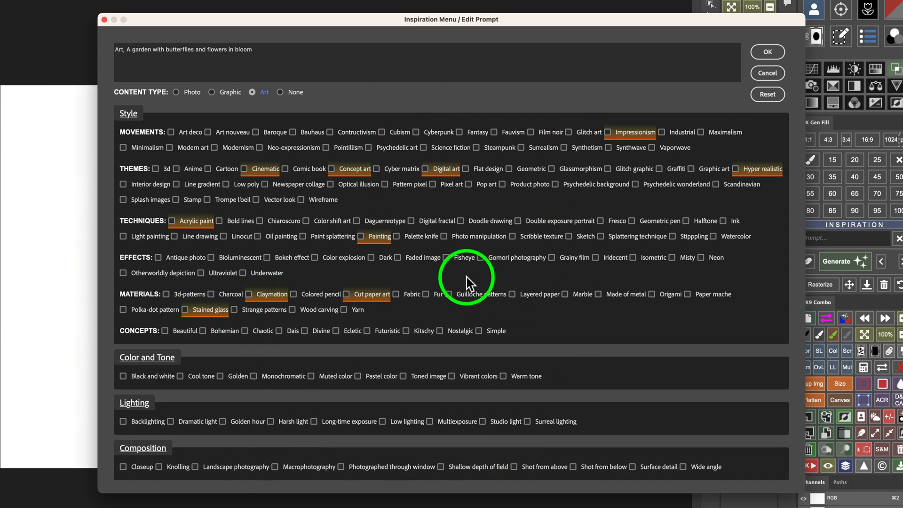
mouse_move(516, 206)
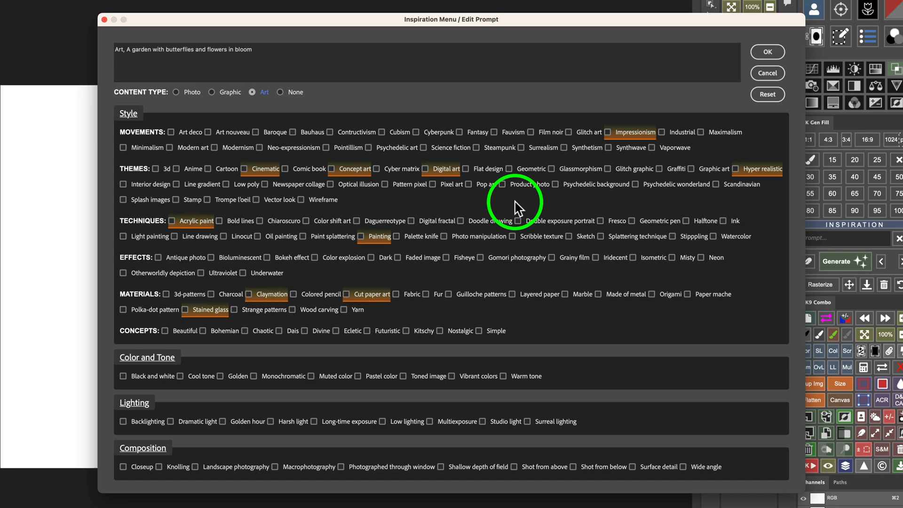
mouse_move(766, 176)
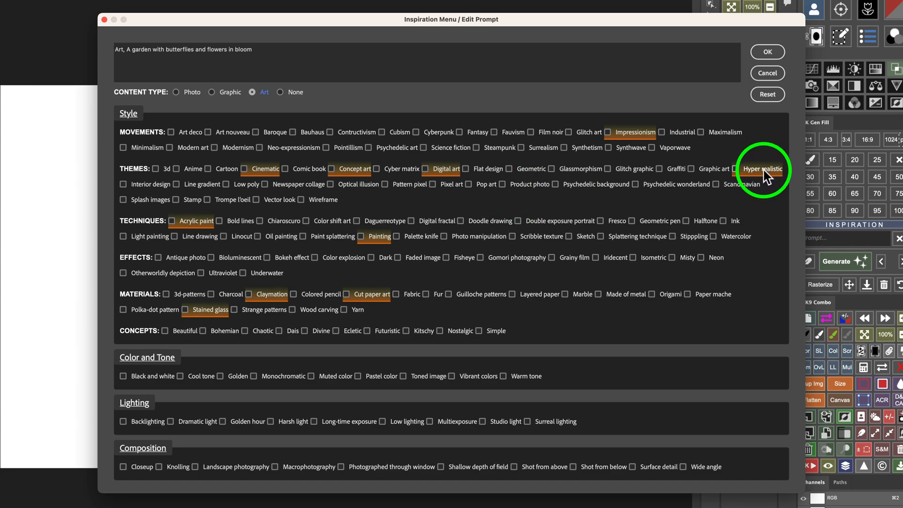
Add Hyper realistic and Digital art to the prompt, confirm, then review and accept it
click(736, 169)
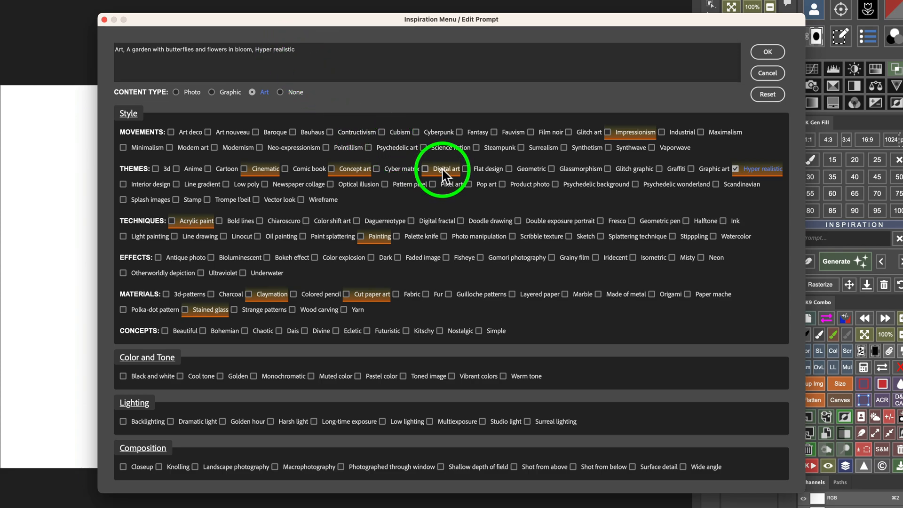
click(430, 169)
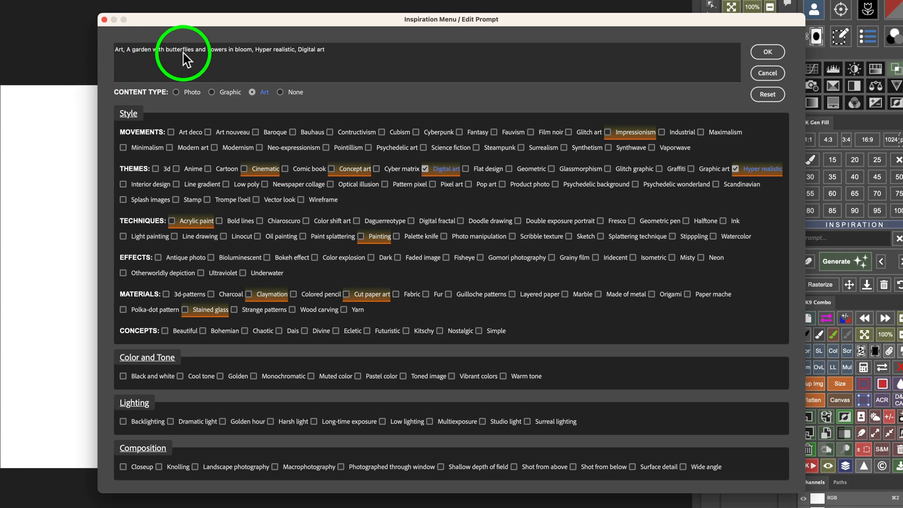
mouse_move(274, 57)
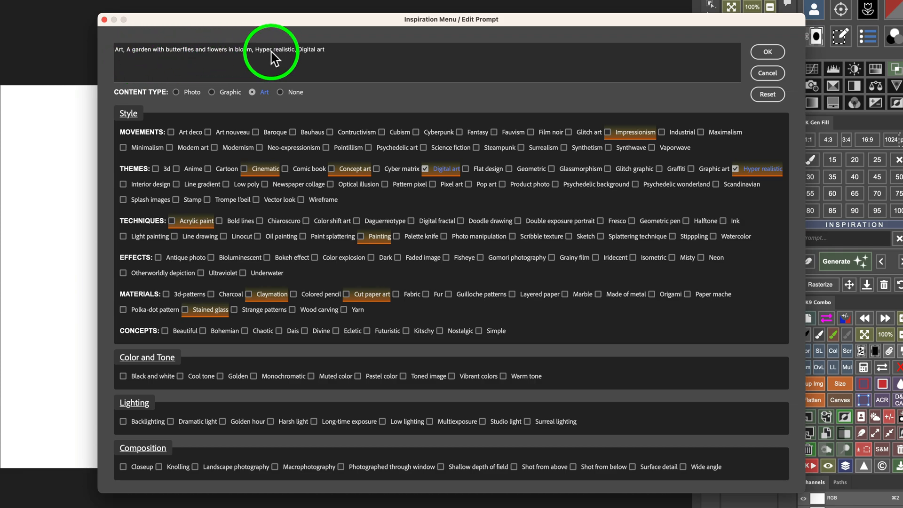
mouse_move(409, 77)
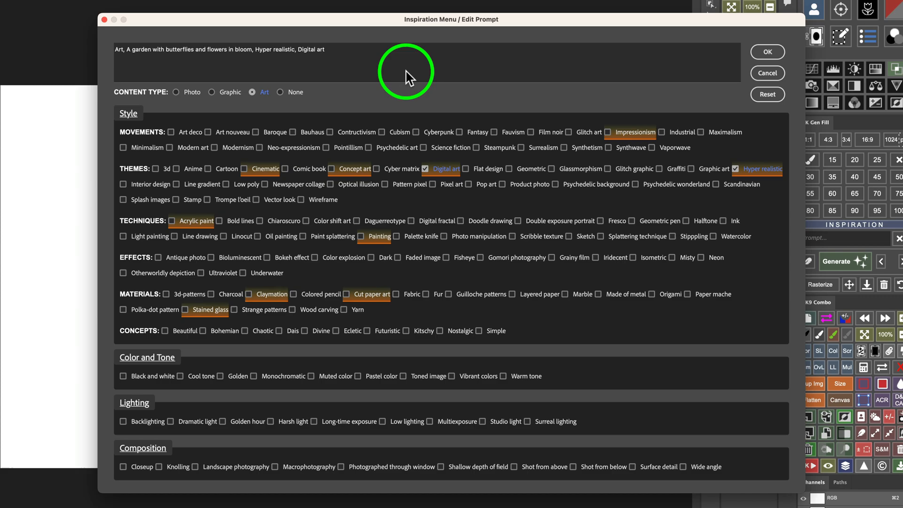
mouse_move(768, 52)
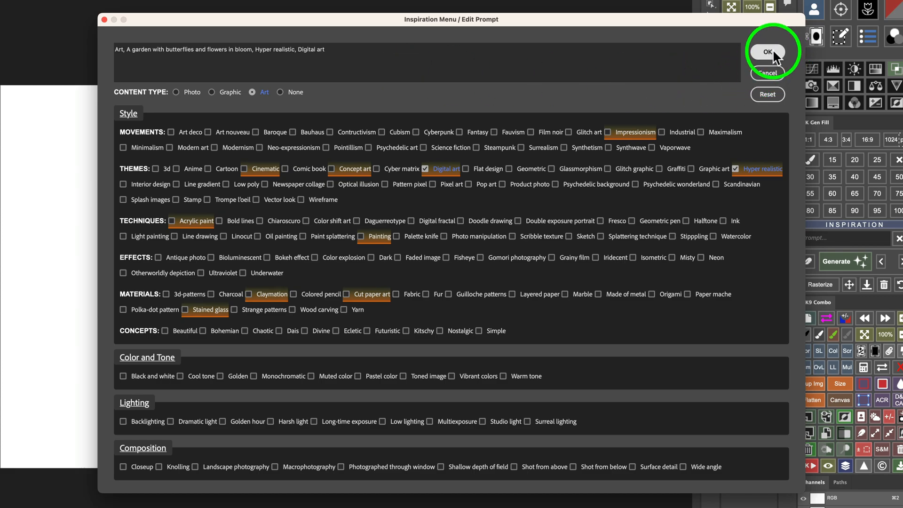
click(767, 51)
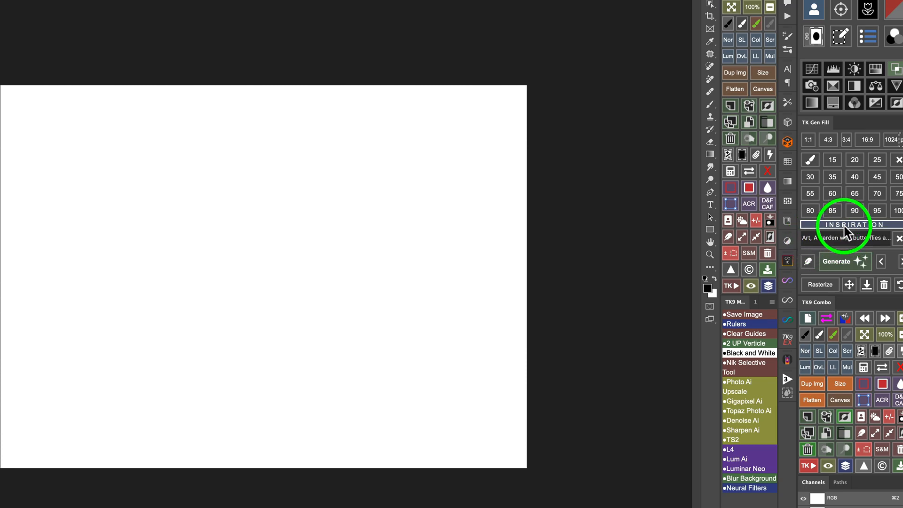
click(845, 224)
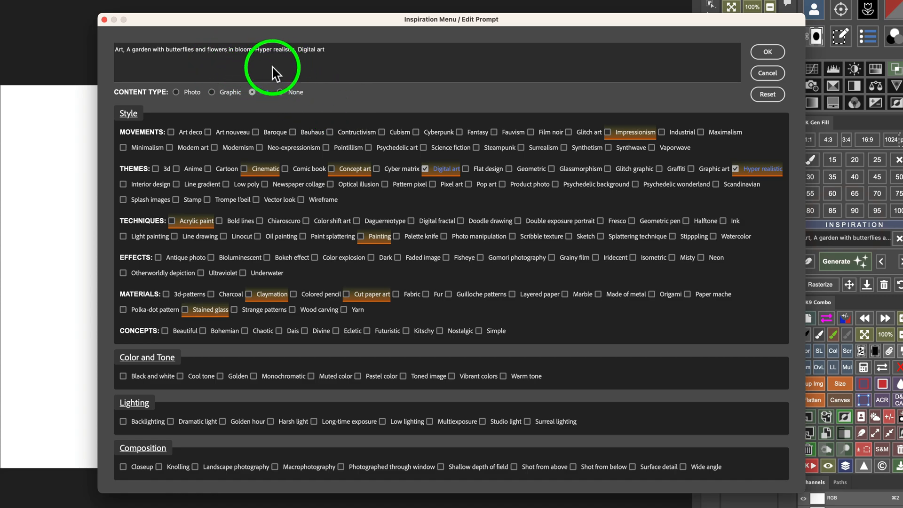
click(252, 92)
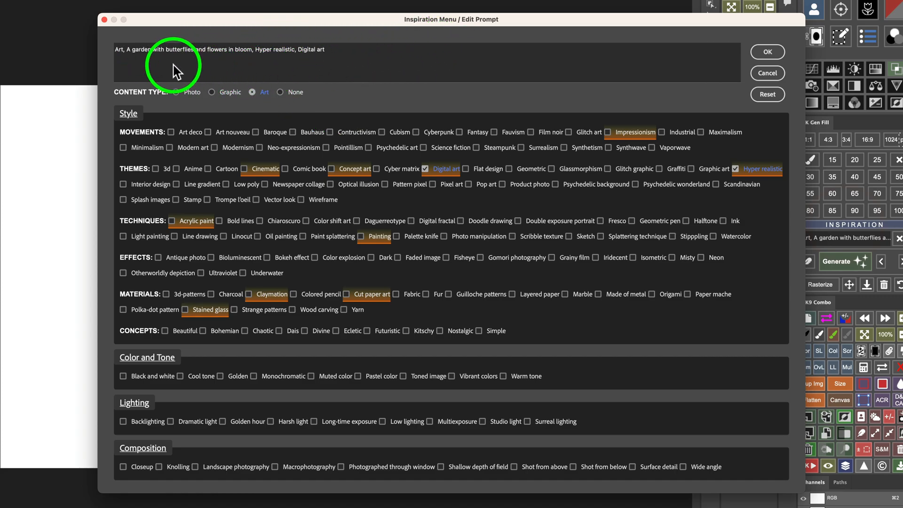
mouse_move(392, 62)
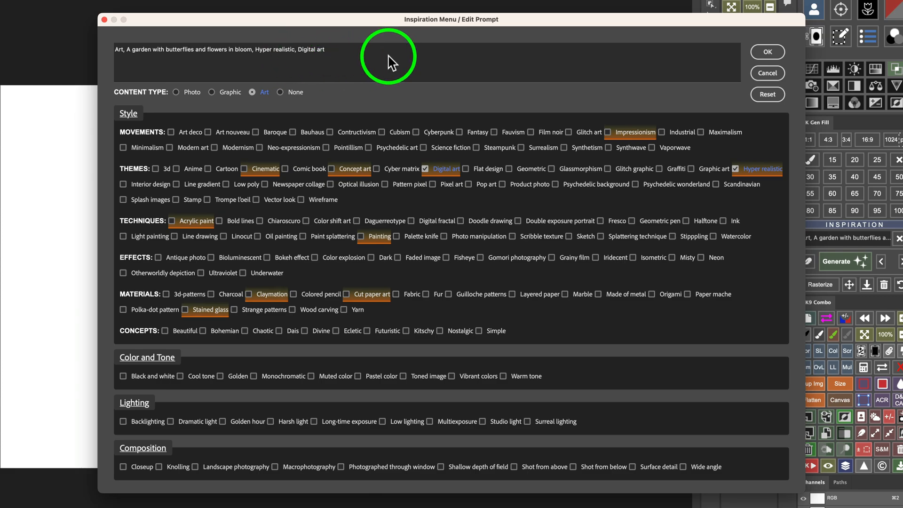
mouse_move(367, 54)
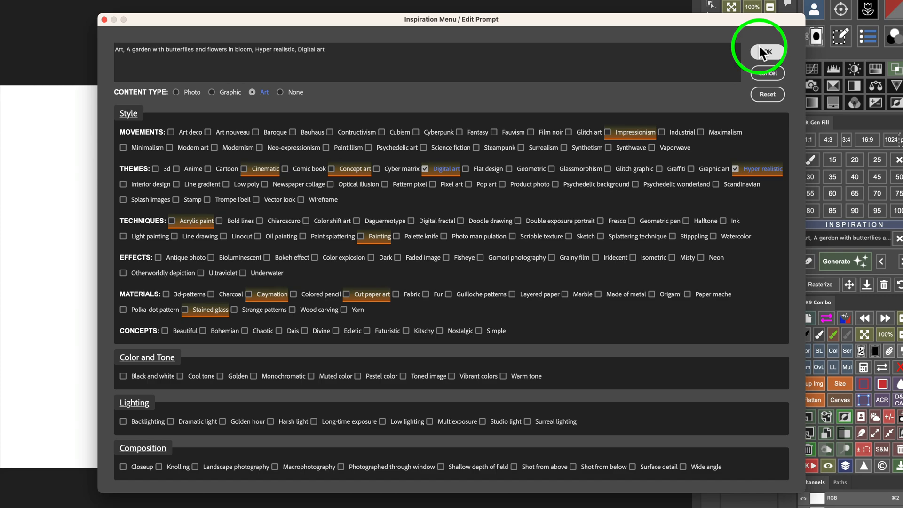
click(760, 46)
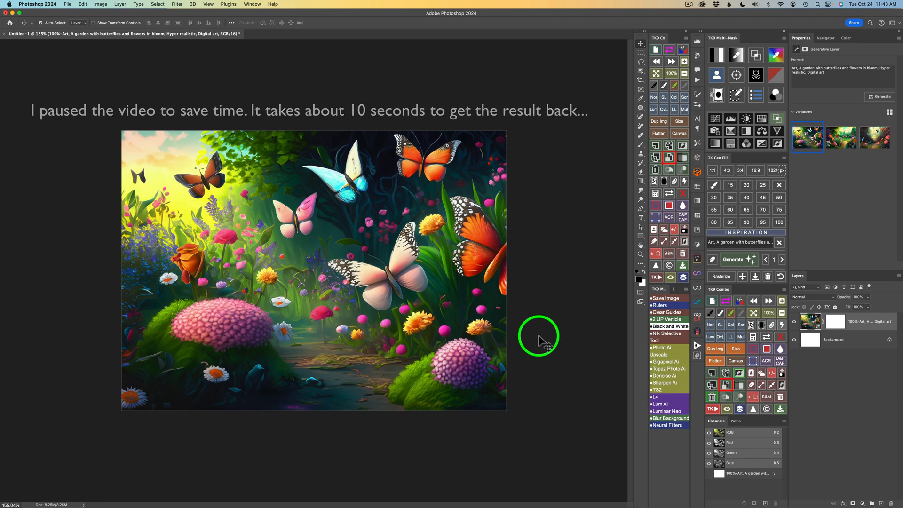
mouse_move(714, 254)
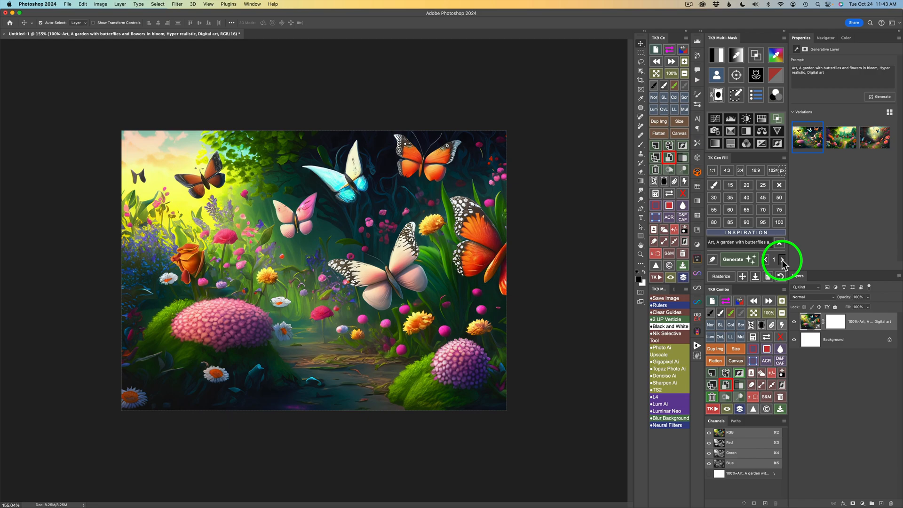
View garden variations 2 and 3, then return to variation 1
click(782, 259)
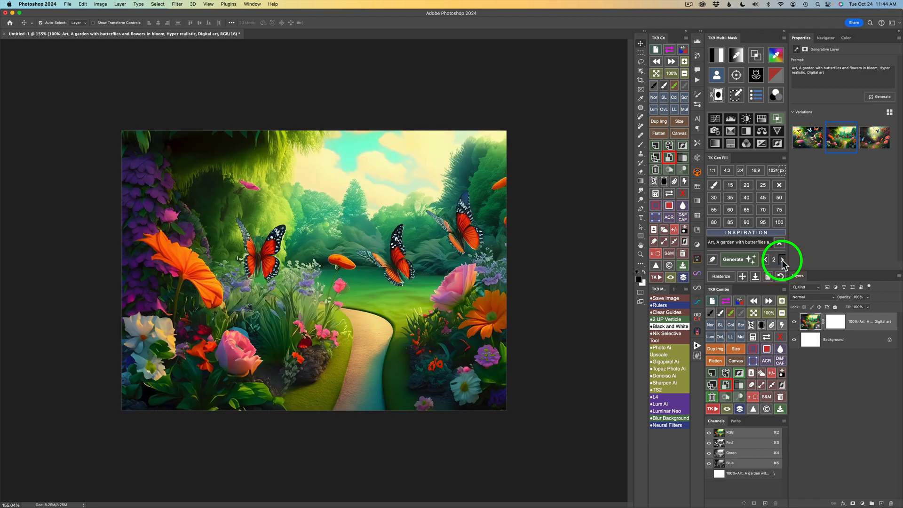
click(781, 259)
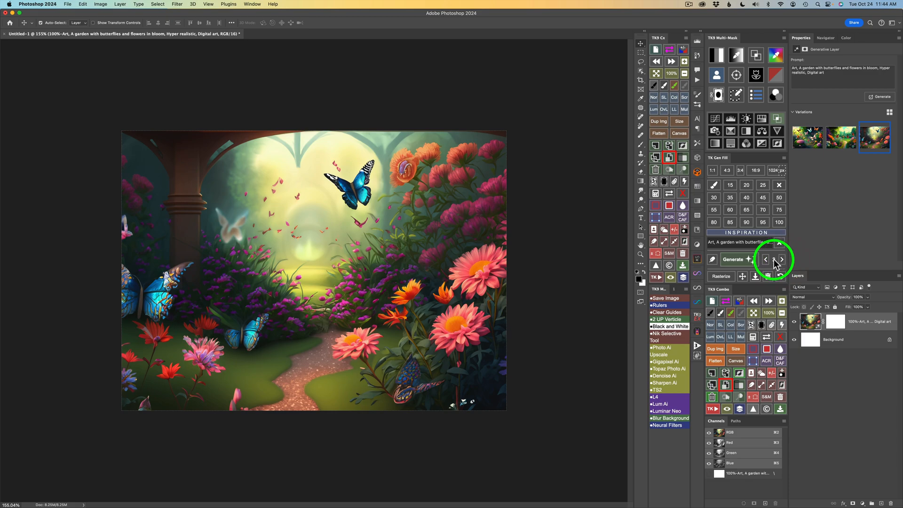
click(765, 259)
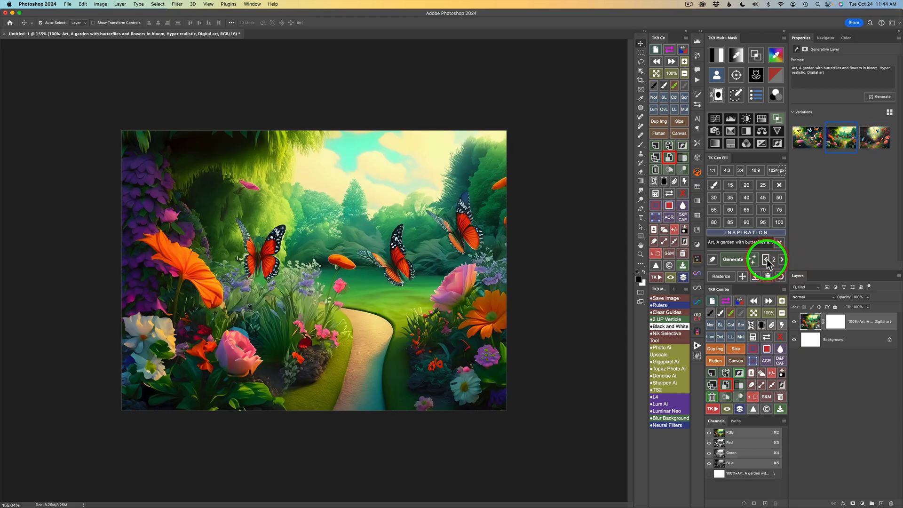
click(763, 259)
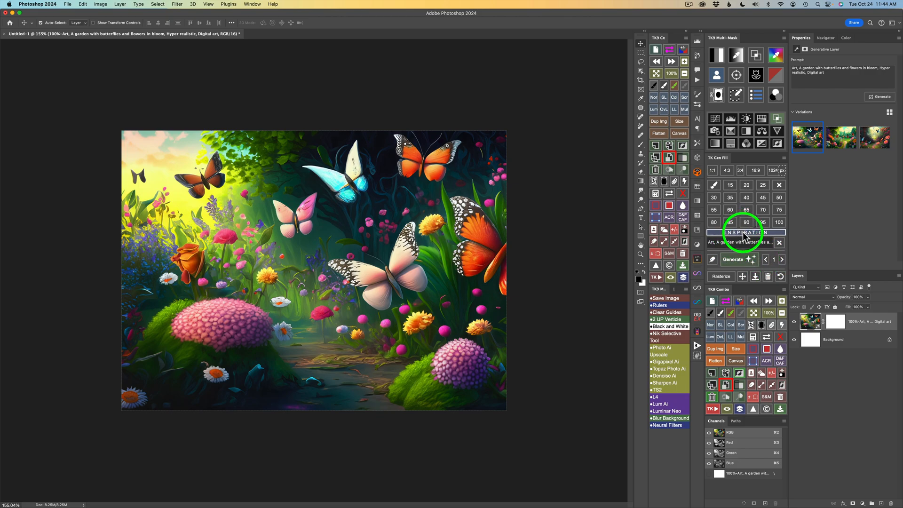
Replace Digital art with Cut paper art in the prompt and confirm
click(746, 232)
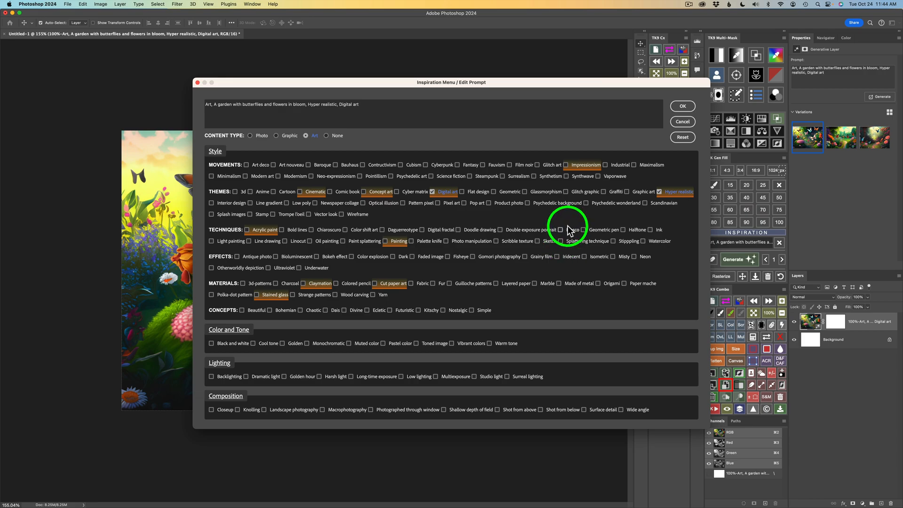
mouse_move(520, 225)
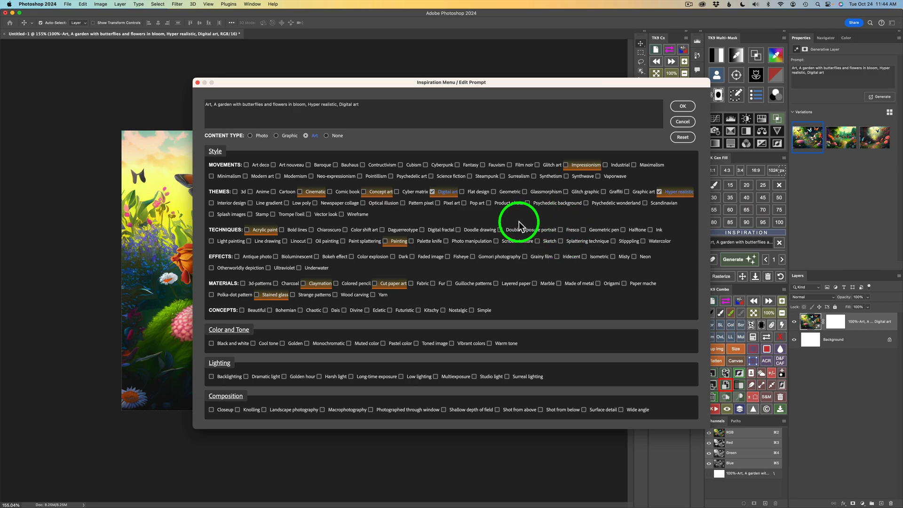
mouse_move(679, 192)
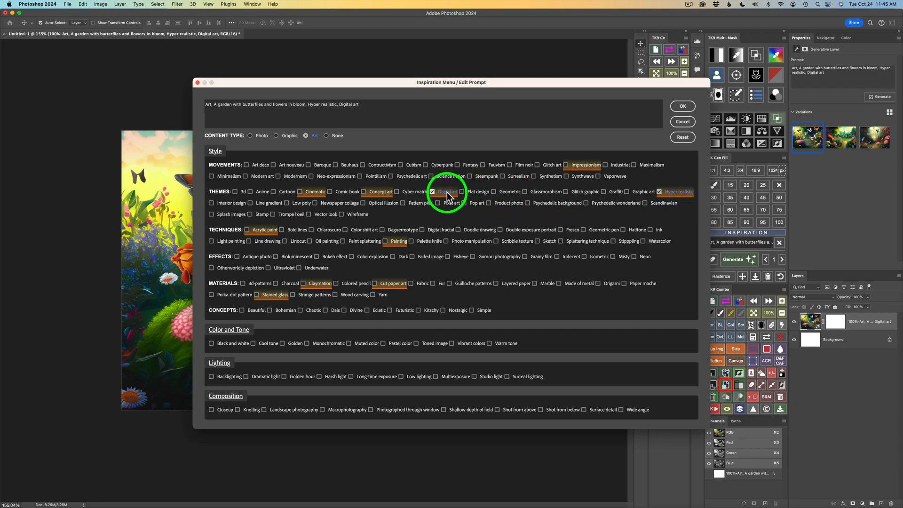
click(433, 191)
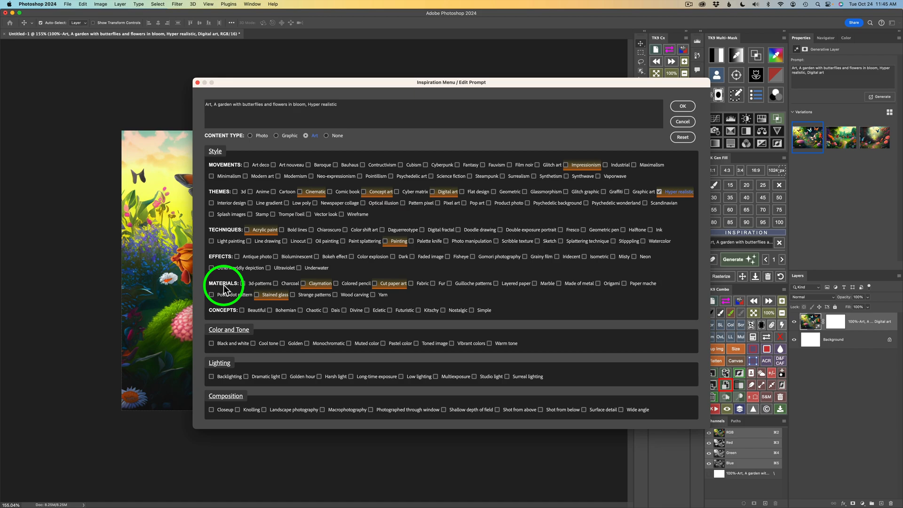
mouse_move(397, 286)
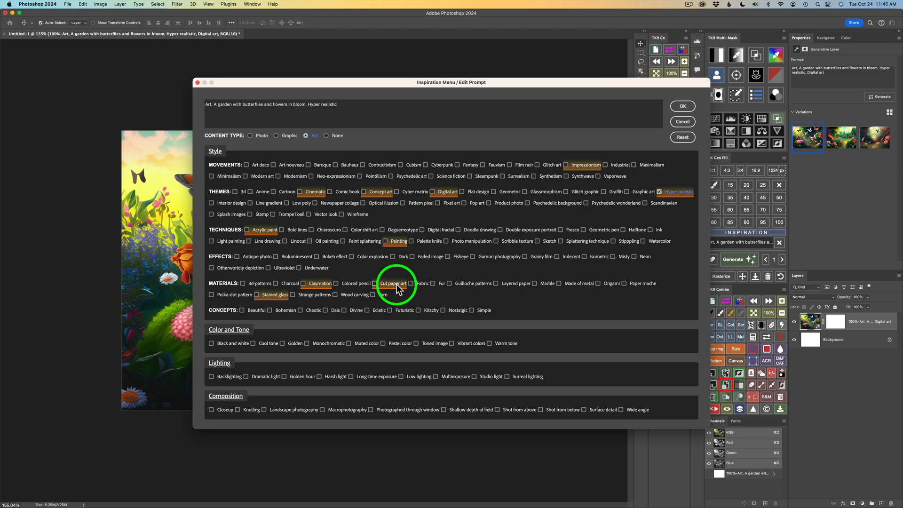
click(393, 283)
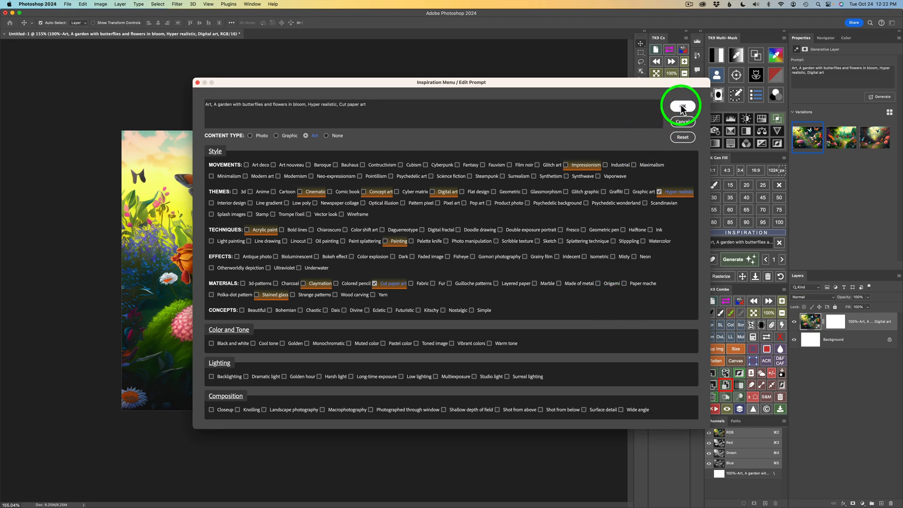
click(680, 106)
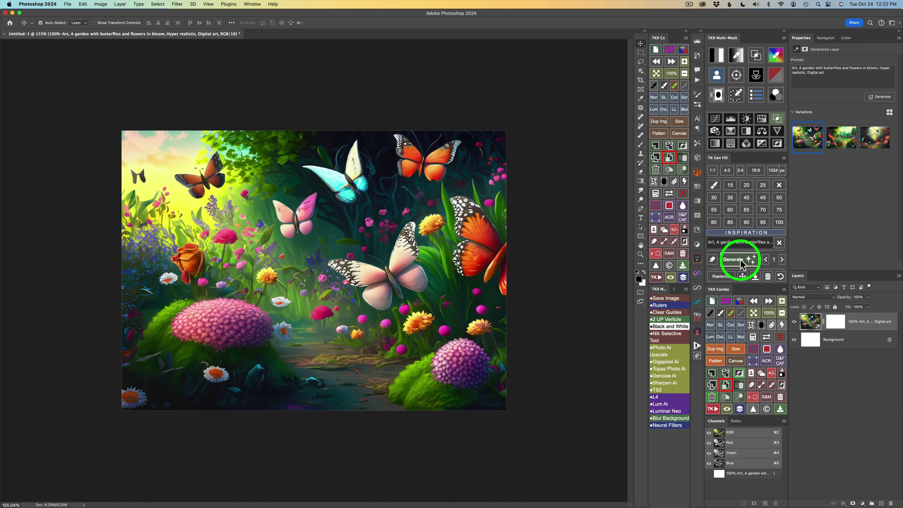
Generate cut-paper garden variations and advance to the third, with a curved paper arch
click(733, 259)
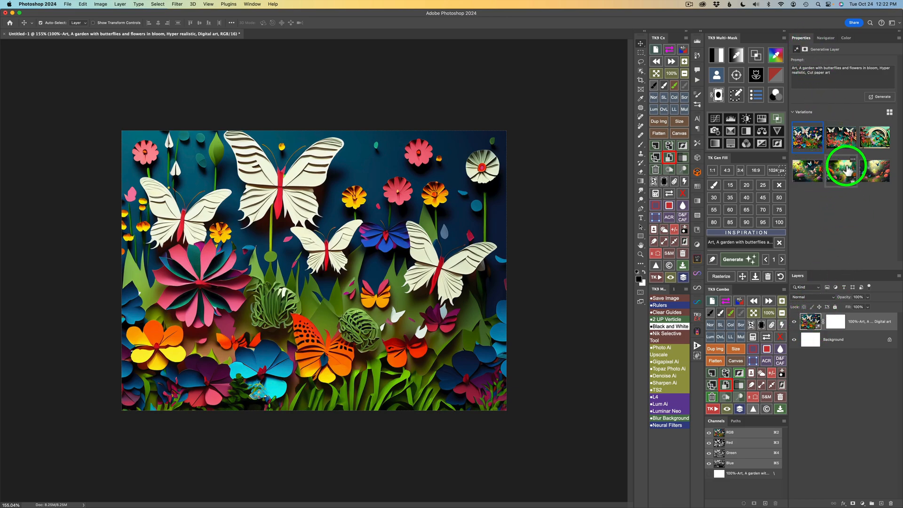
click(807, 157)
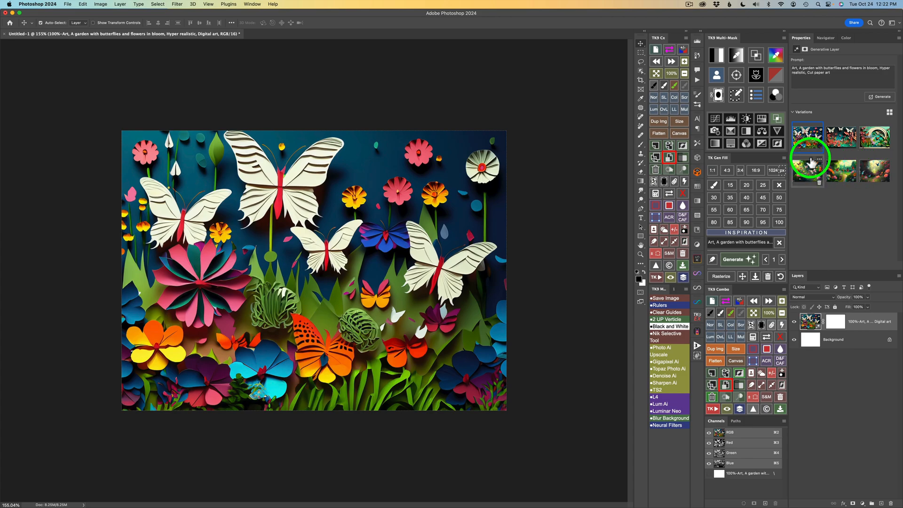
click(875, 137)
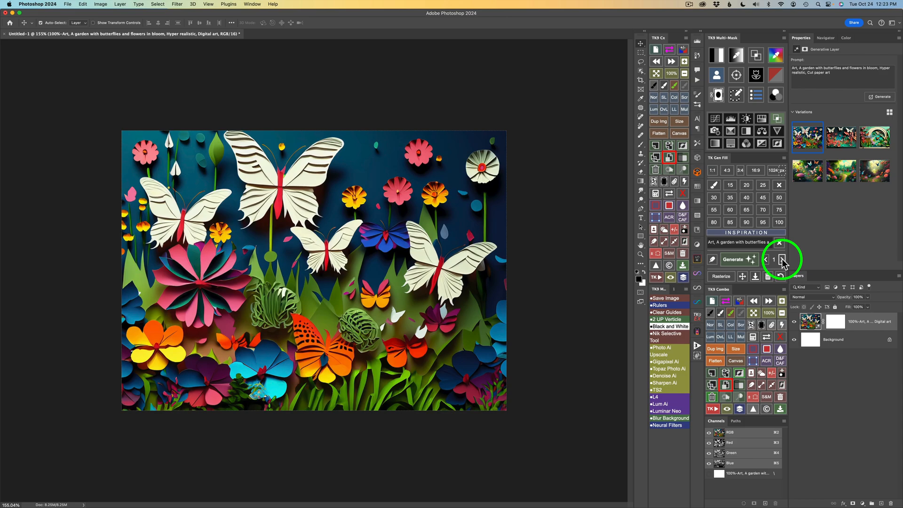
click(781, 260)
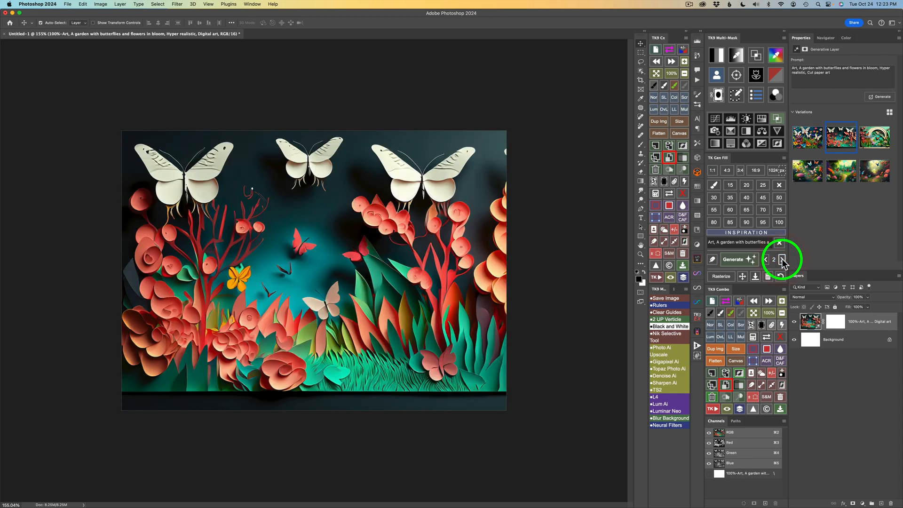
click(782, 259)
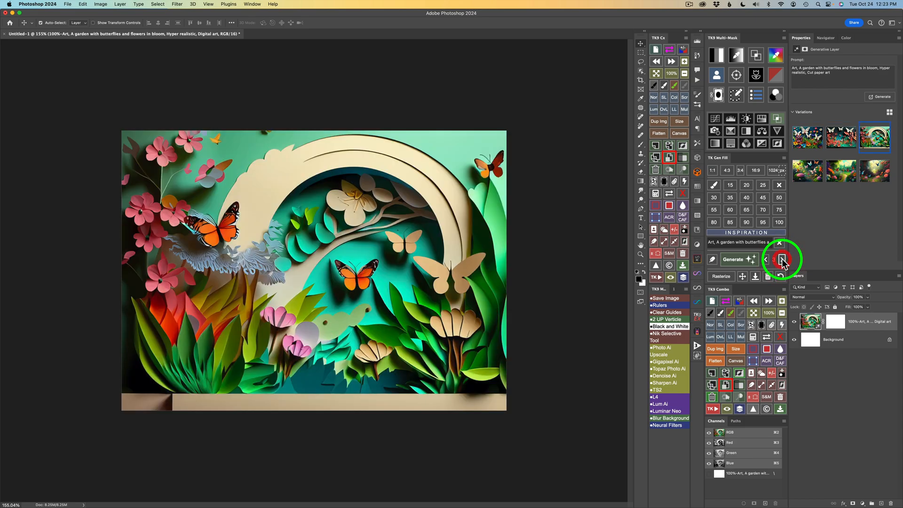
click(782, 258)
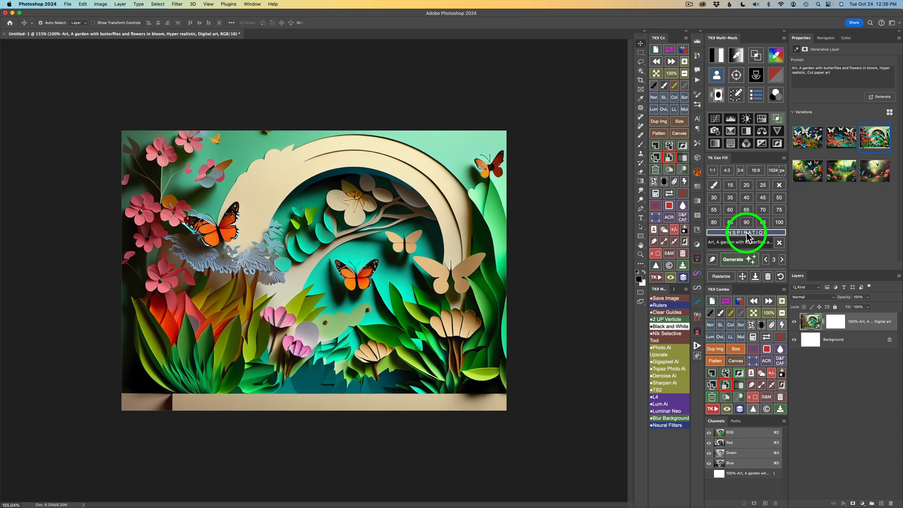
Replace Cut paper art with Claymation in the prompt and confirm
click(746, 232)
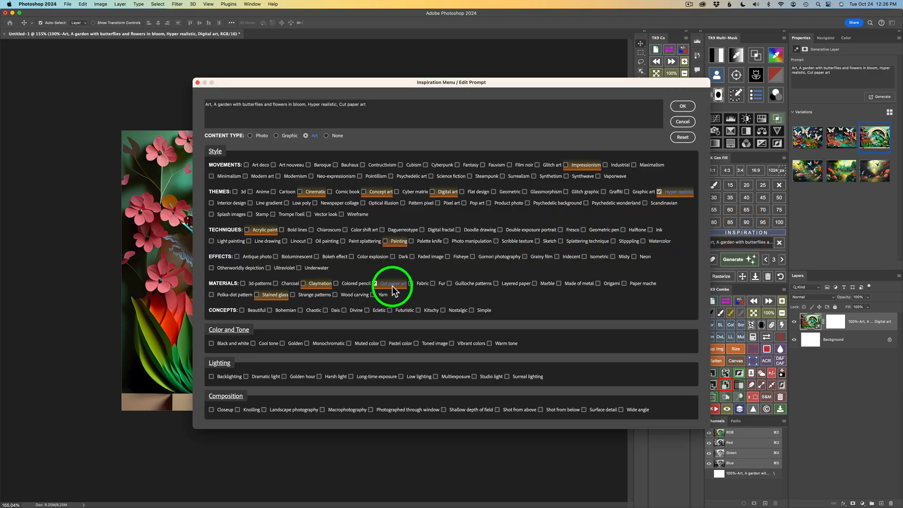
click(375, 283)
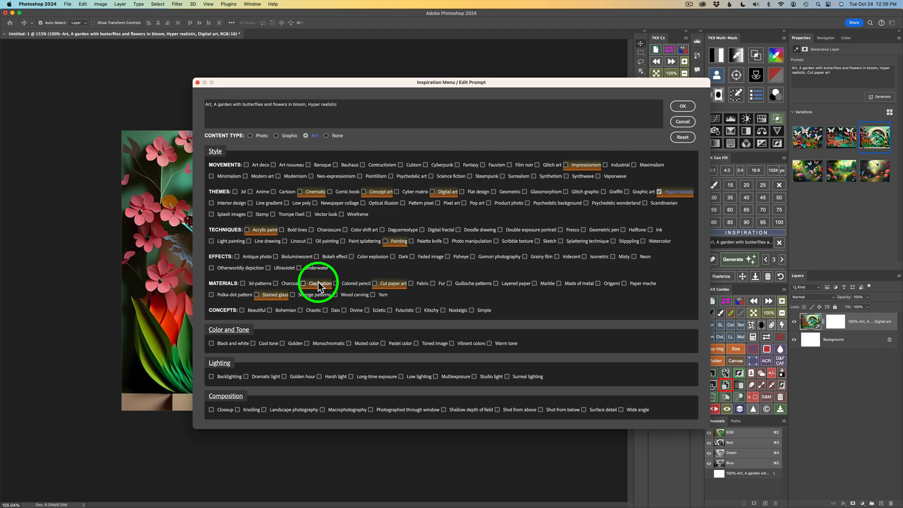
click(304, 282)
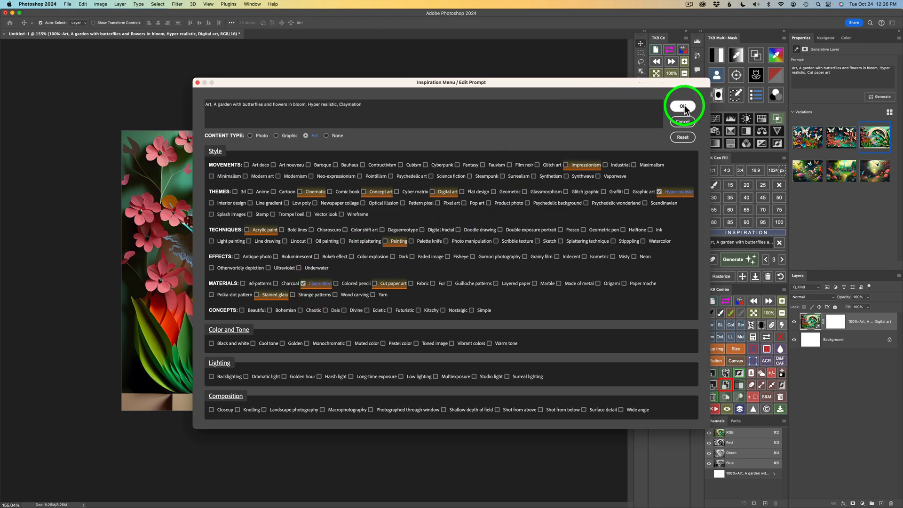
click(683, 107)
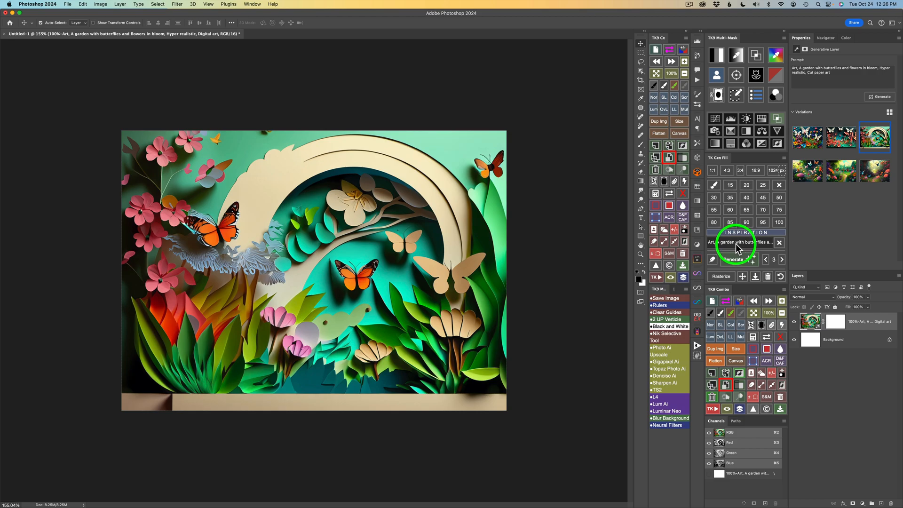
Generate claymation garden variations and step through to variation 9, a digital-art garden
click(731, 259)
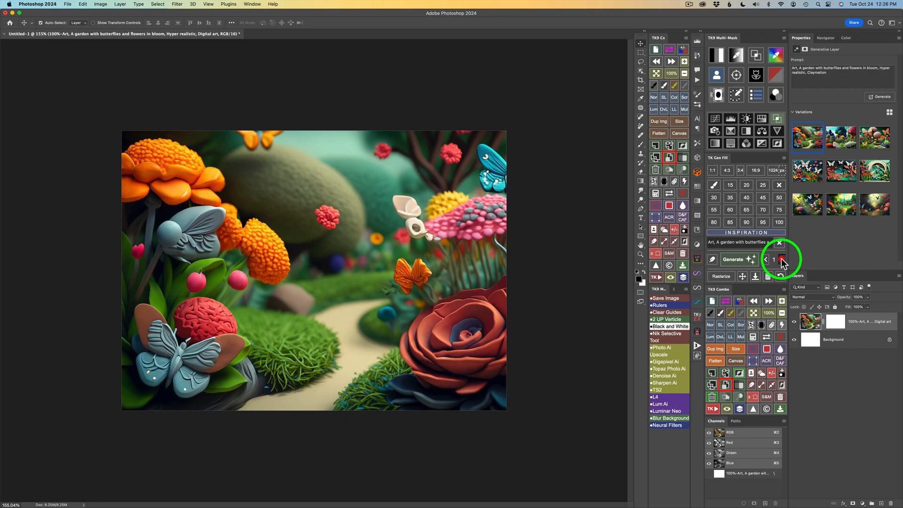
click(782, 259)
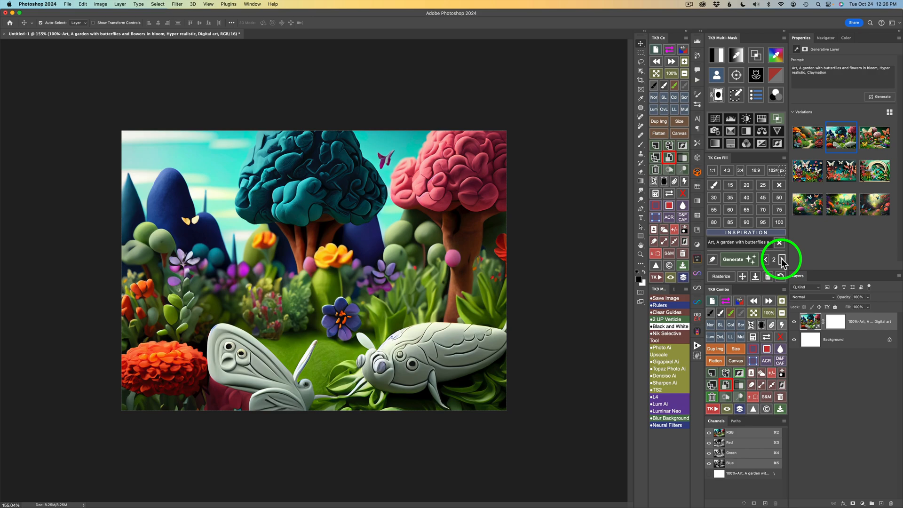
click(782, 259)
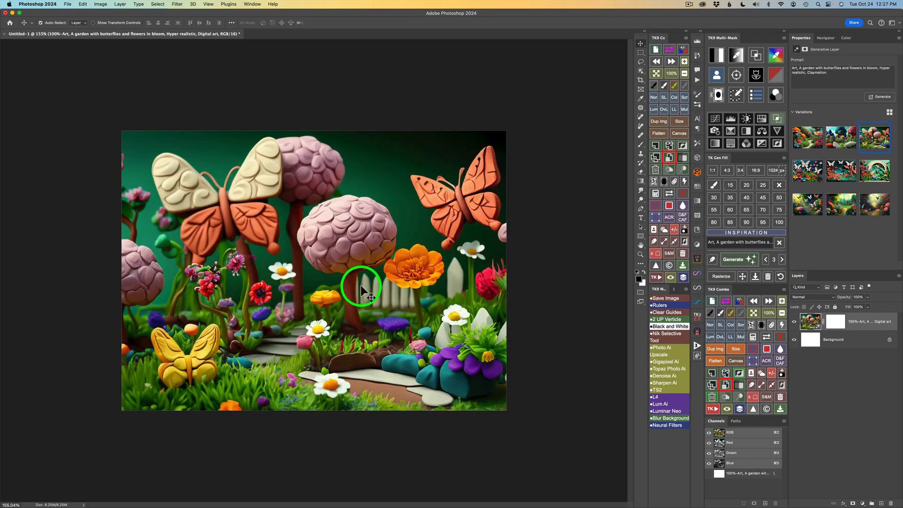
mouse_move(678, 289)
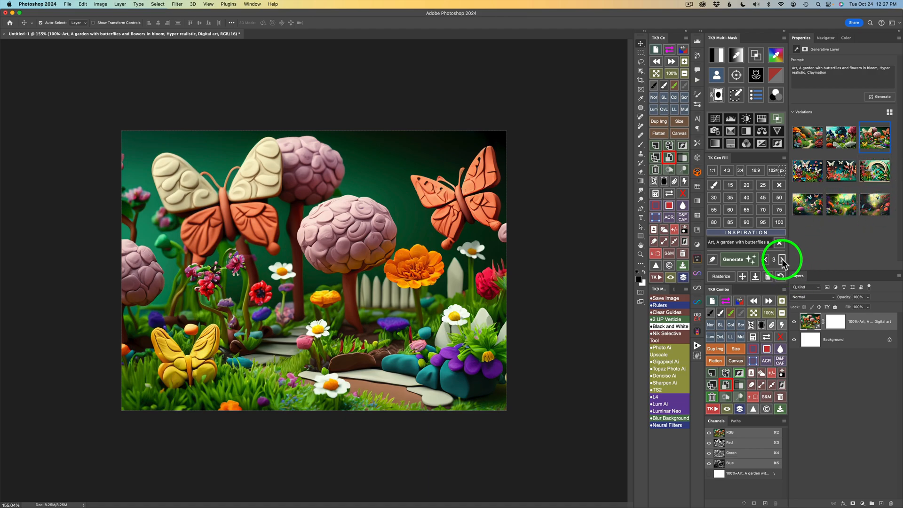
click(782, 259)
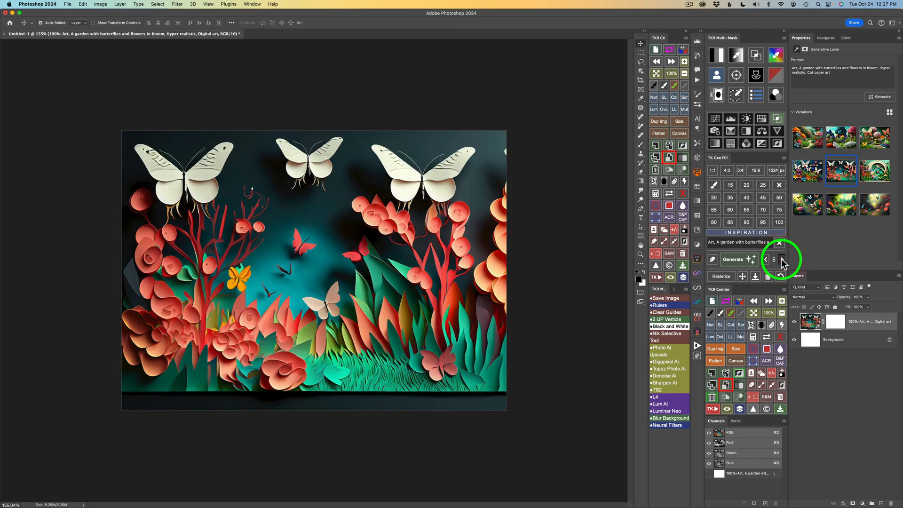
click(782, 259)
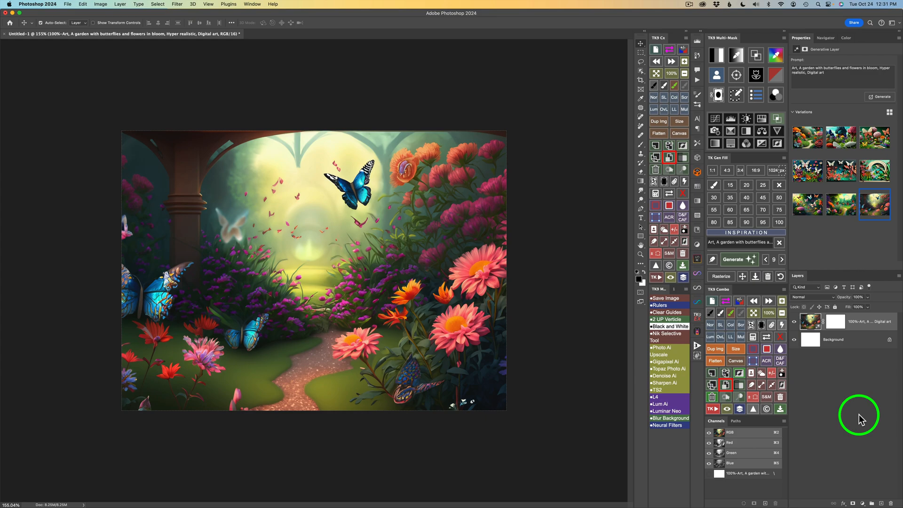
mouse_move(718, 294)
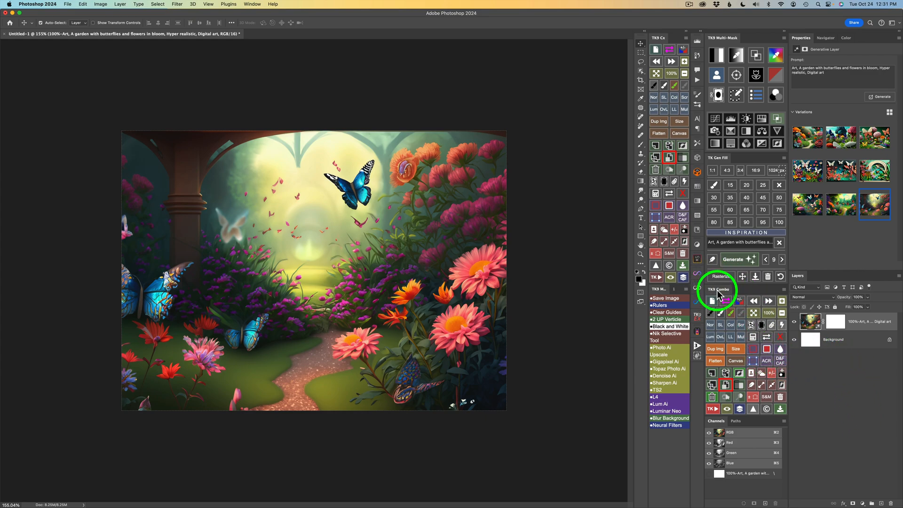
mouse_move(738, 357)
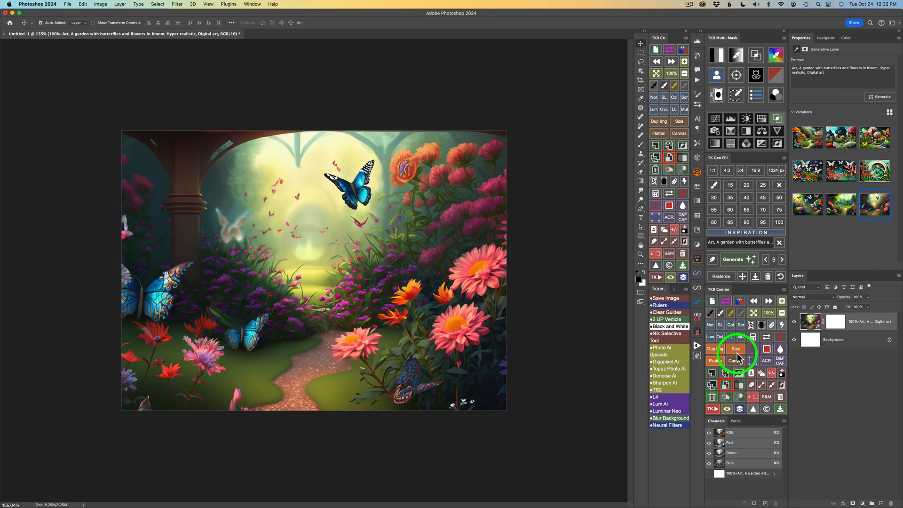
click(736, 349)
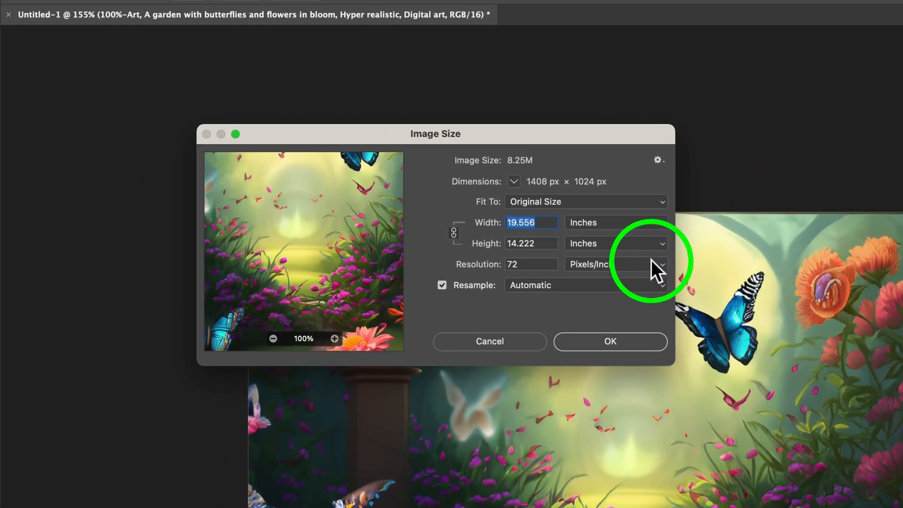
mouse_move(544, 192)
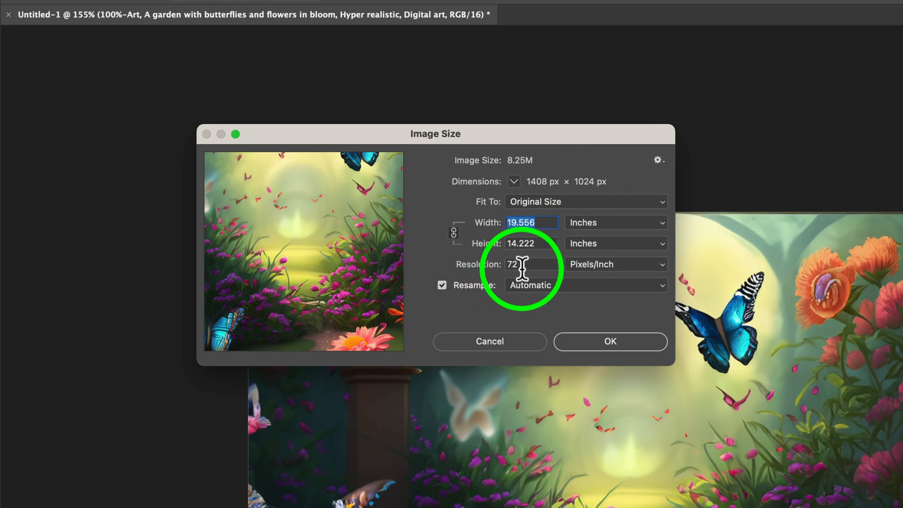
mouse_move(521, 264)
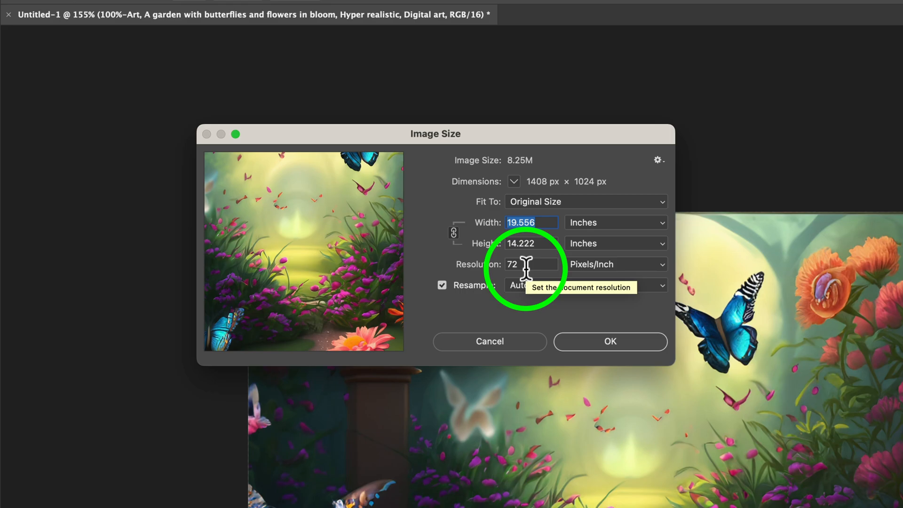
mouse_move(530, 243)
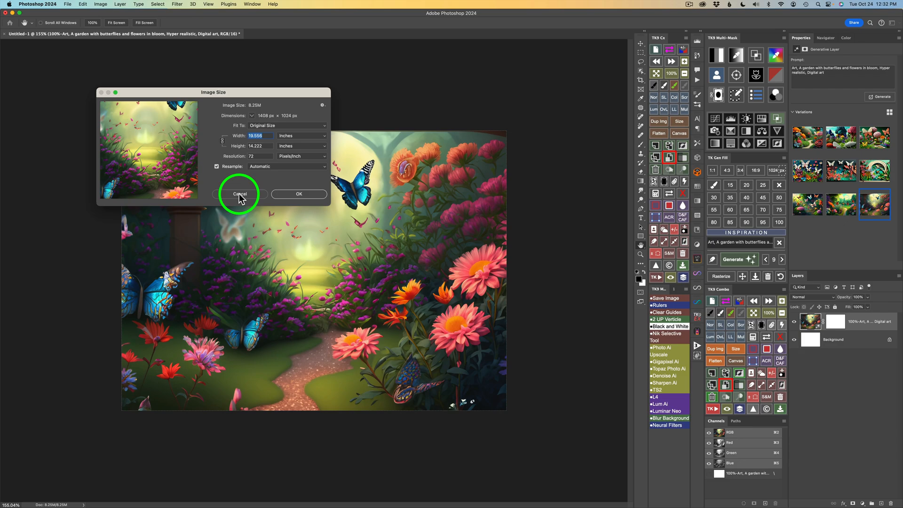
click(239, 193)
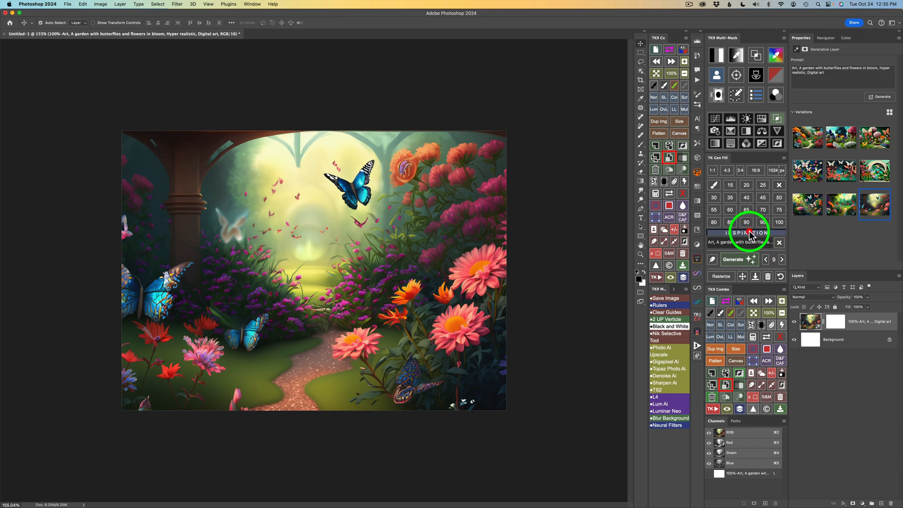
Swap Claymation for Impressionism so the prompt ends 'Hyper realistic, Impressionism'
click(746, 231)
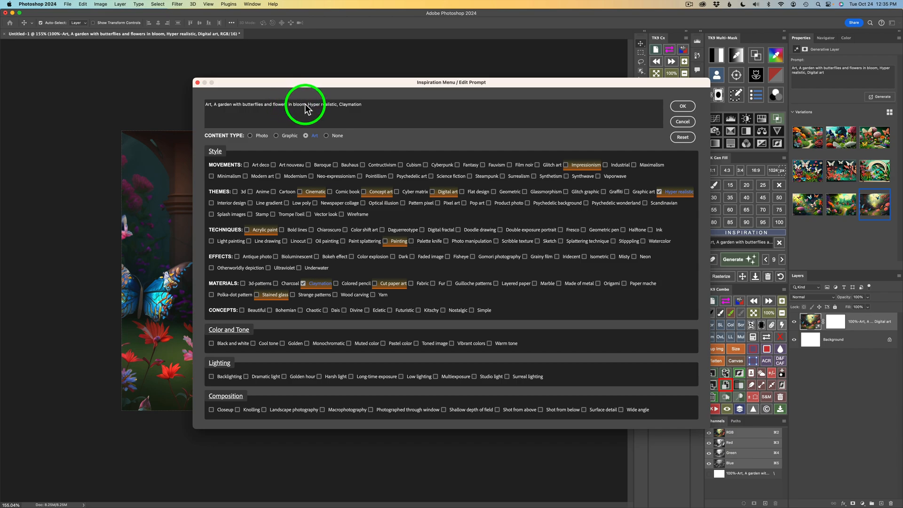
triple_click(283, 105)
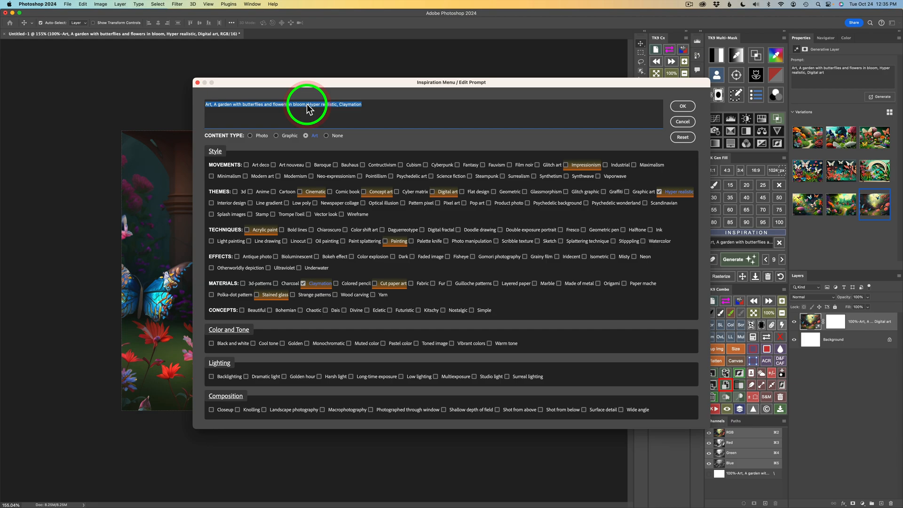
click(310, 104)
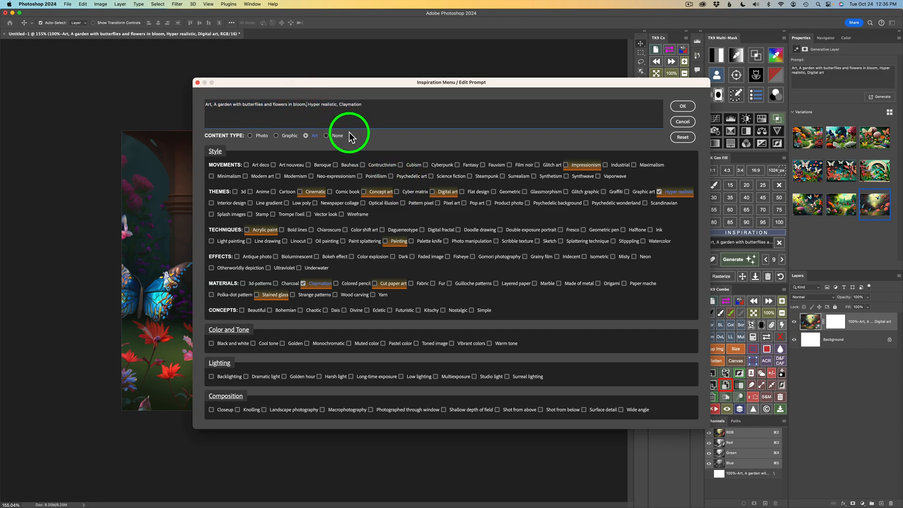
mouse_move(486, 230)
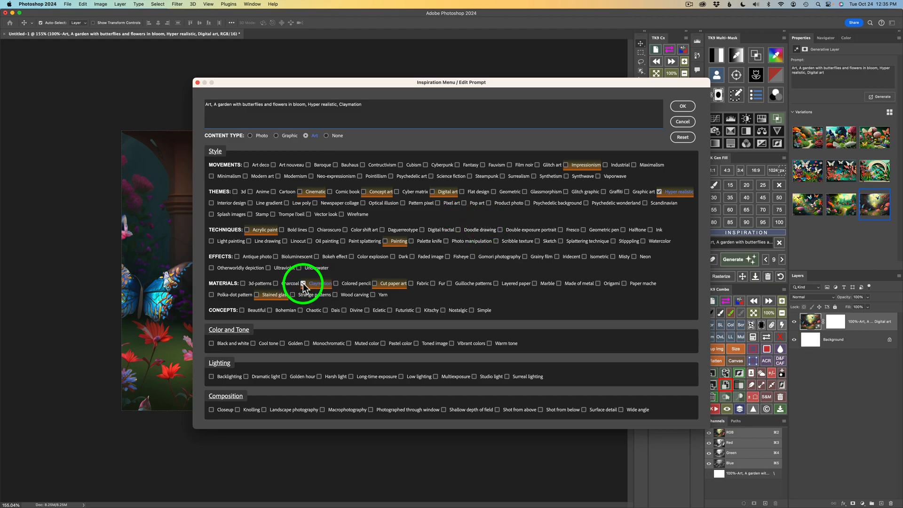
click(304, 283)
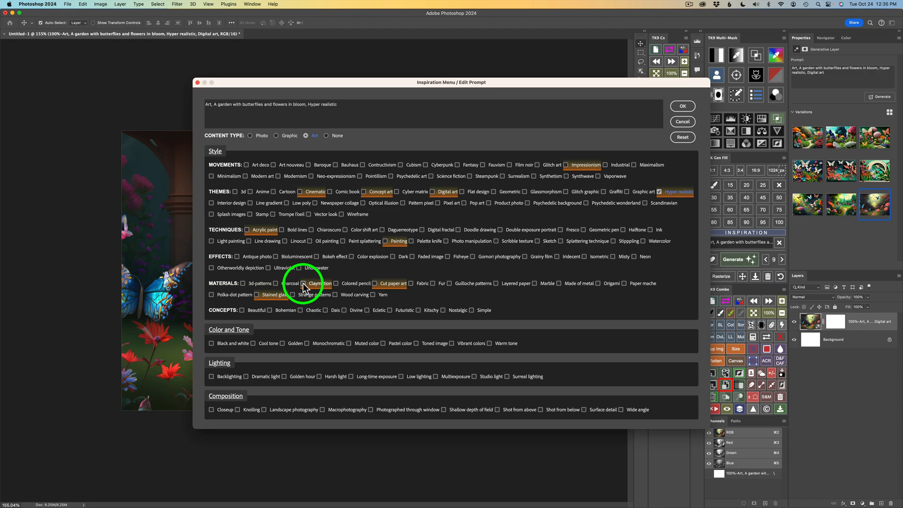
click(587, 165)
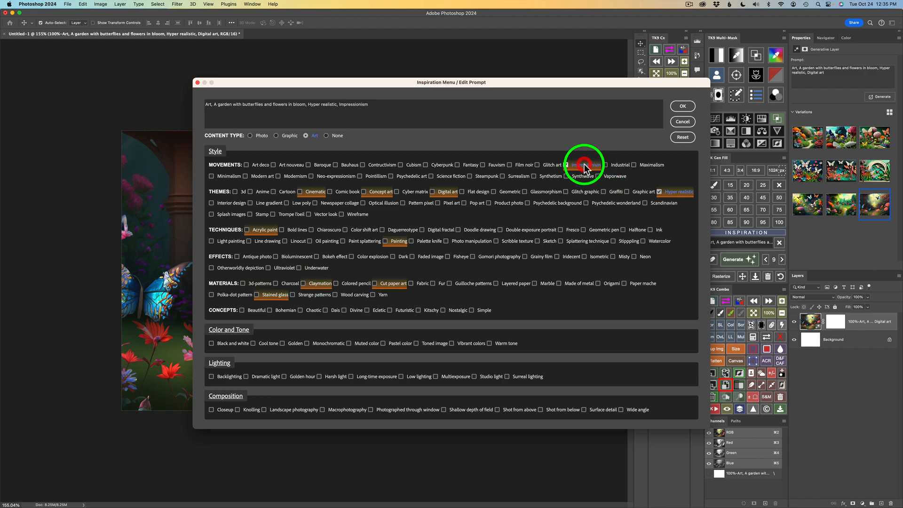
click(566, 165)
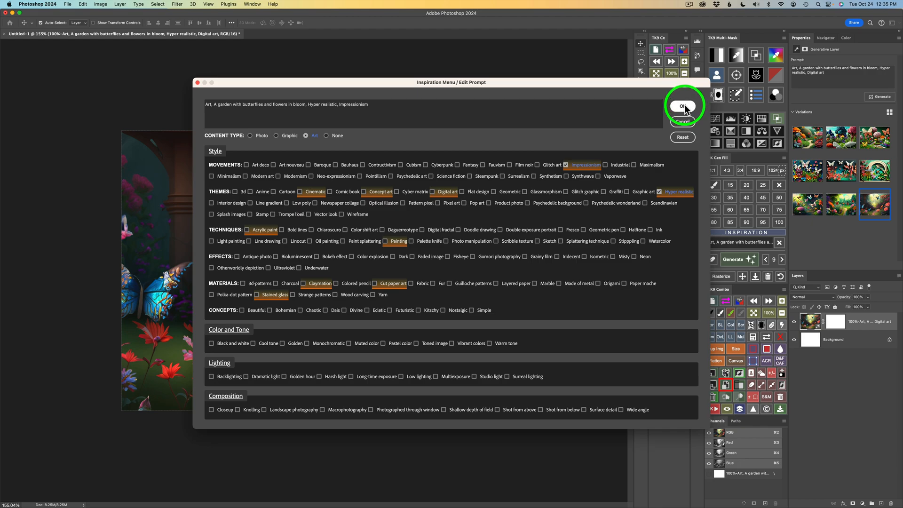
click(682, 106)
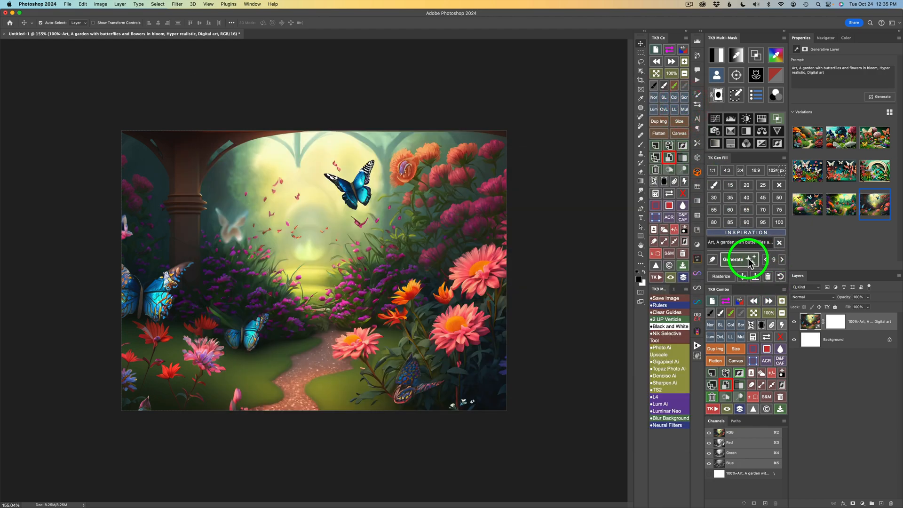
Generate impressionist garden variations and display the third one
click(737, 259)
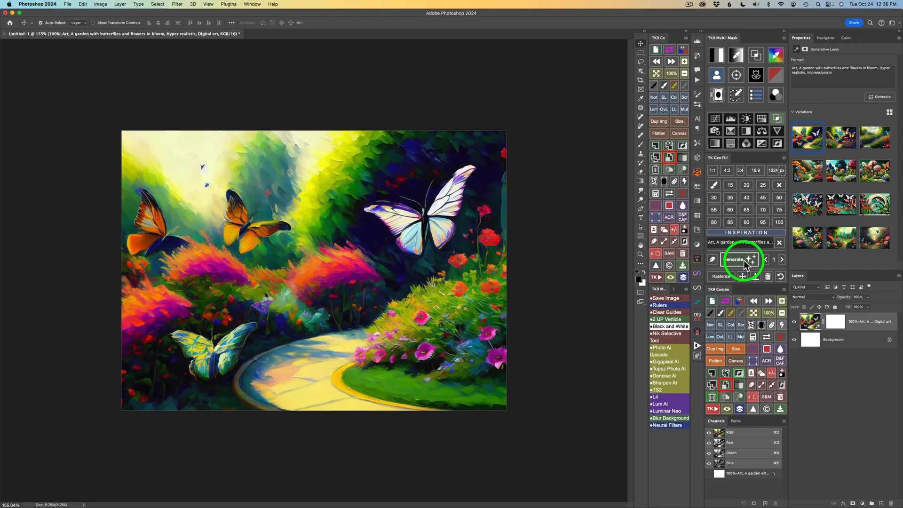
mouse_move(419, 298)
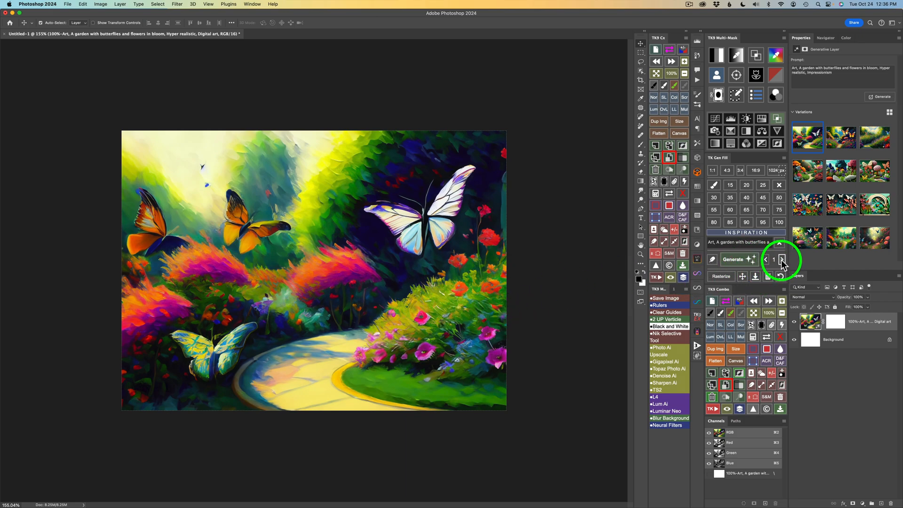
click(781, 259)
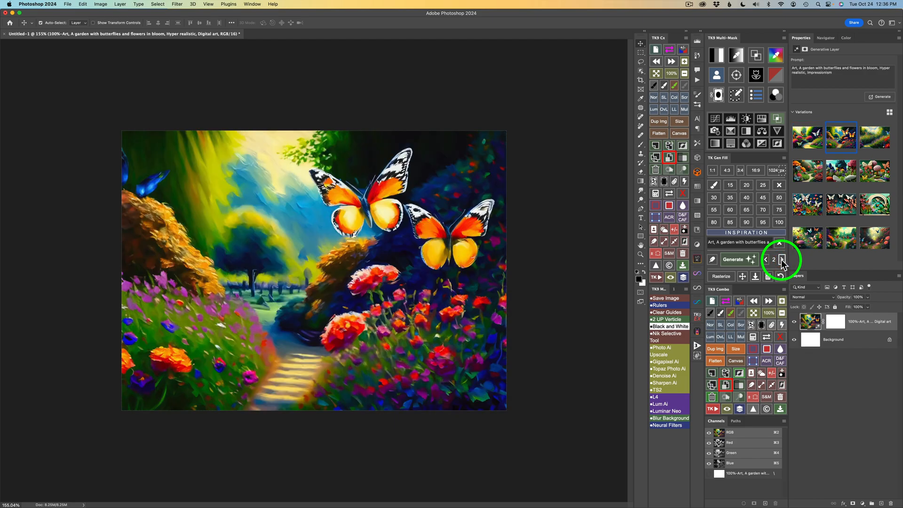
click(779, 256)
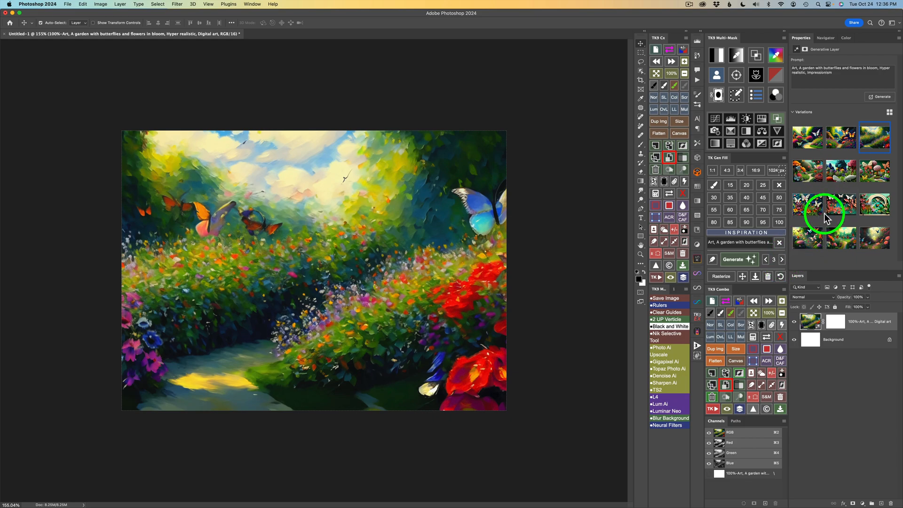
mouse_move(868, 441)
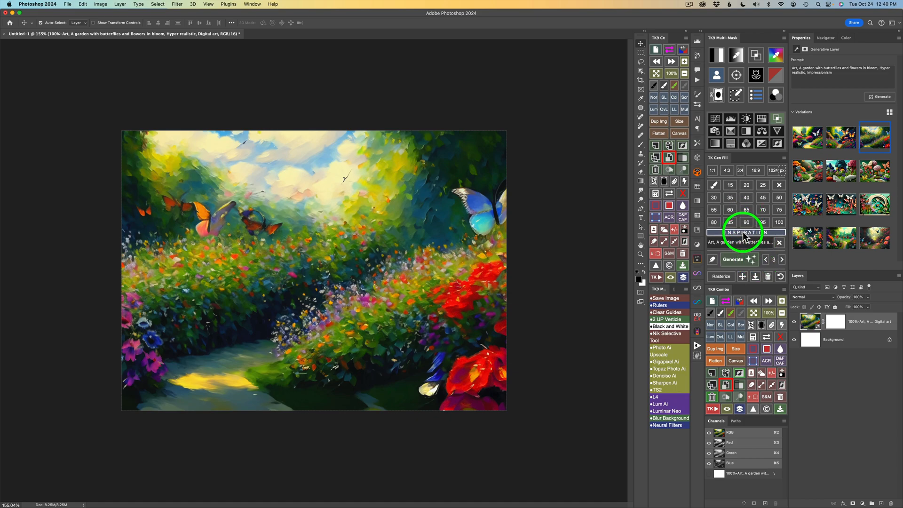
Replace Impressionism with Stained glass so the prompt ends 'Hyper realistic, Stained glass'
click(746, 232)
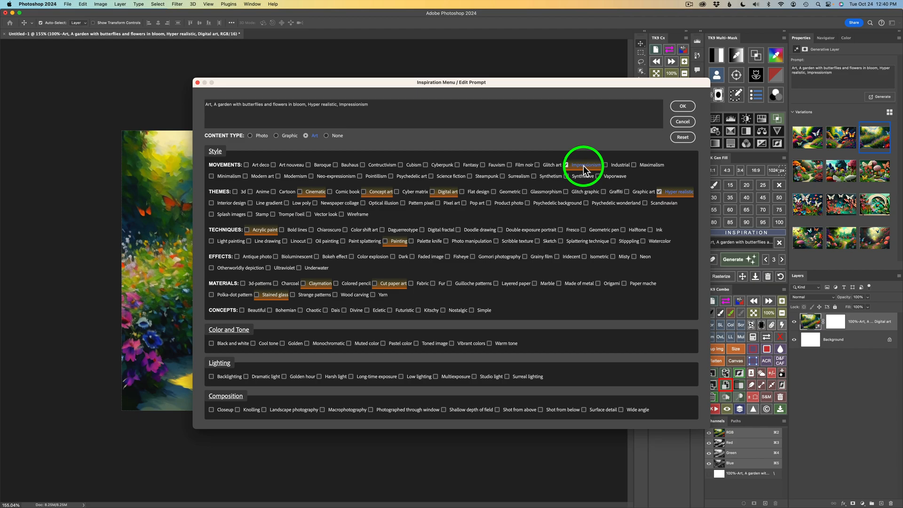
click(566, 165)
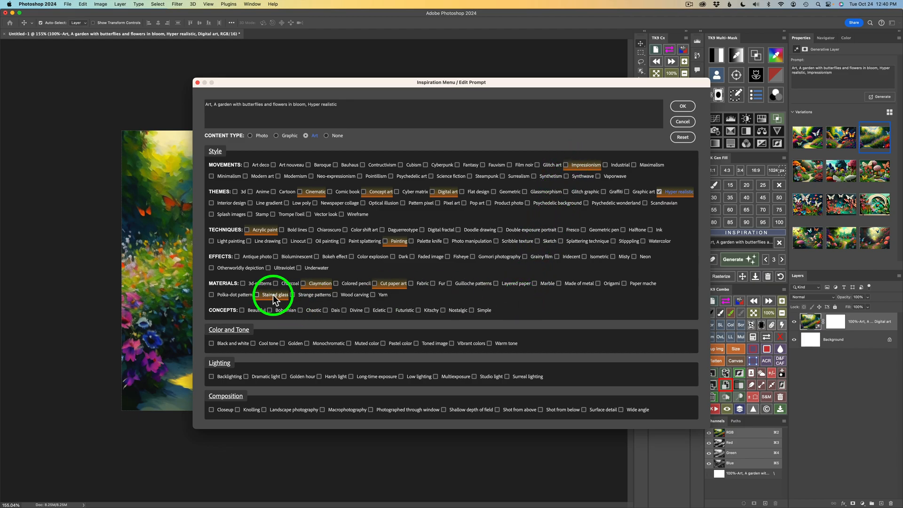
click(257, 294)
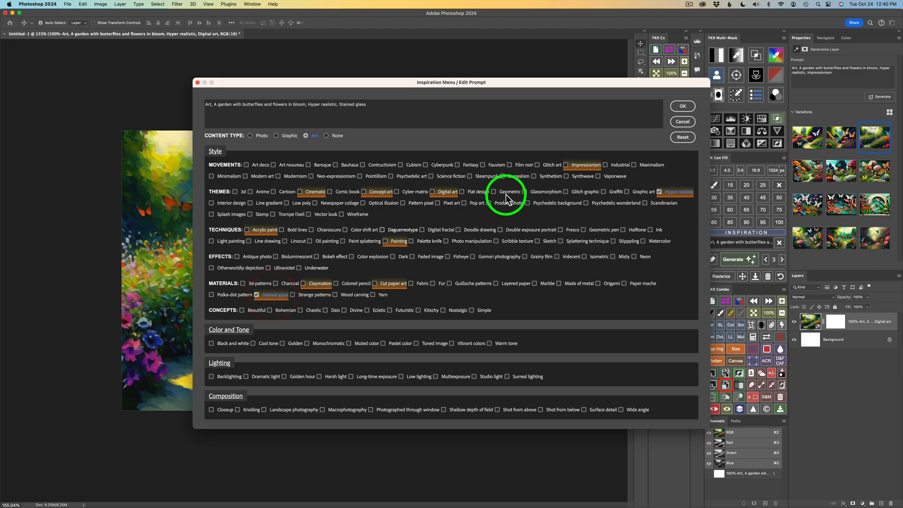
click(682, 106)
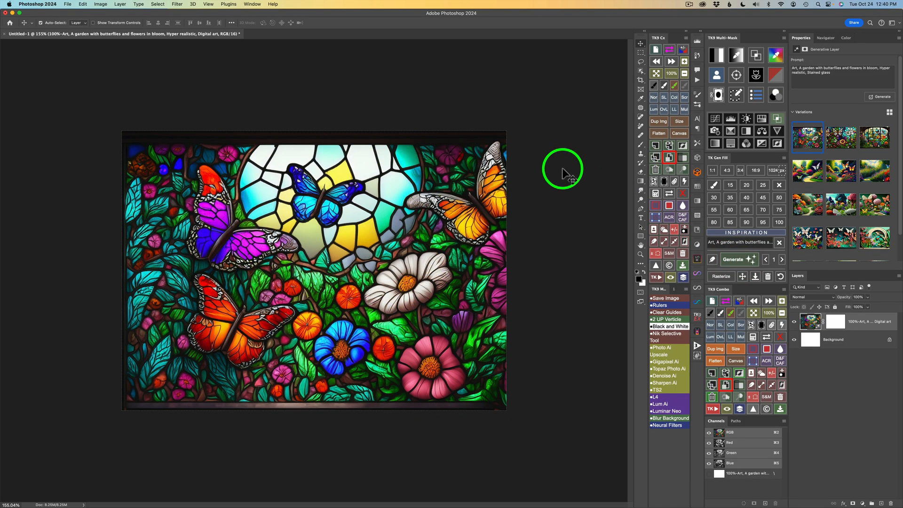
mouse_move(780, 260)
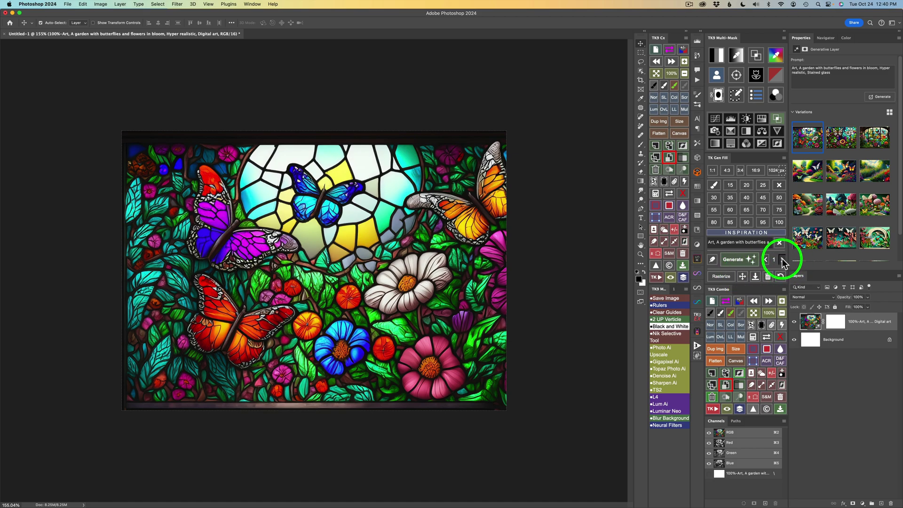
Advance to the third stained-glass variation, an arched window with red butterflies
click(783, 259)
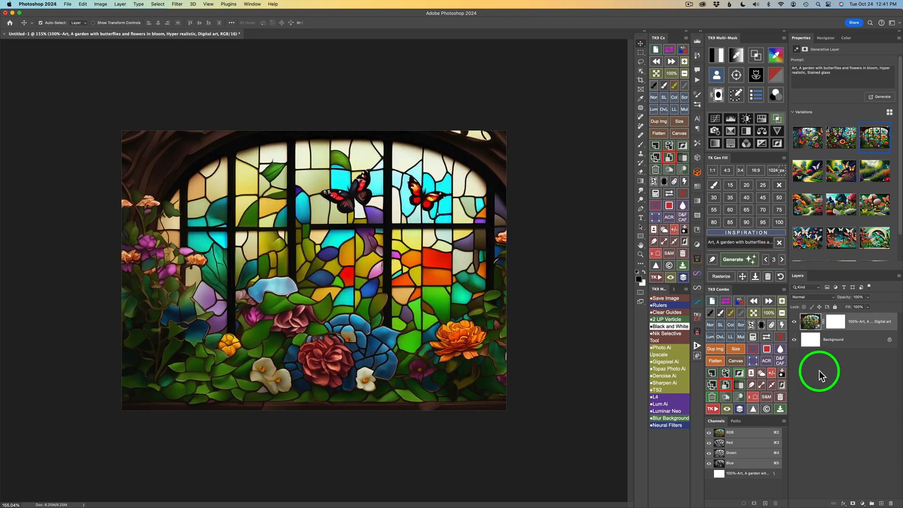
mouse_move(352, 148)
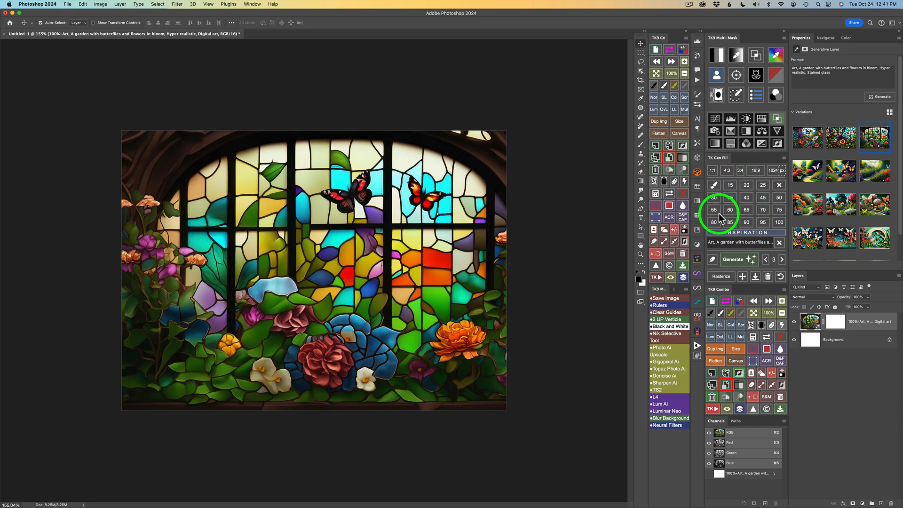
mouse_move(405, 189)
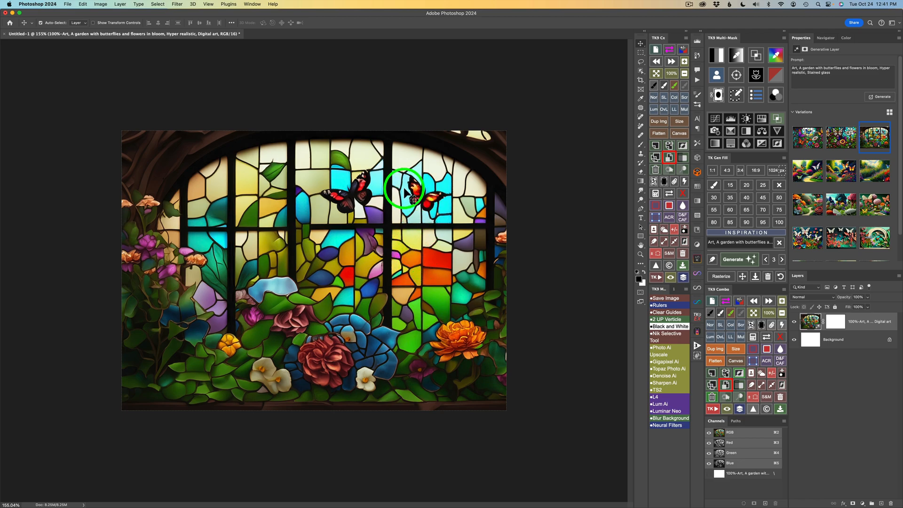
mouse_move(523, 263)
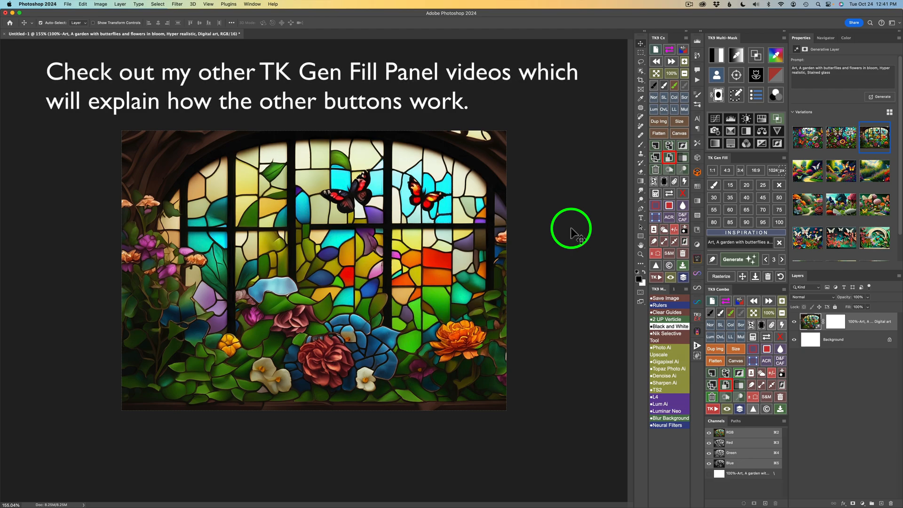
mouse_move(659, 224)
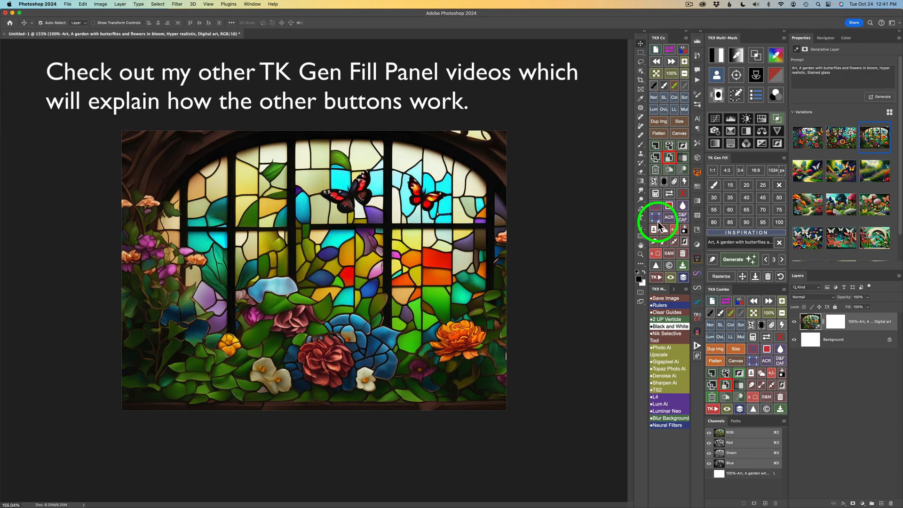
mouse_move(800, 292)
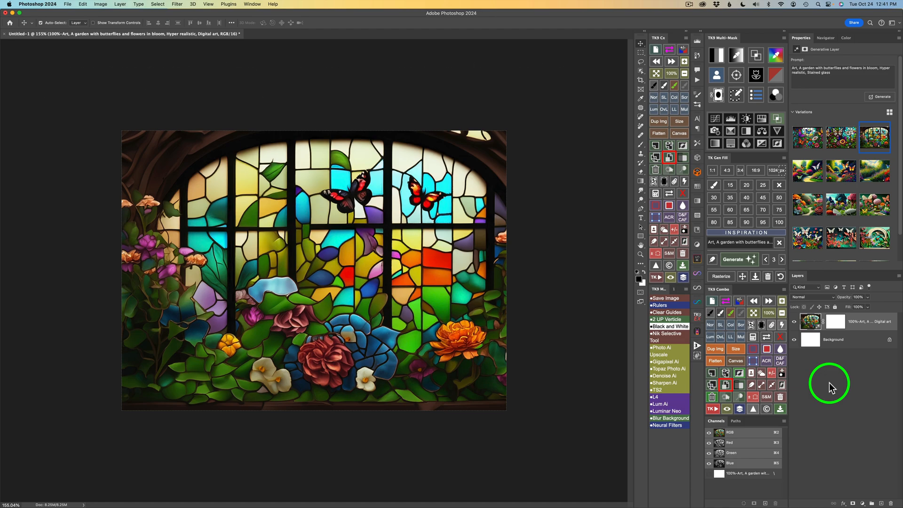
mouse_move(580, 293)
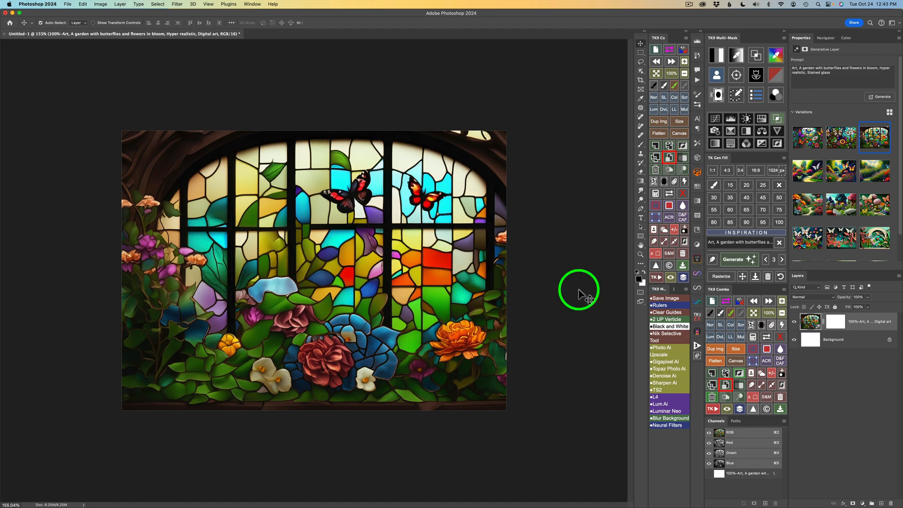
mouse_move(651, 277)
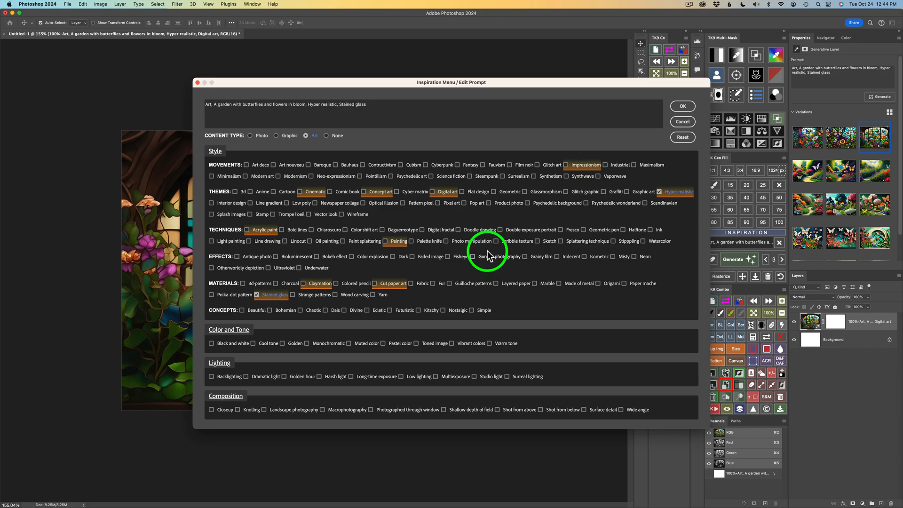
mouse_move(429, 241)
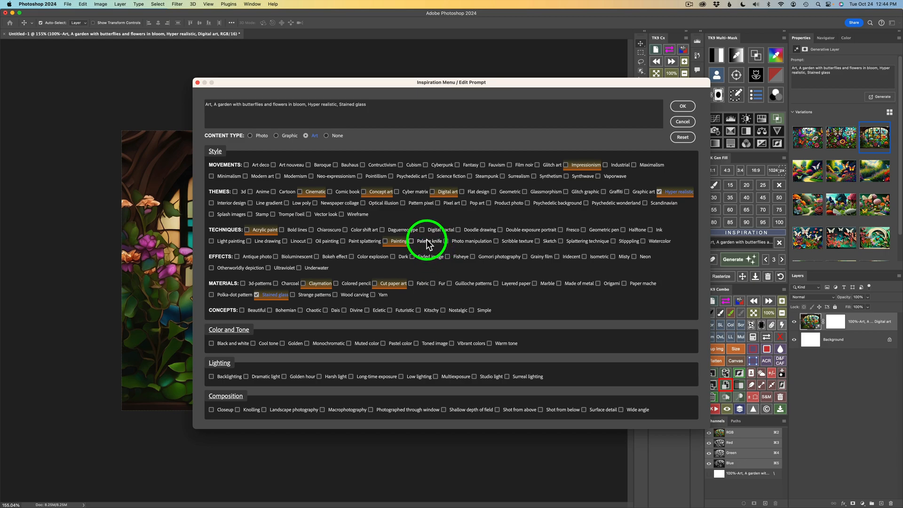
mouse_move(412, 206)
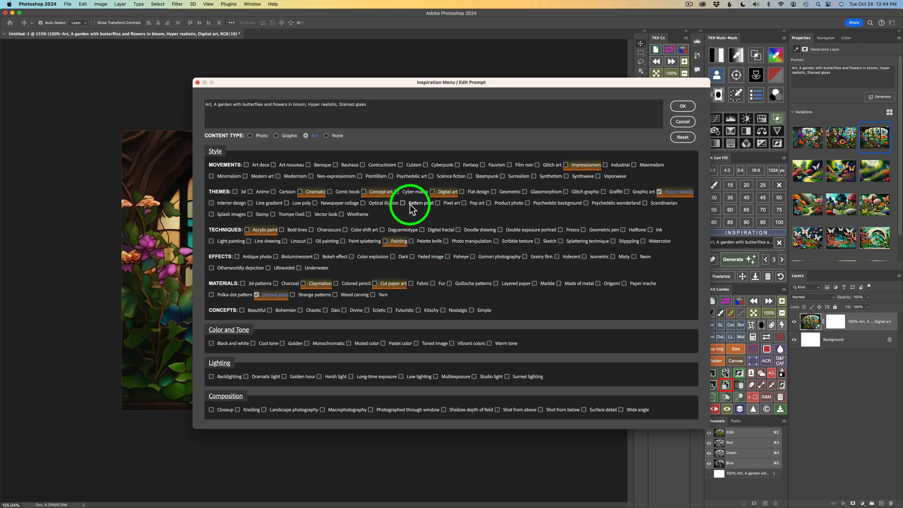
mouse_move(493, 253)
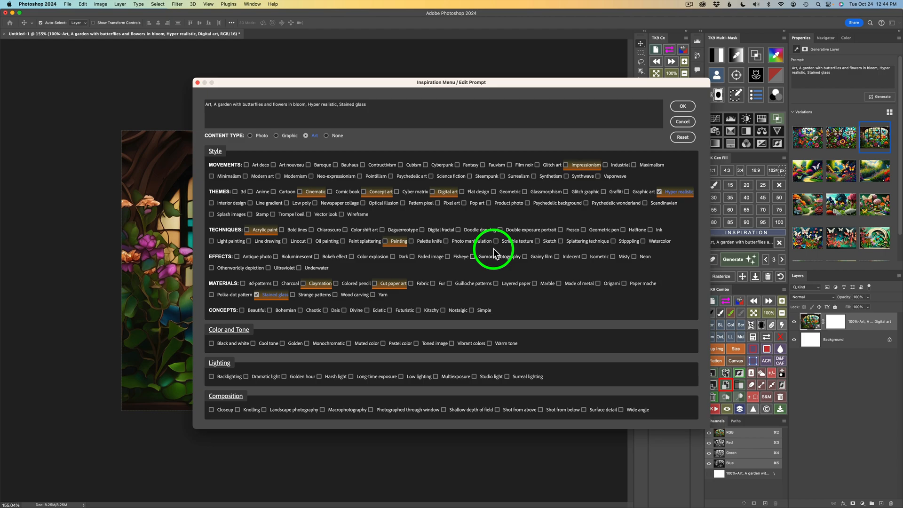
mouse_move(489, 277)
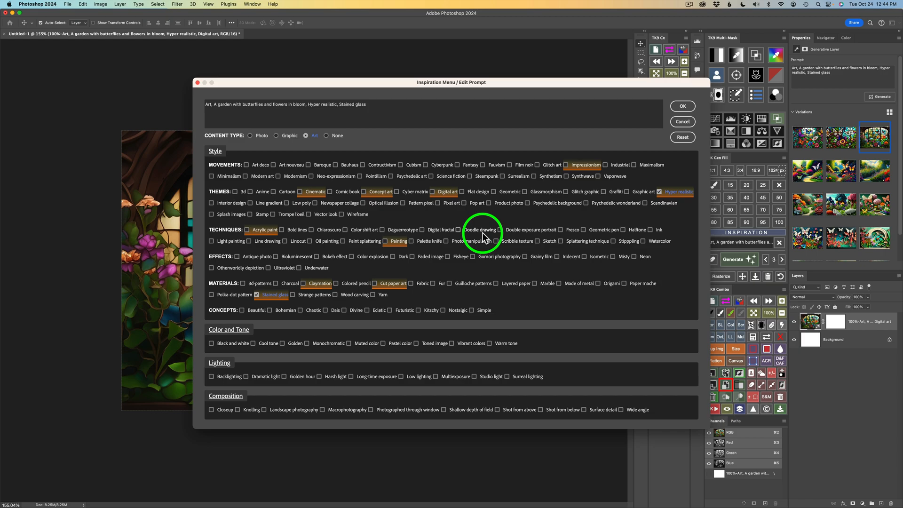
Close the Inspiration prompt editor to show the close-up white-butterfly stained-glass variation
click(682, 106)
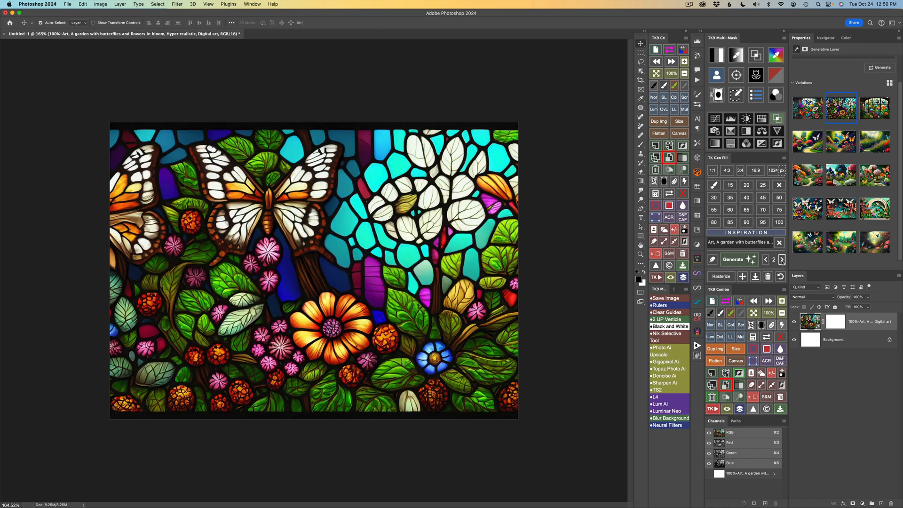
Cycle through stained-glass, claymation, cut paper and digital-art variations to variation 15
click(781, 259)
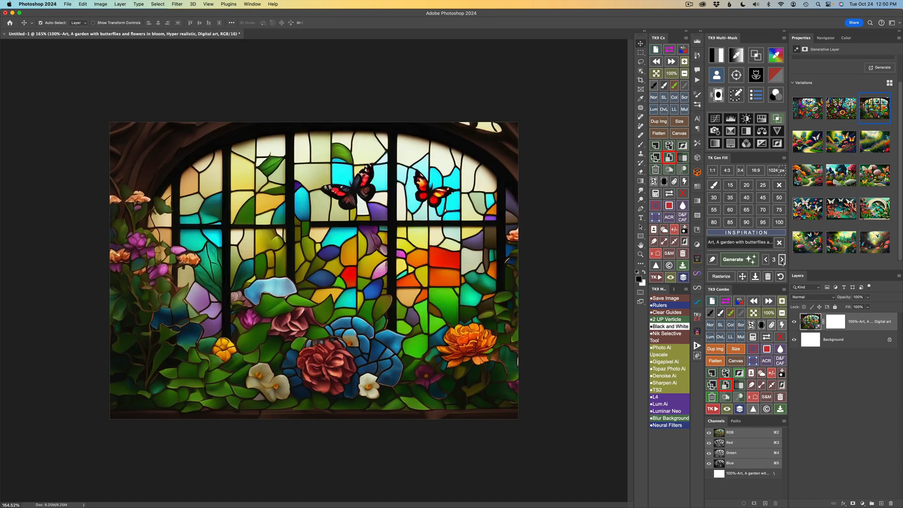
click(782, 259)
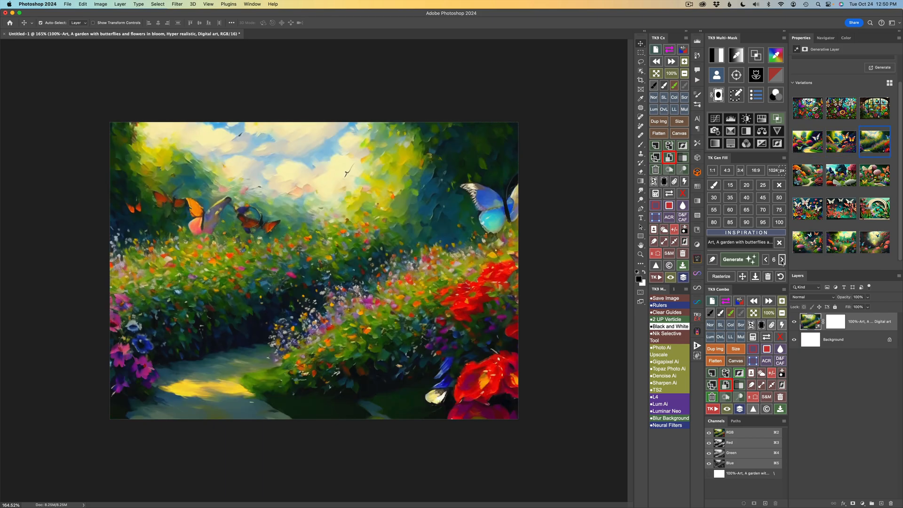
click(782, 259)
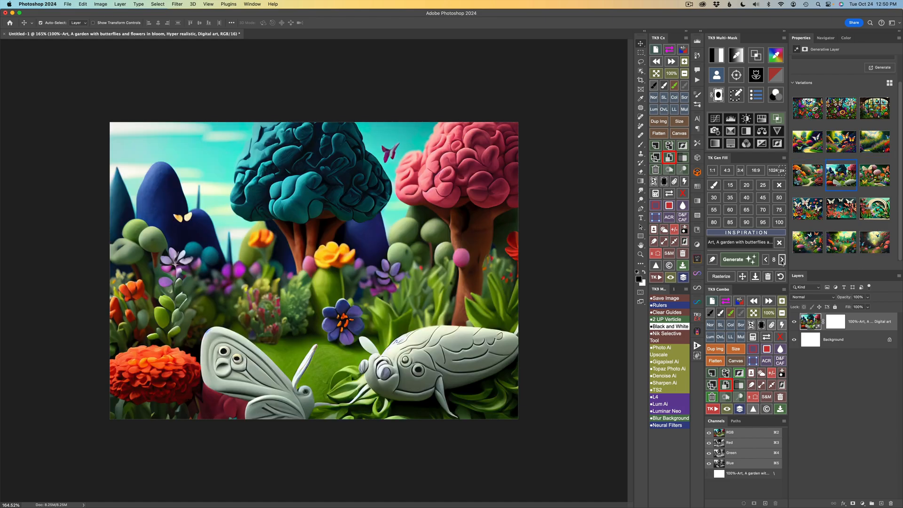
click(782, 259)
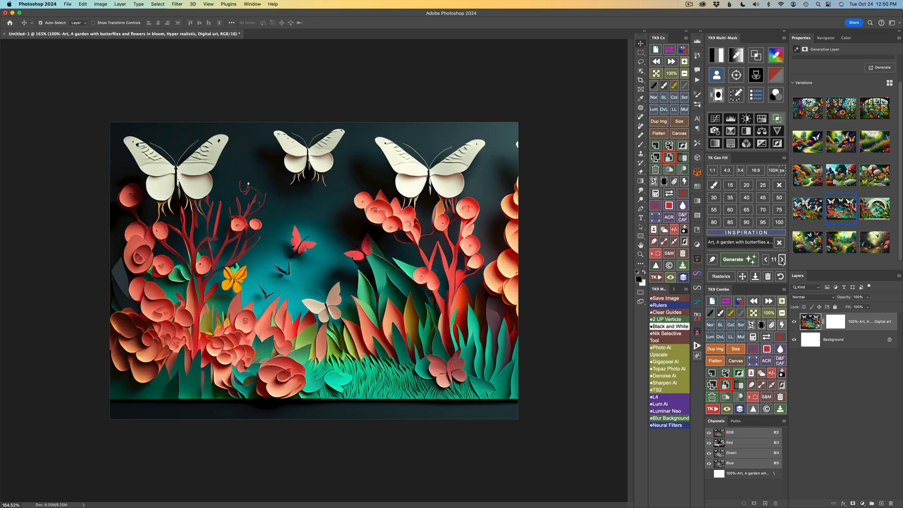
click(782, 259)
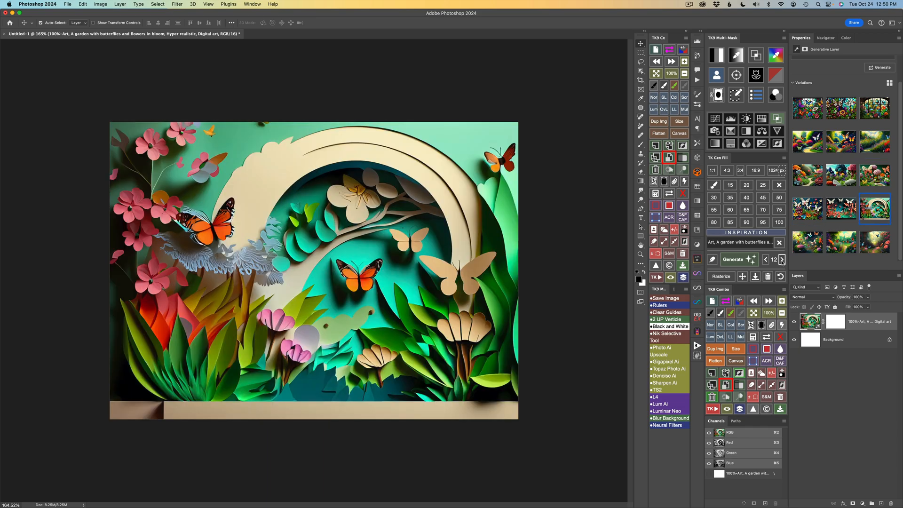
click(781, 260)
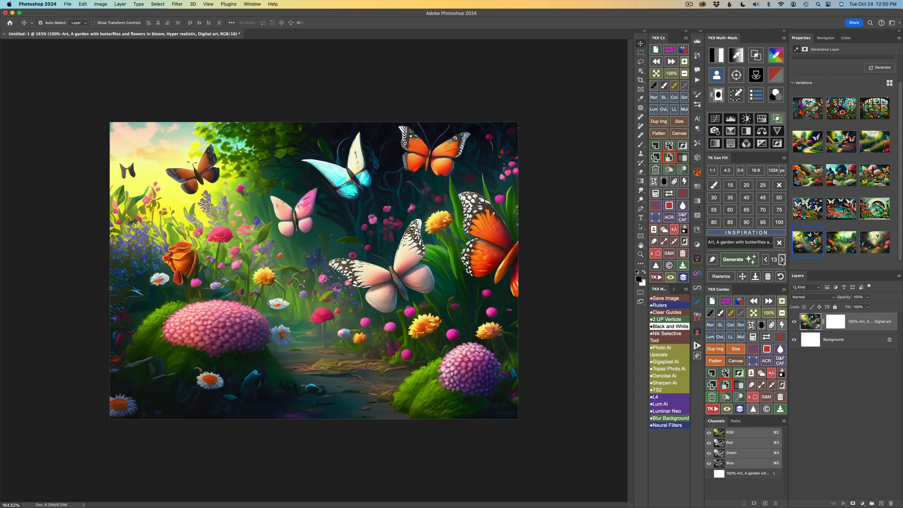
click(781, 259)
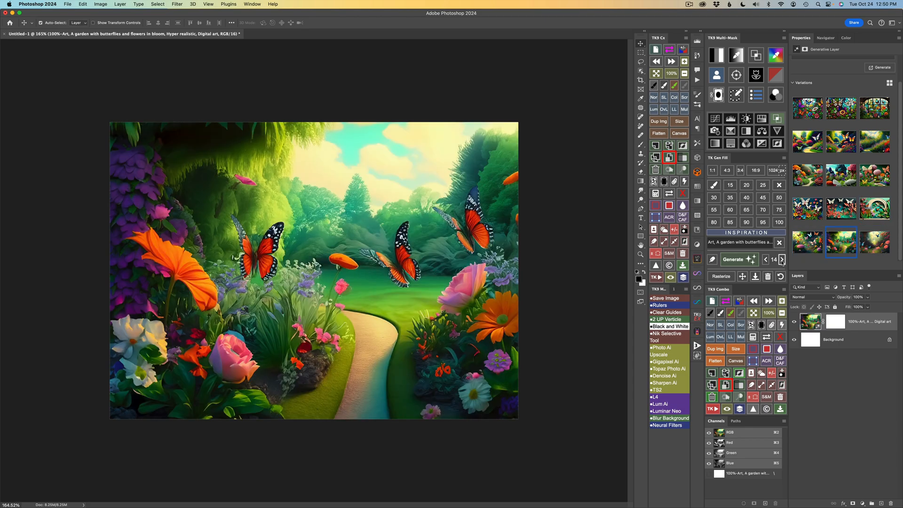
click(782, 260)
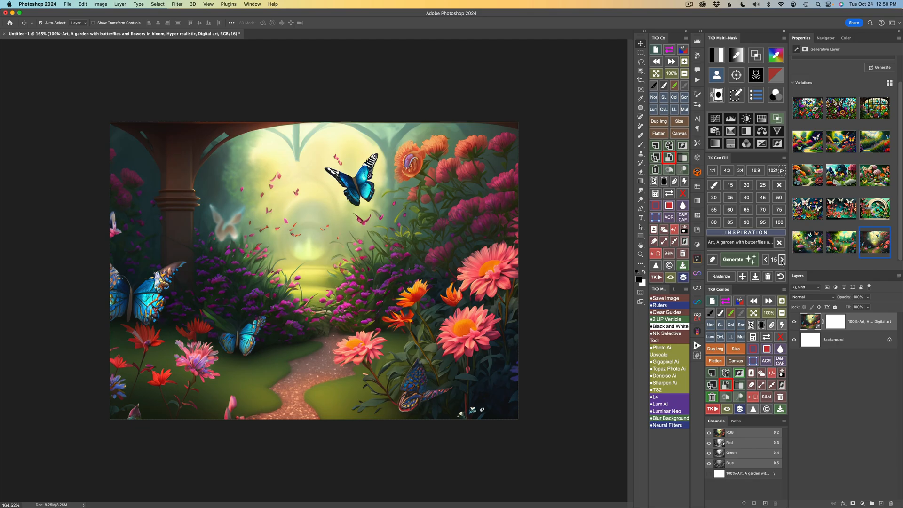